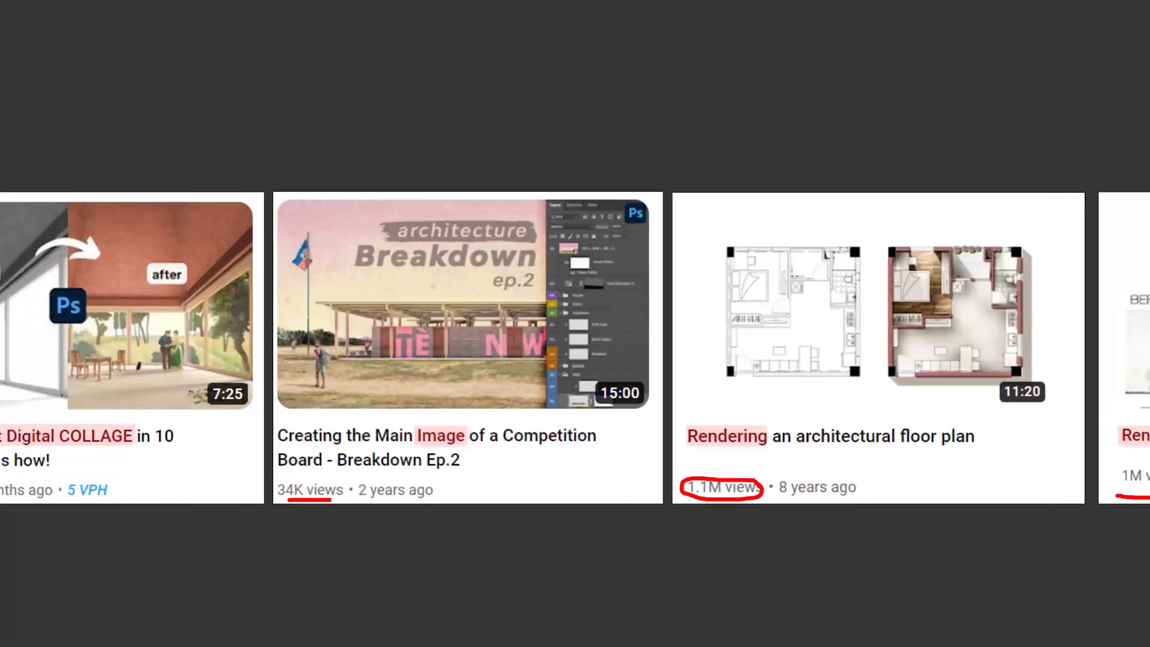
# Step: Export the collage layer straight to a JPG with Quick Export
pyautogui.hscroll(-3)
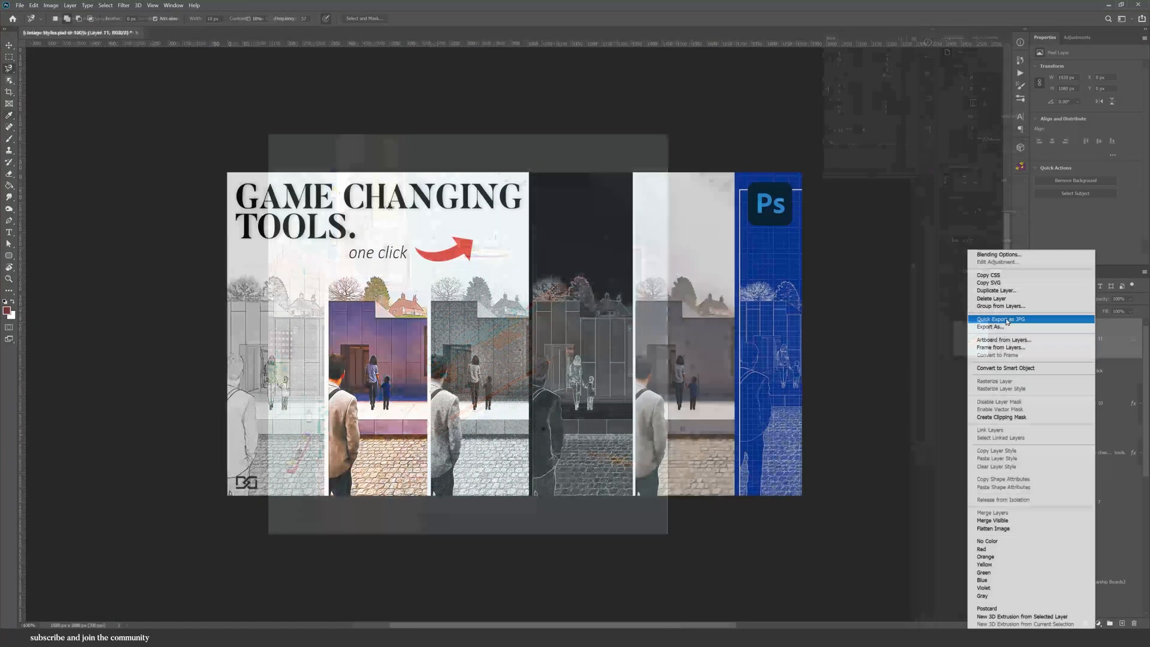
pyautogui.click(990, 325)
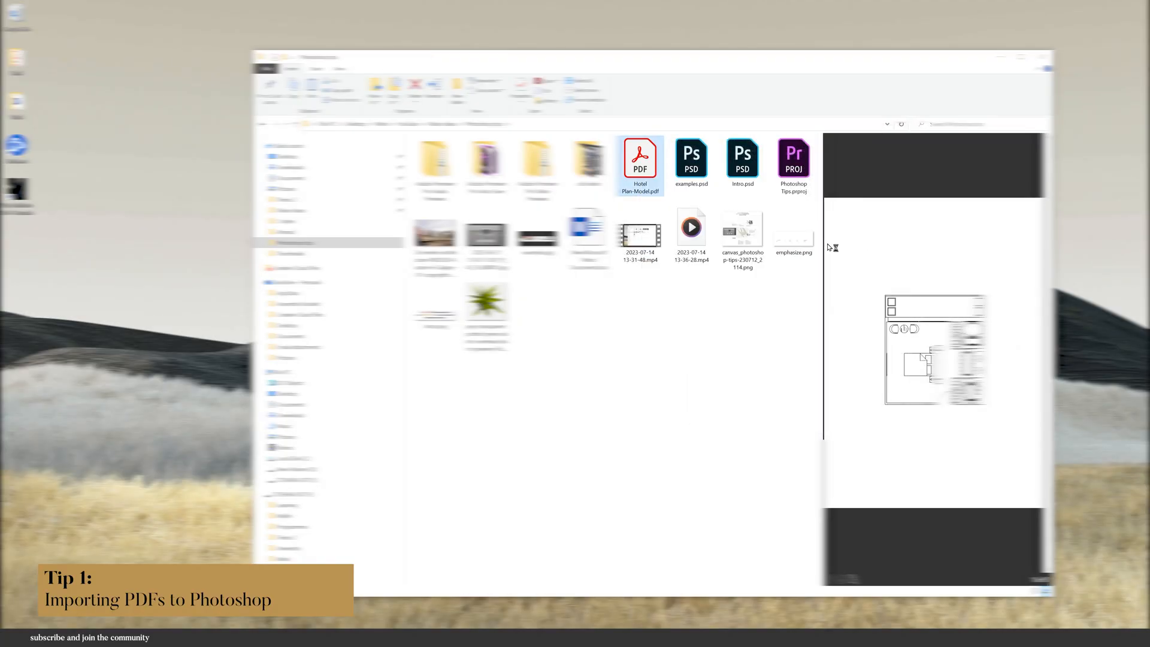
# Step: Open the Hotel Plan-Model PDF in Illustrator and save it as an Adobe Illustrator (*.AI) file
pyautogui.doubleClick(638, 164)
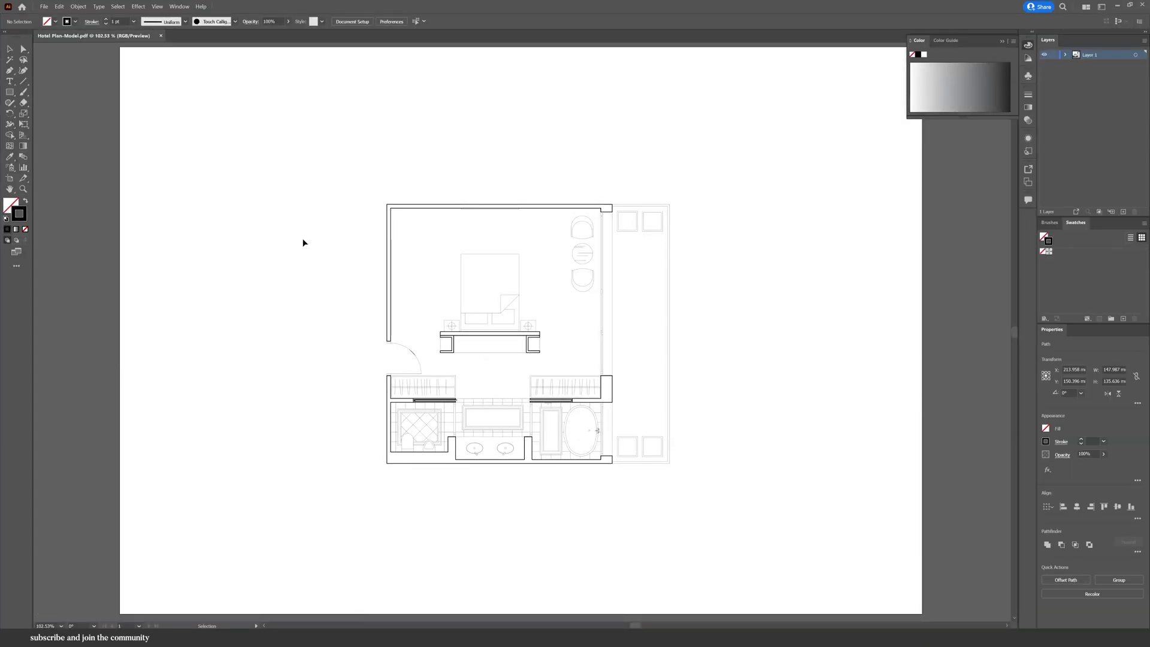
pyautogui.click(43, 7)
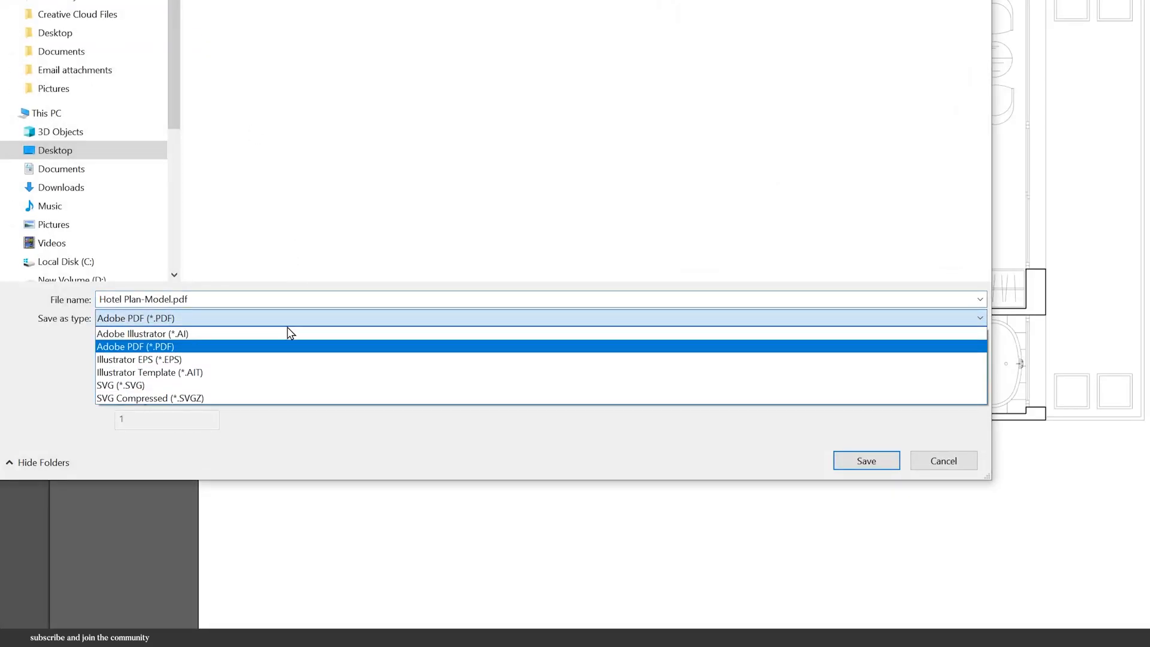
pyautogui.click(865, 460)
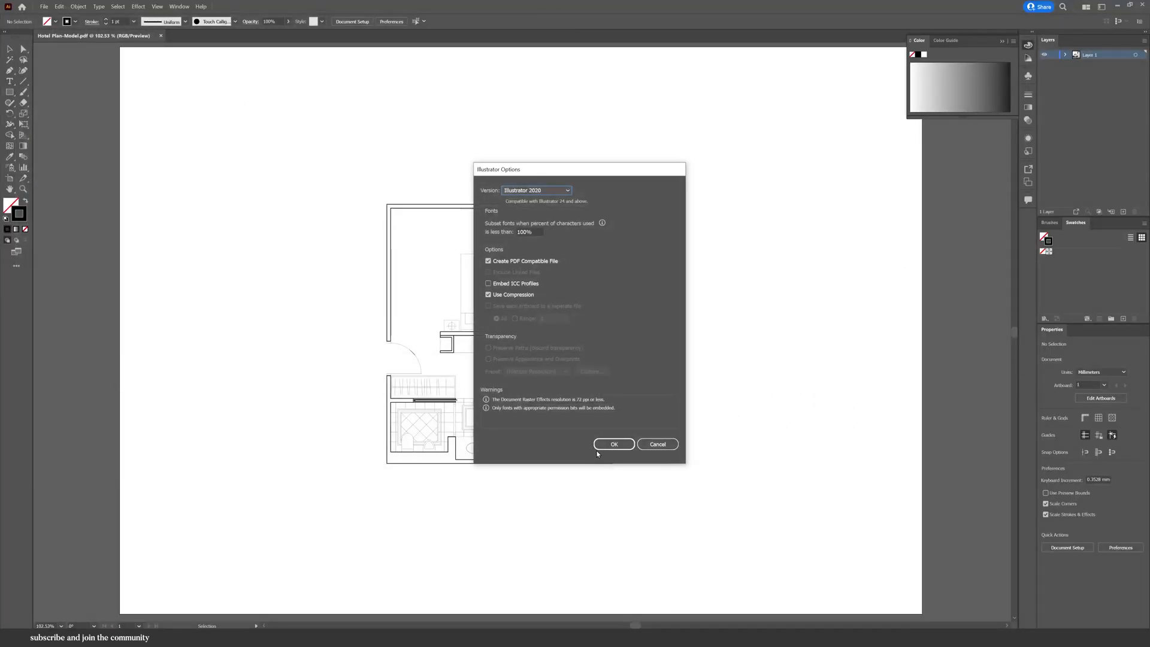
pyautogui.click(613, 443)
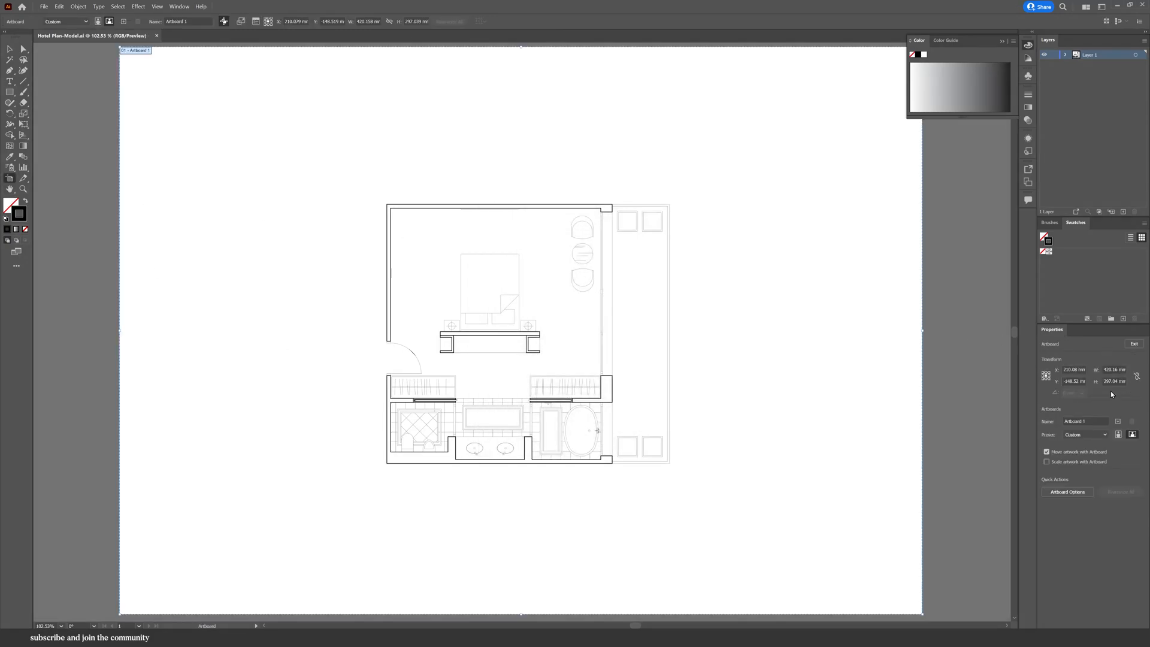
pyautogui.click(1111, 370)
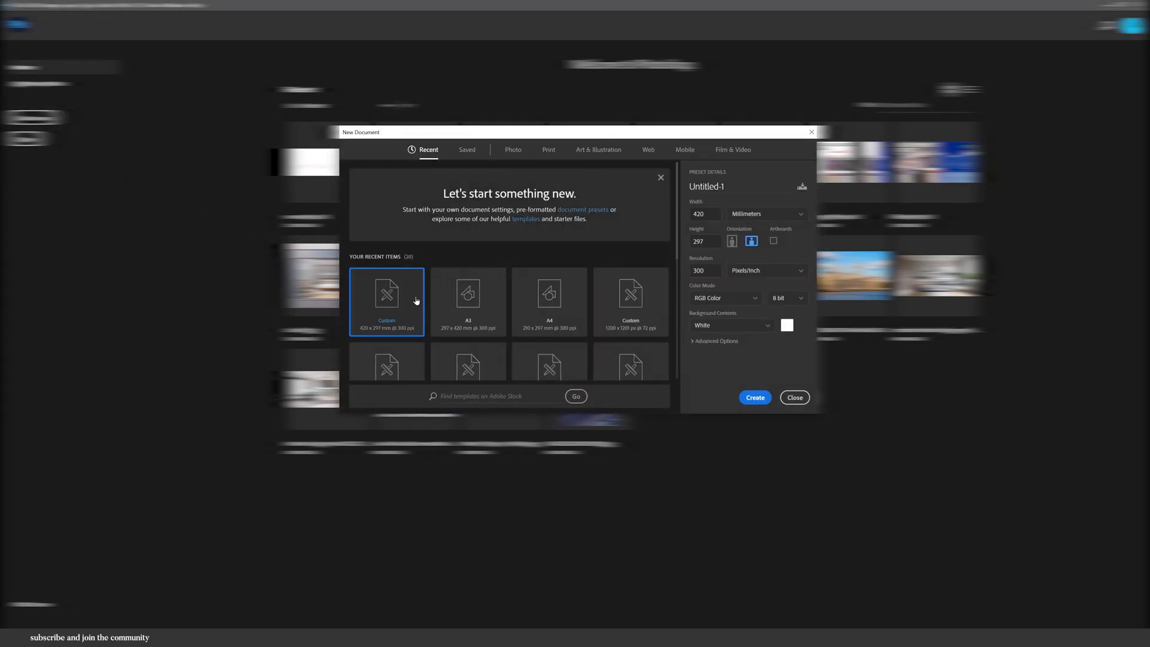
# Step: Create a blank A3 (420×297 mm) document and start placing an external file into it
pyautogui.click(468, 302)
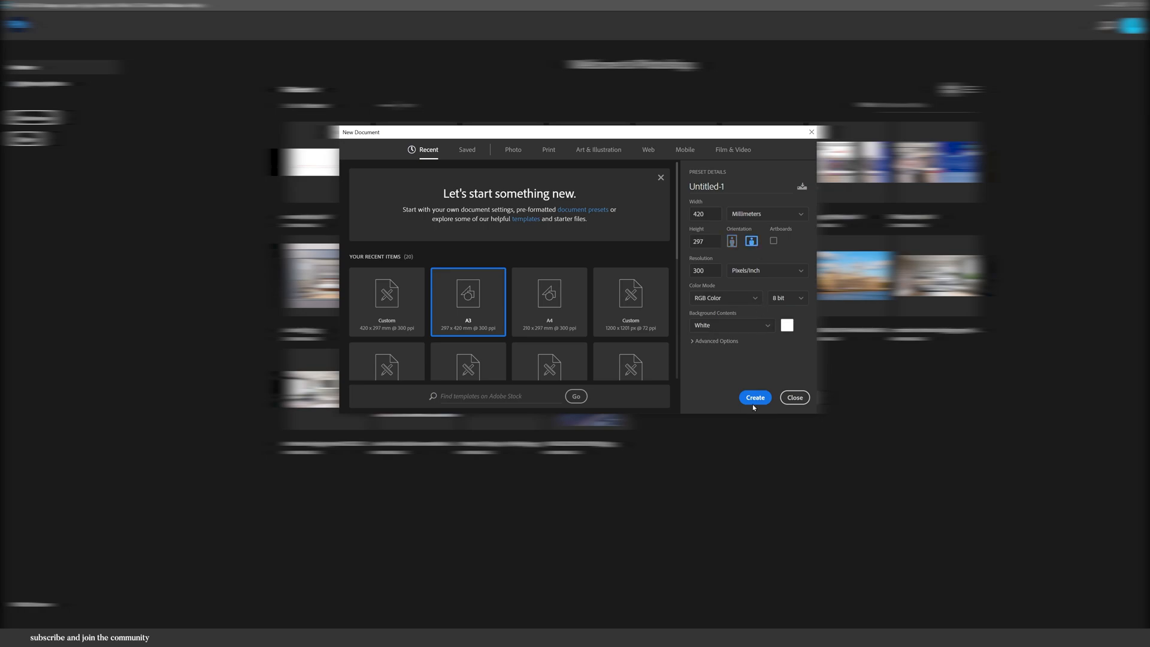
pyautogui.click(753, 397)
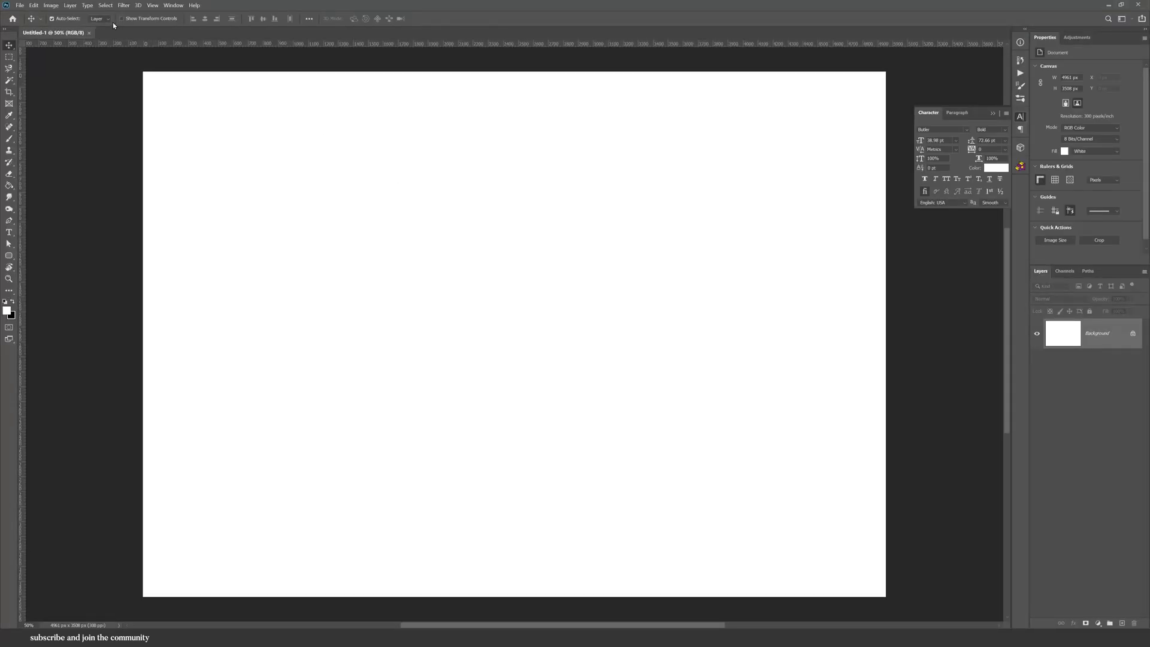
pyautogui.click(19, 5)
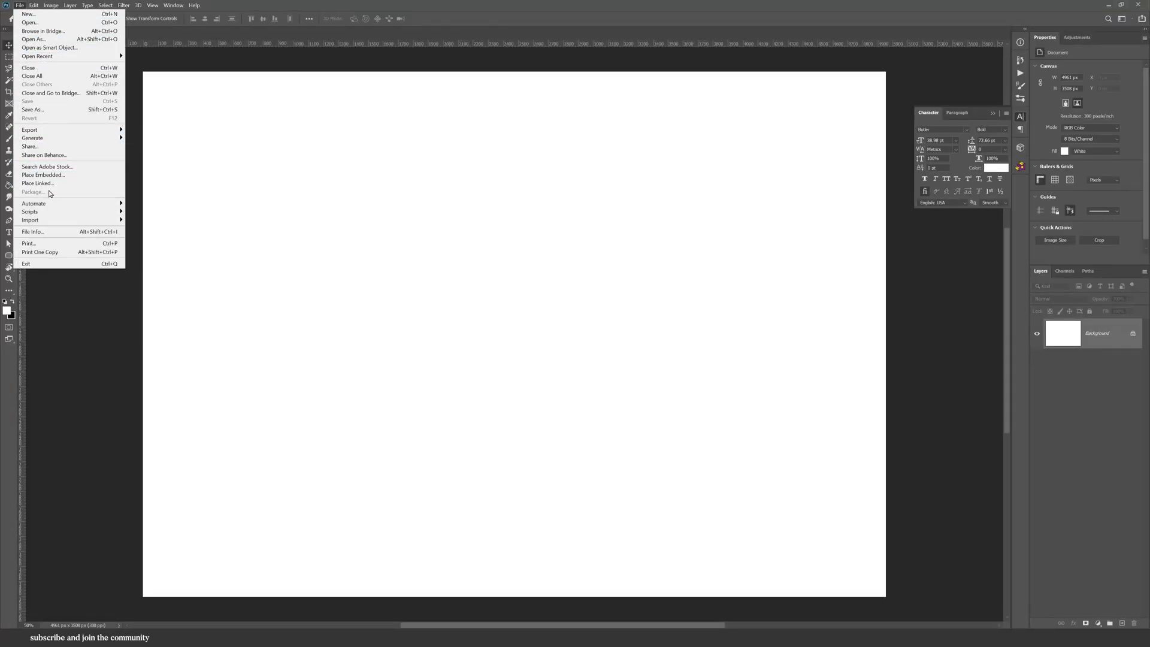
pyautogui.click(44, 175)
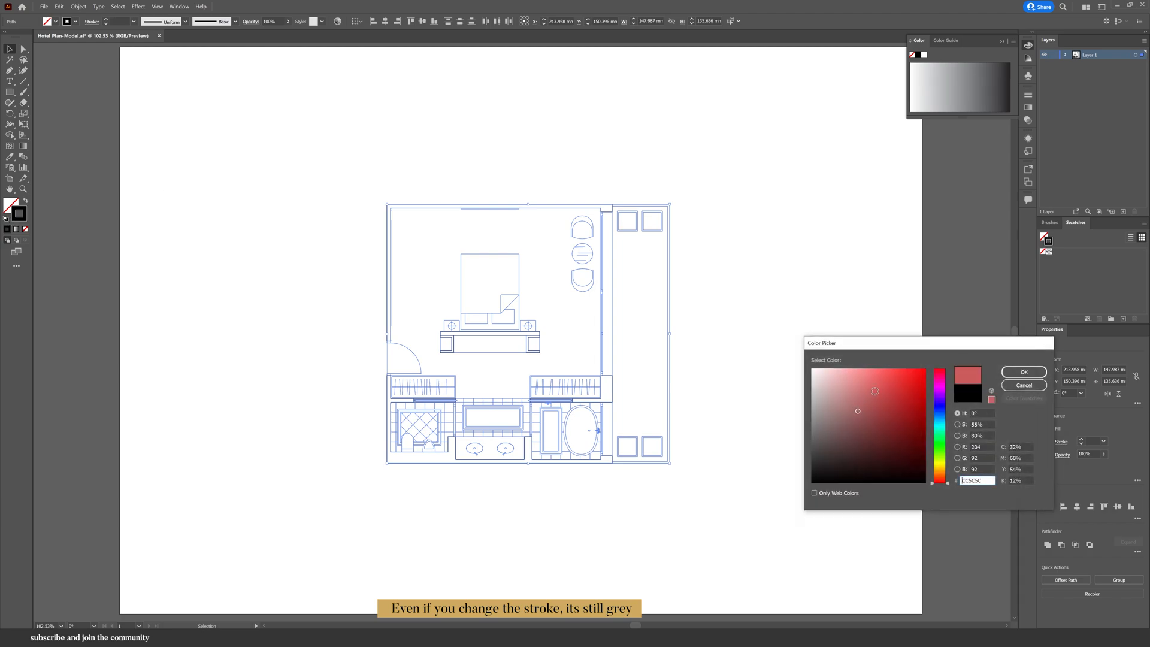
# Step: Give the floor plan a reddish stroke and switch the Color panel from Grayscale to RGB
pyautogui.click(1022, 385)
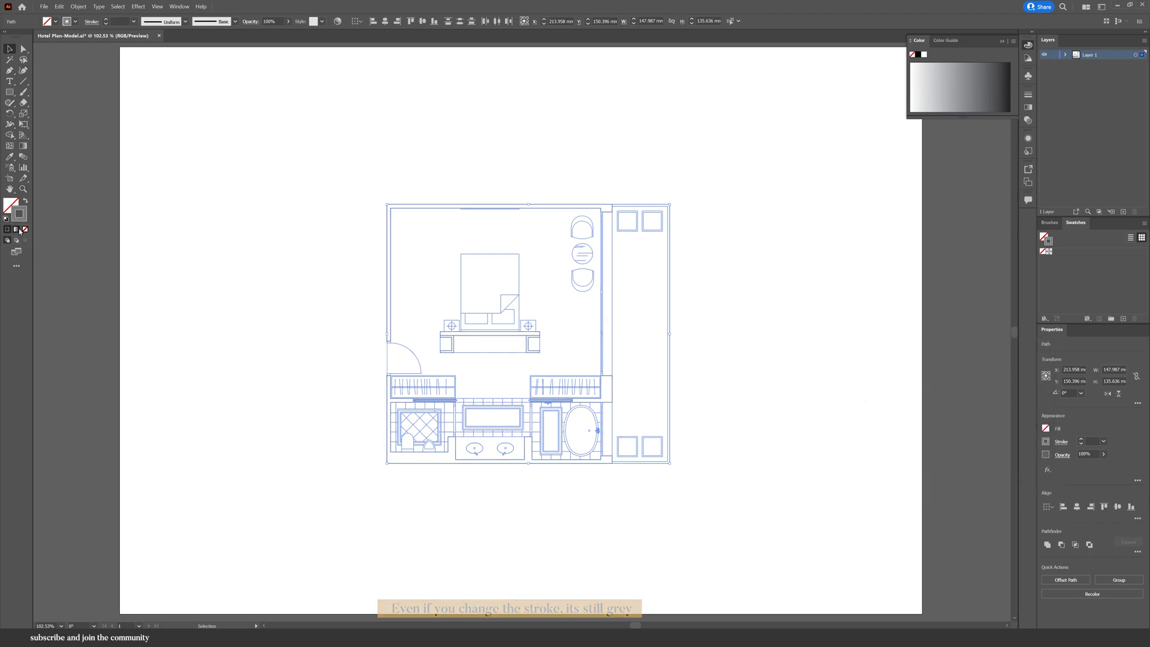
pyautogui.click(1001, 41)
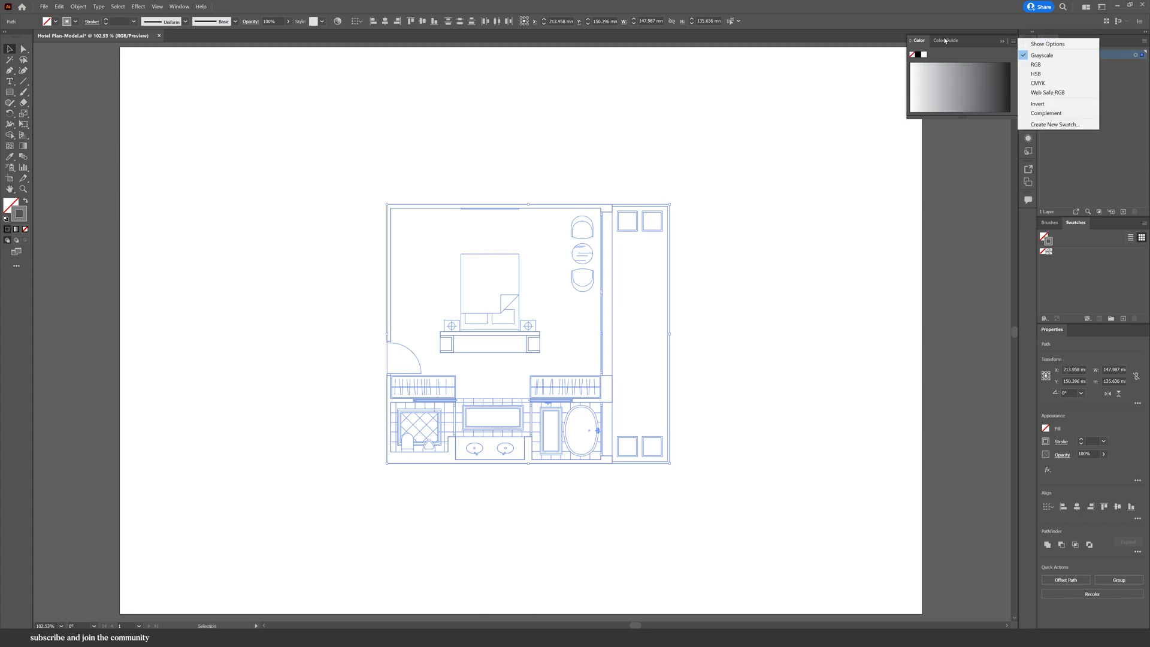
pyautogui.click(1034, 65)
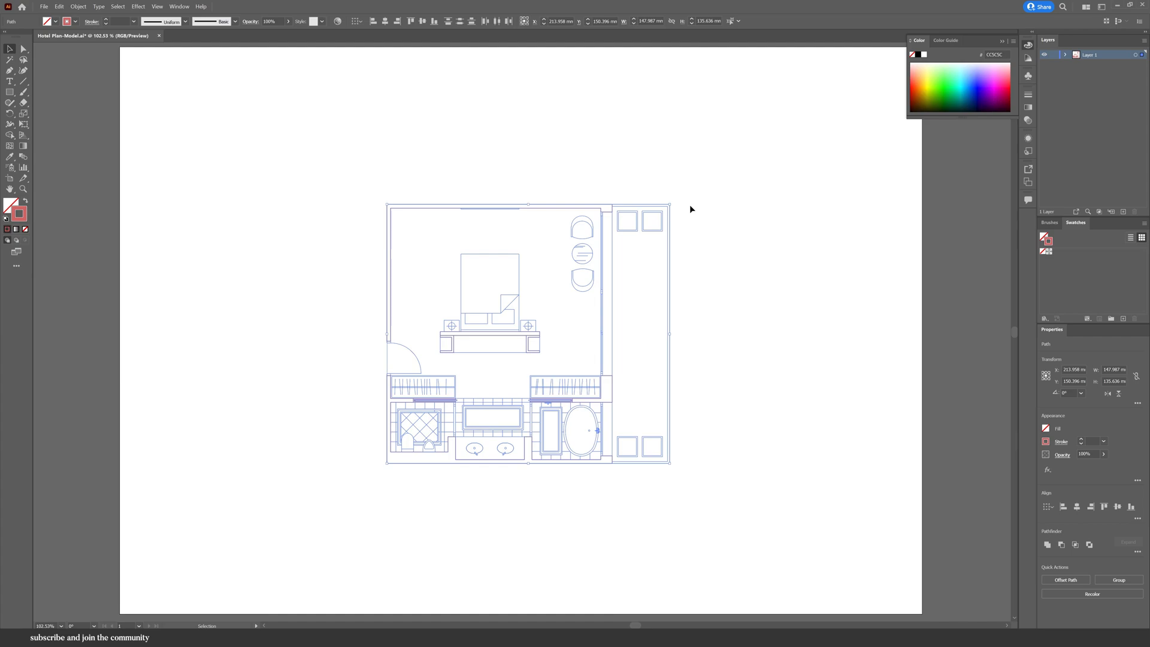
pyautogui.click(651, 442)
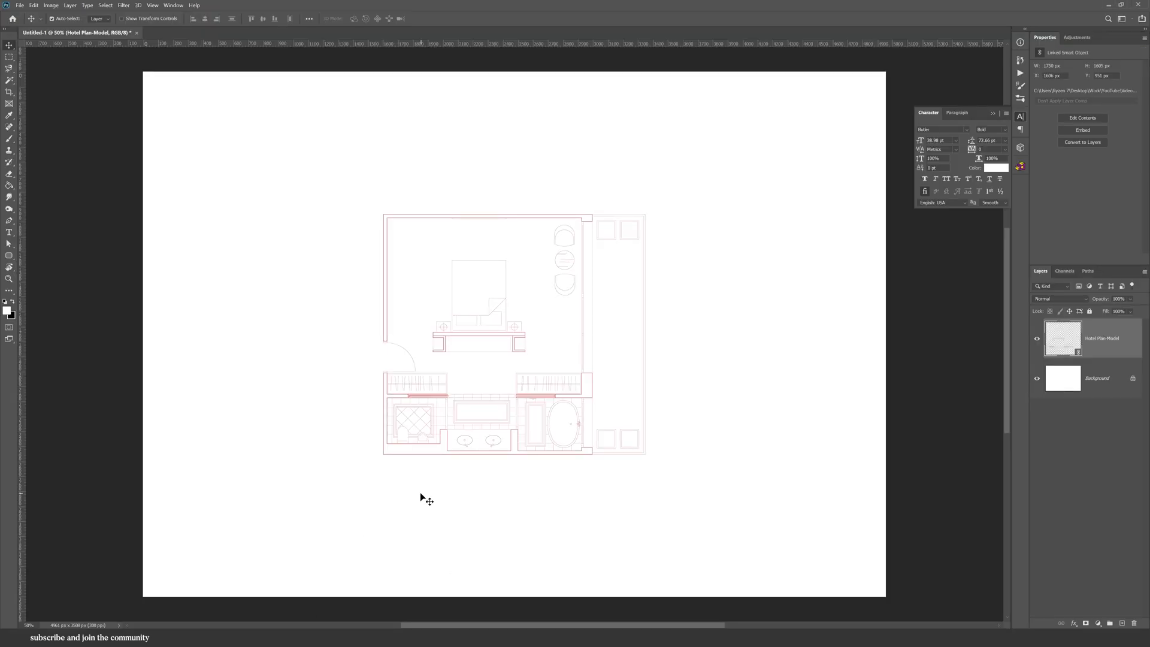
# Step: Open the placed Hotel Plan-Model PDF as its own document on a transparent layer
pyautogui.rightClick(638, 158)
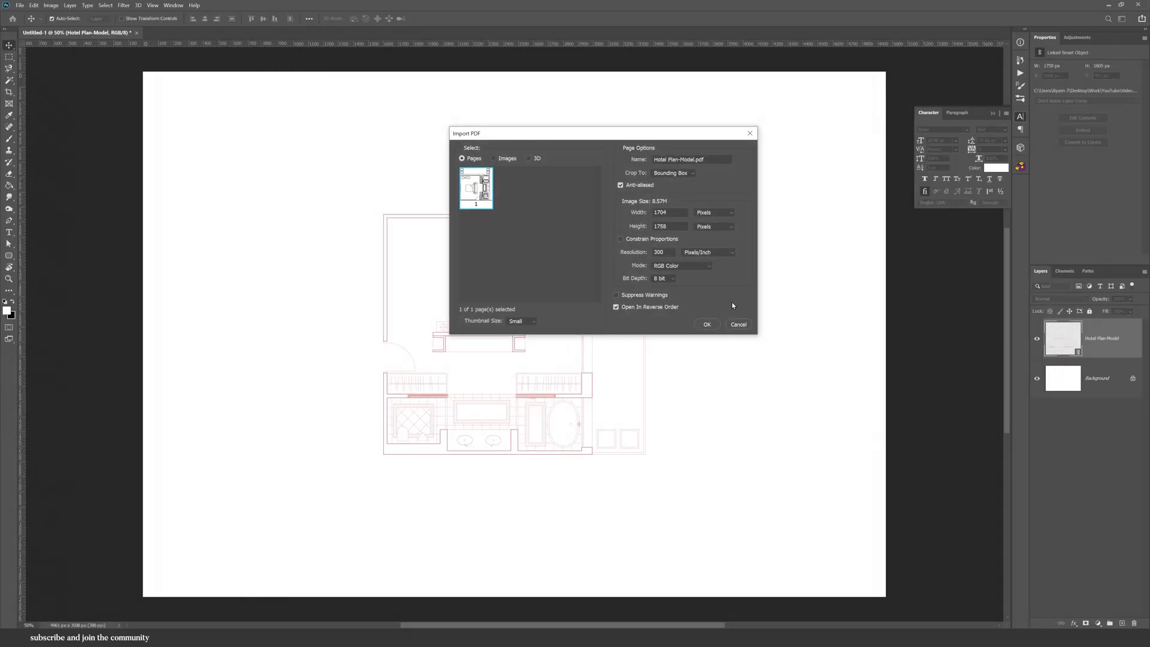
pyautogui.click(706, 324)
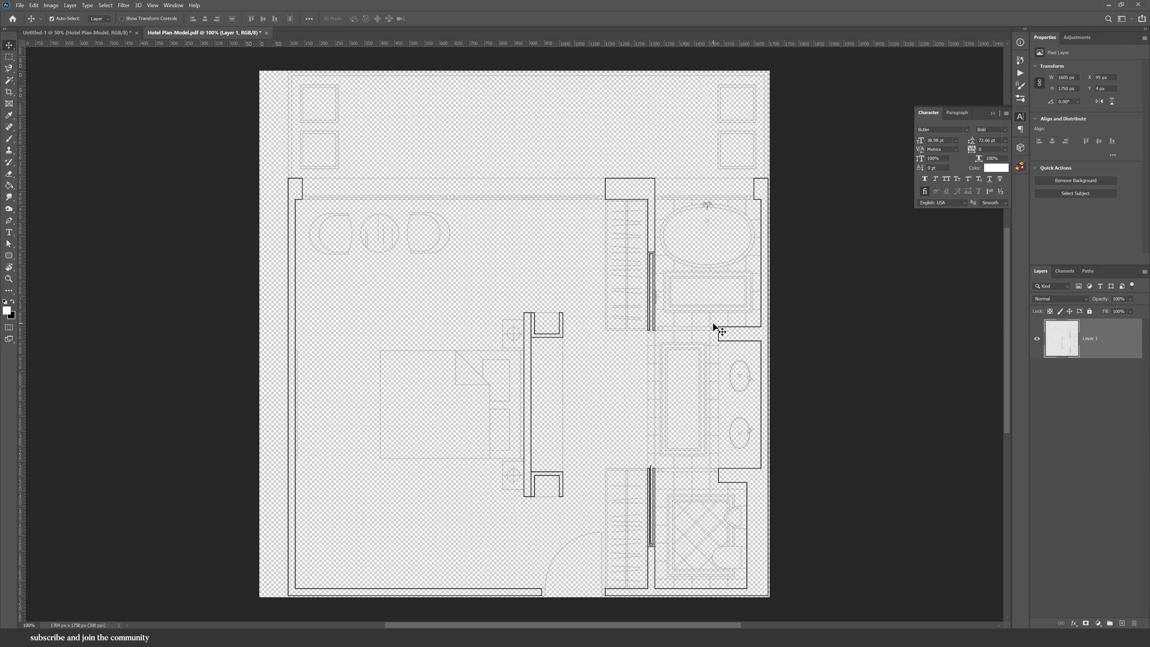
# Step: Create another blank A3 document and return to the red floor plan document
pyautogui.click(20, 5)
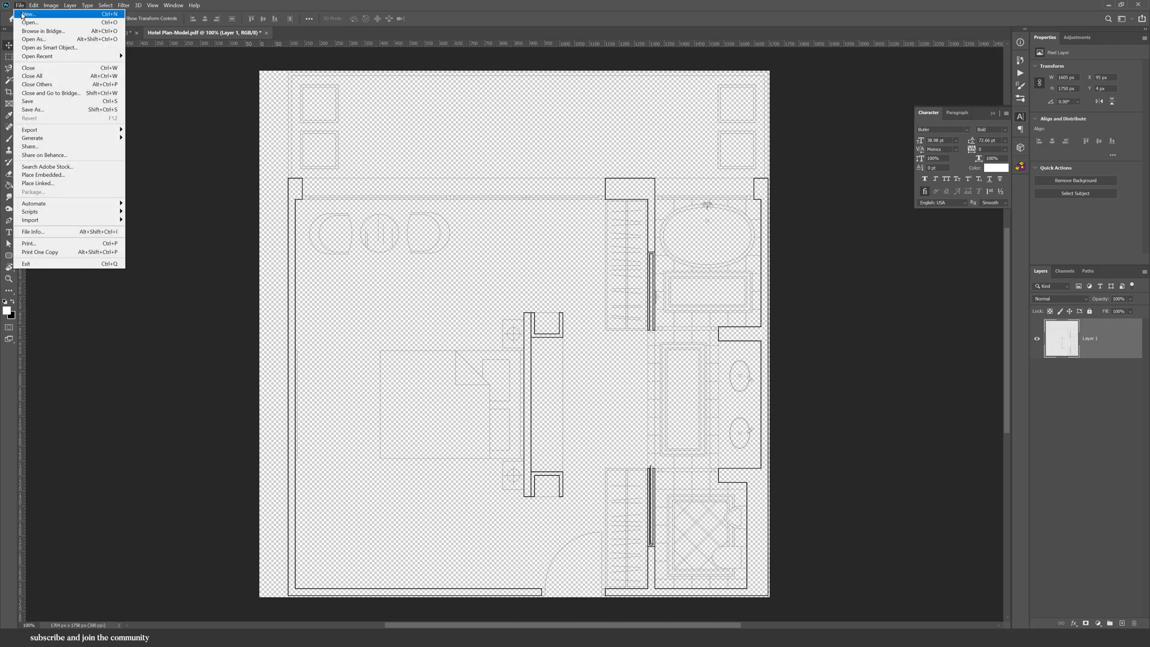
pyautogui.click(28, 14)
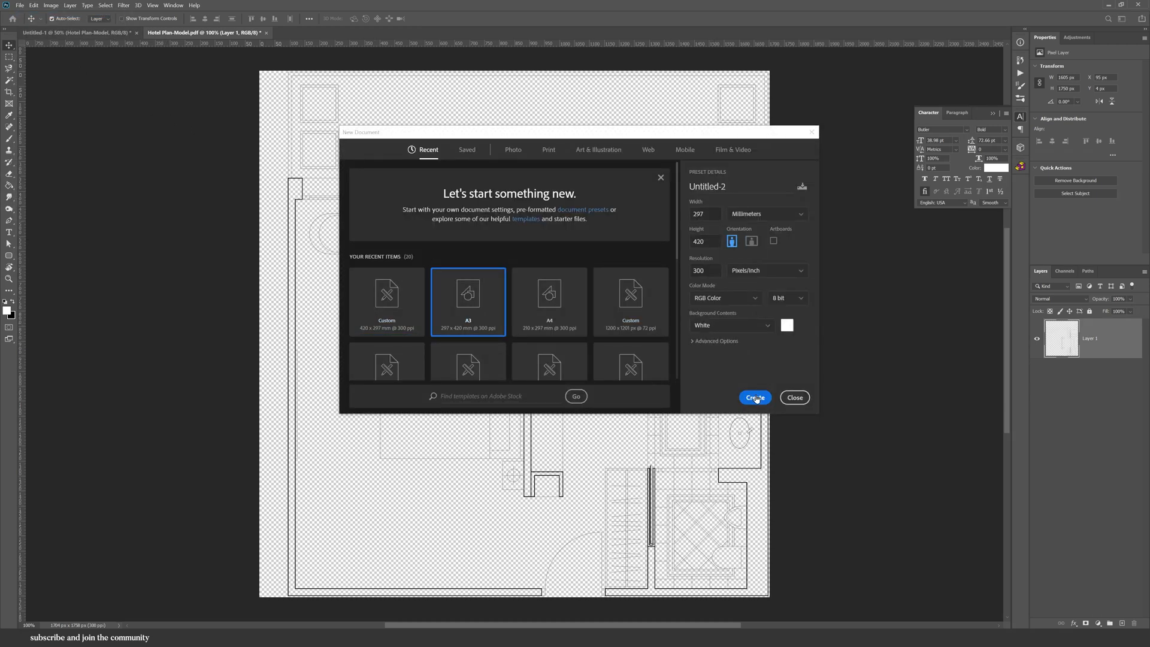
pyautogui.click(754, 396)
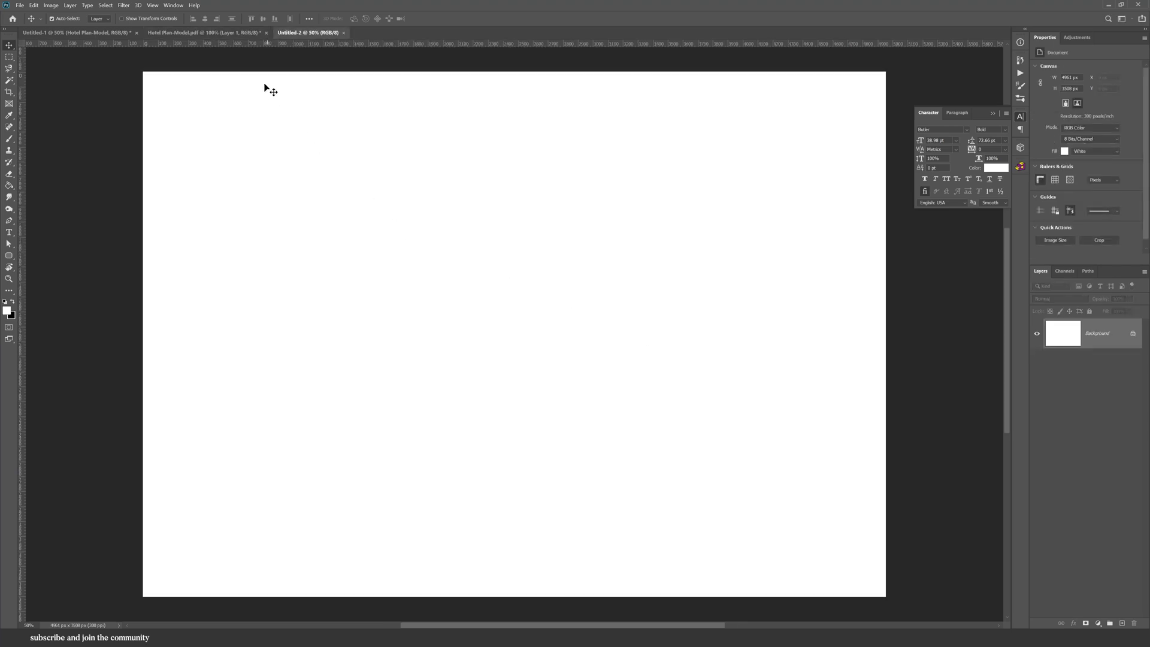
pyautogui.click(205, 32)
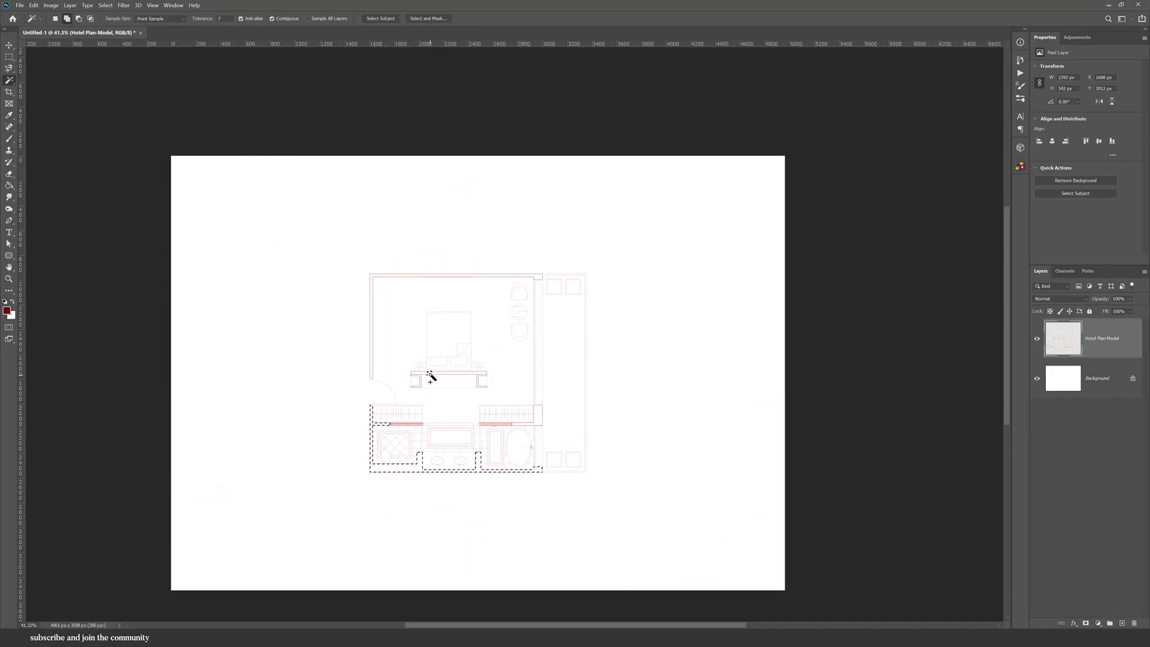
# Step: Add a Solid Color fill layer to the selected walls and set it to dark green
pyautogui.scroll(3)
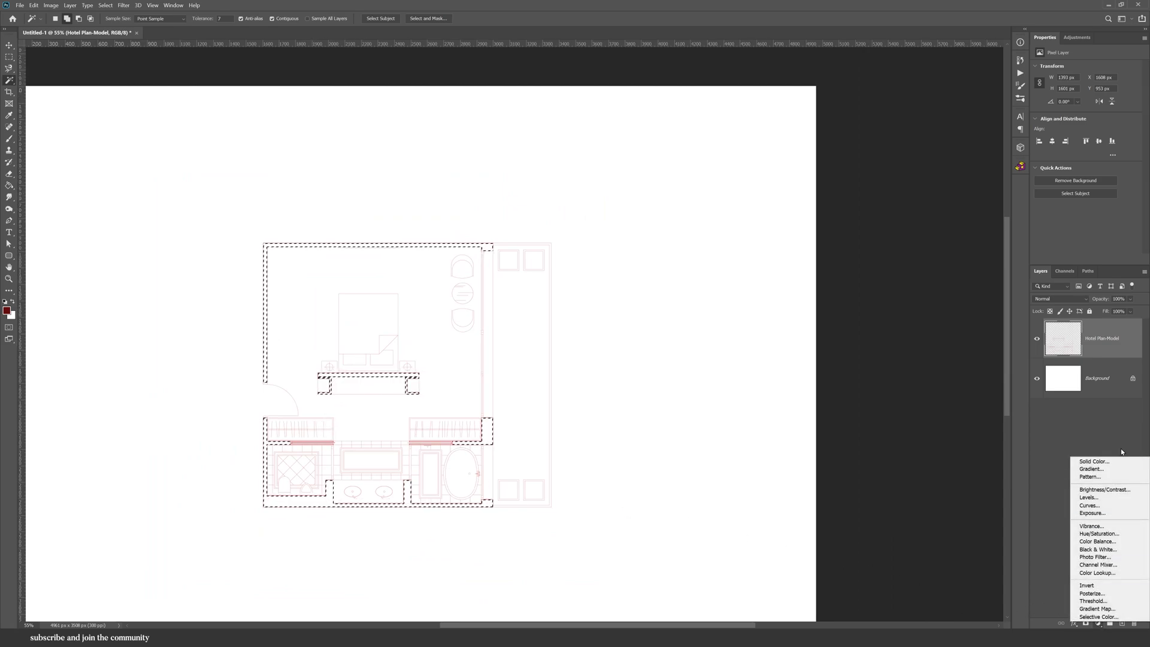
pyautogui.click(1094, 461)
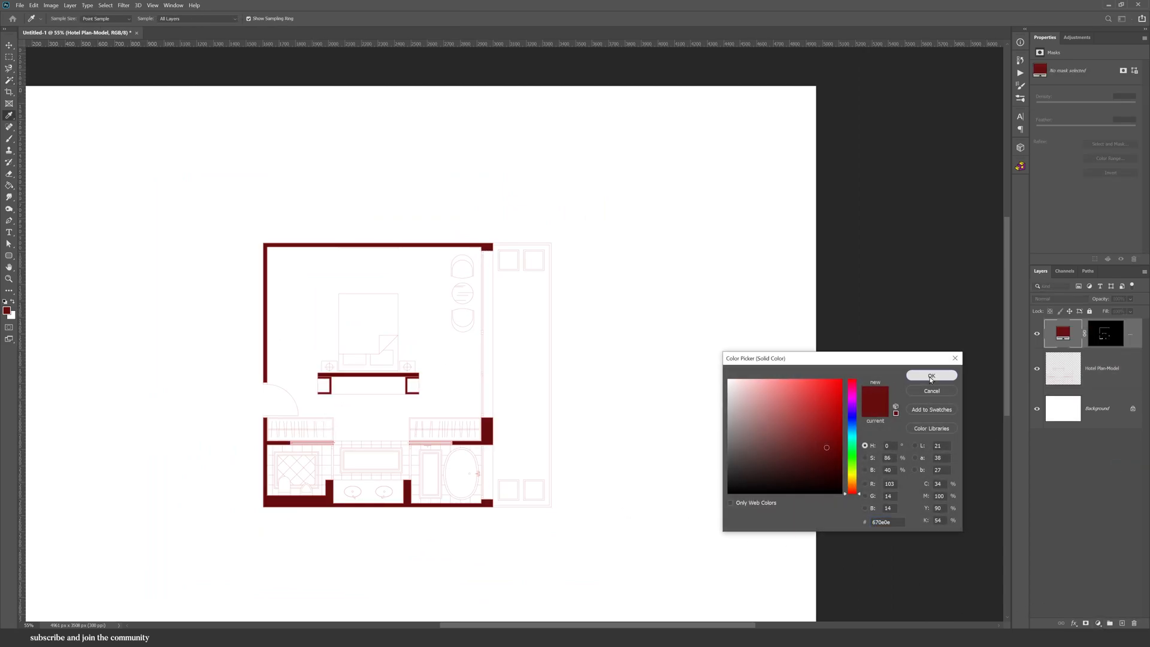
pyautogui.click(752, 421)
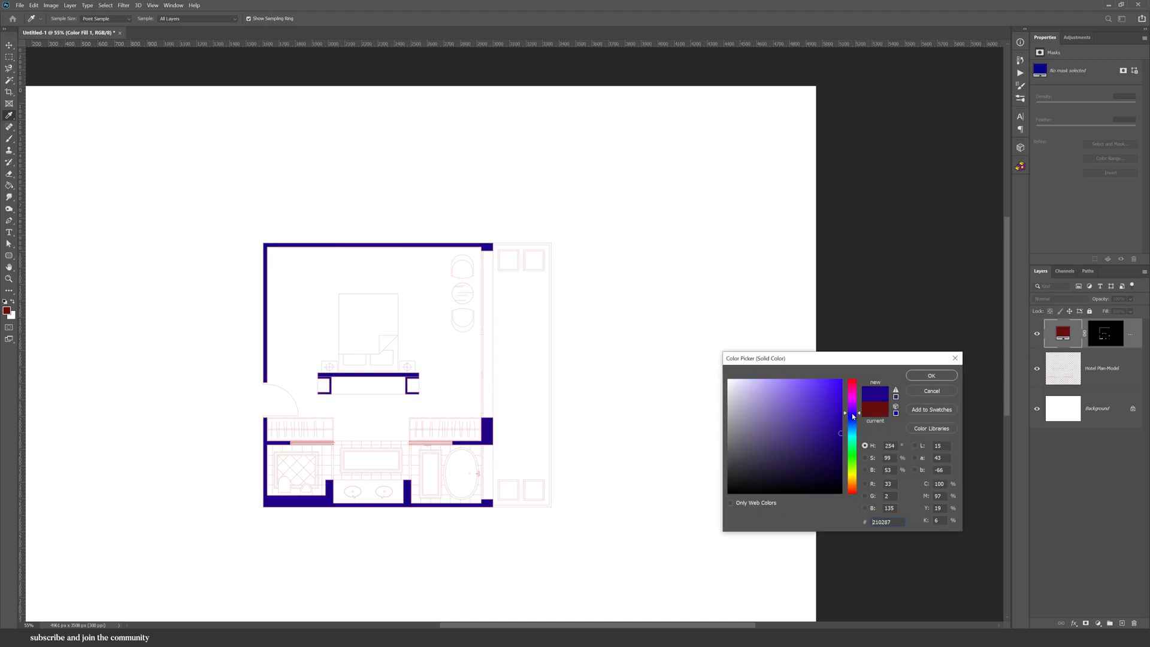
pyautogui.click(782, 449)
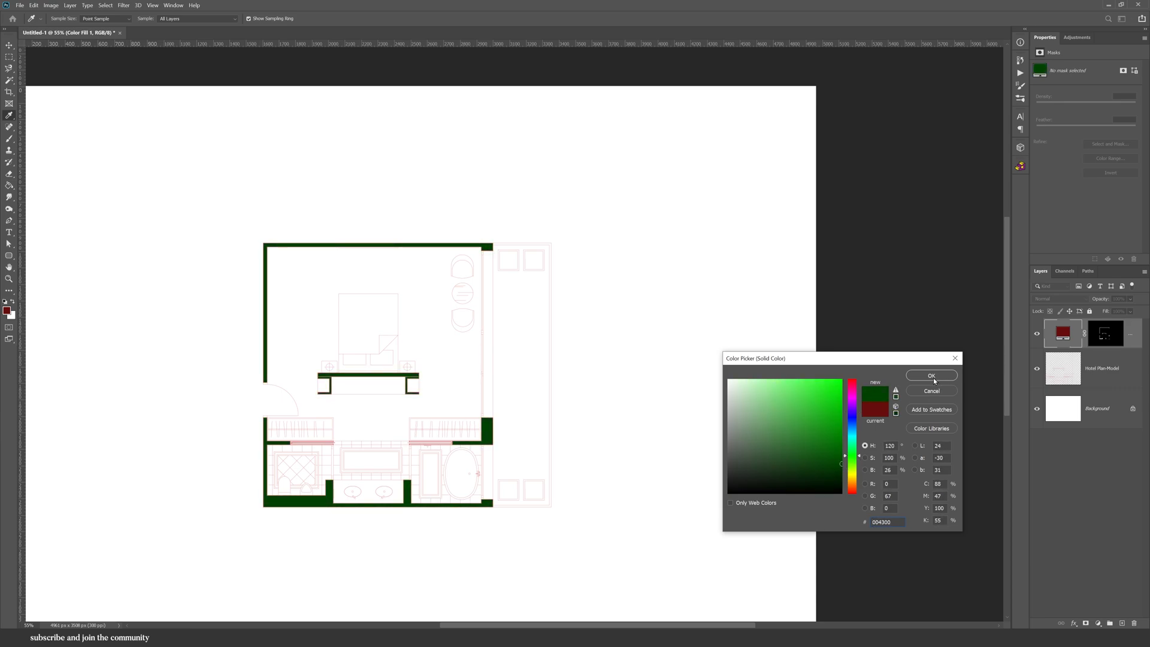
pyautogui.click(930, 375)
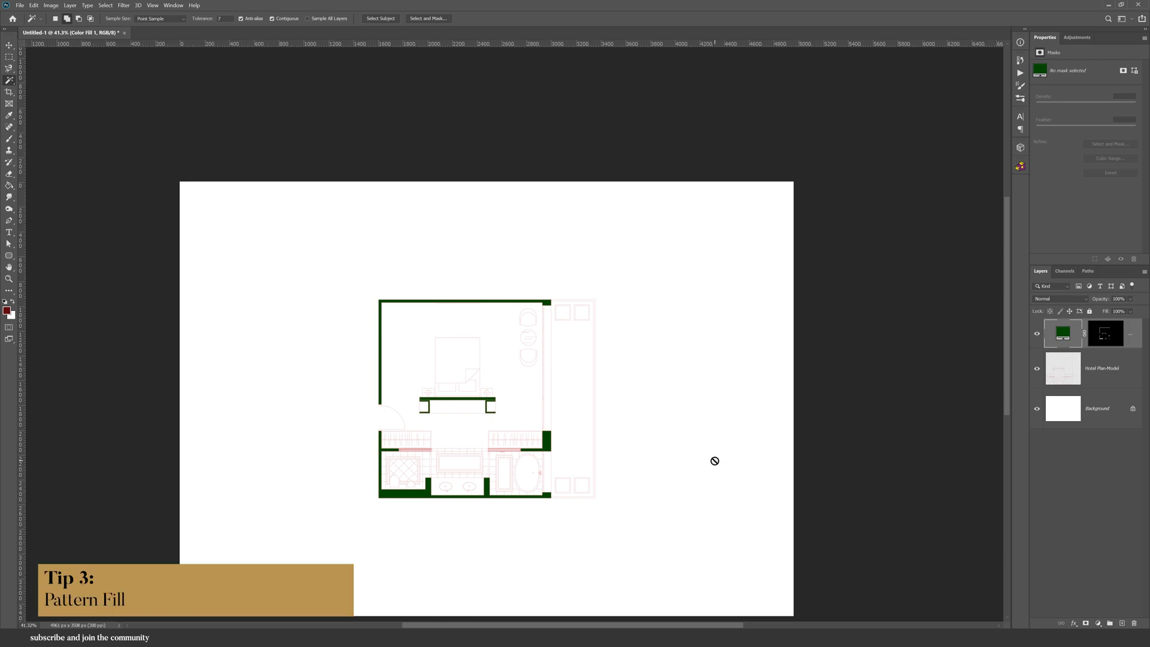
# Step: Add a grey textured Pattern fill to the balcony strip and reduce its scale
pyautogui.click(1099, 368)
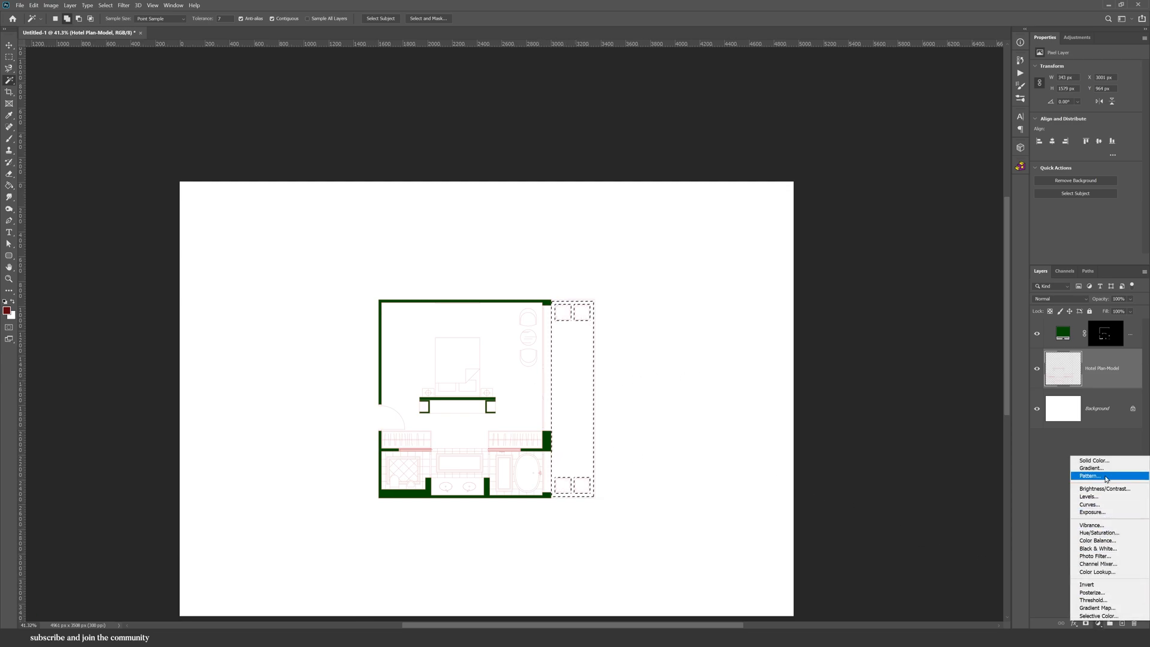
pyautogui.click(1092, 475)
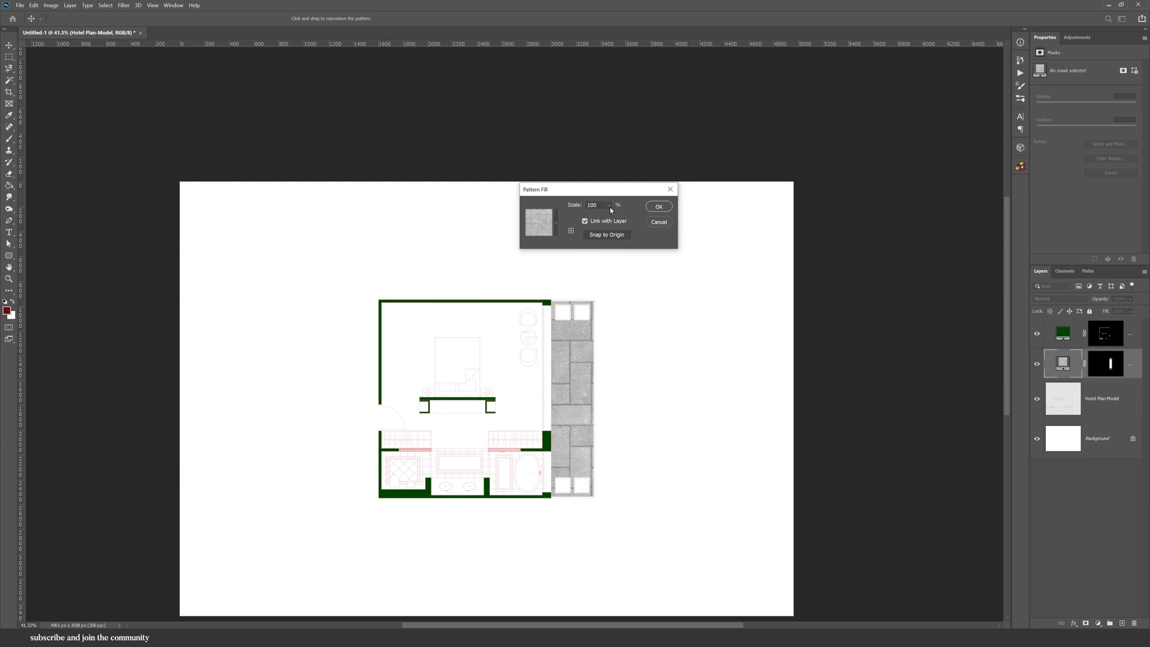
pyautogui.click(555, 222)
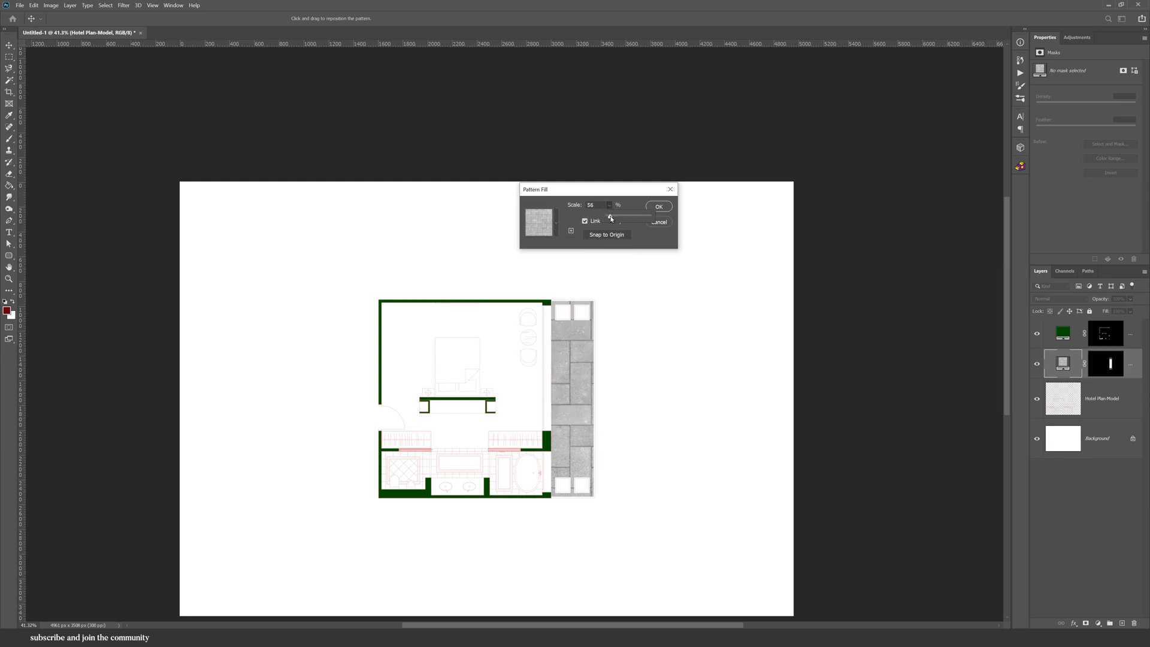
pyautogui.moveTo(631, 216); pyautogui.dragTo(608, 216)
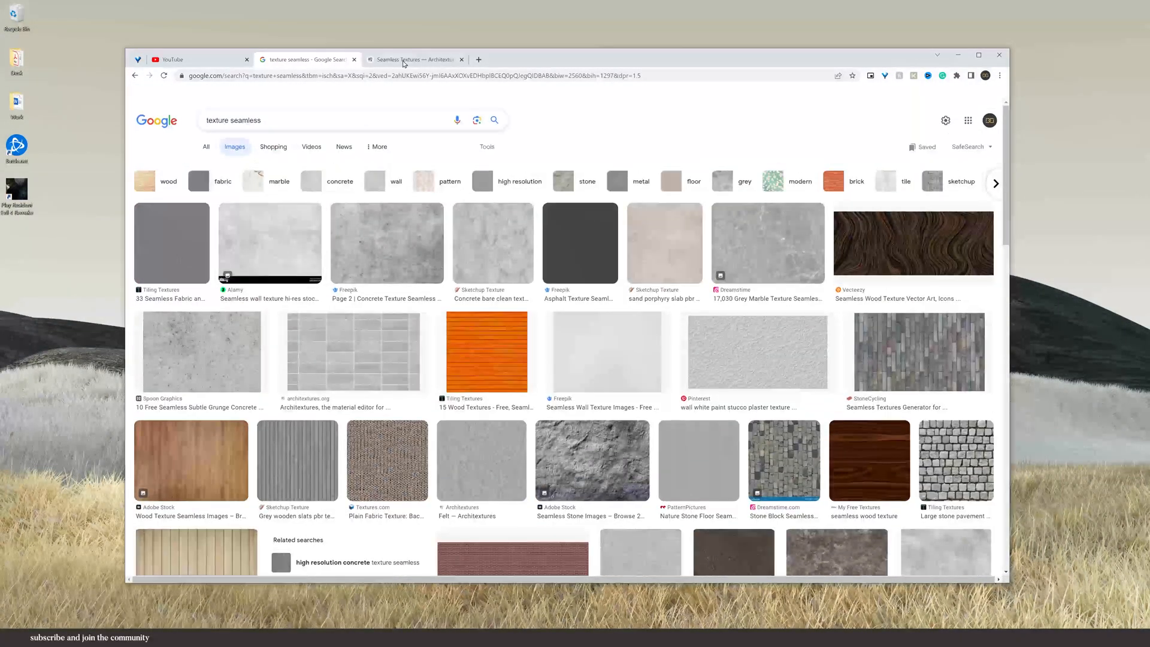
# Step: Download the Douglas Fir Staggered texture (Small) from architextures.org
pyautogui.click(415, 60)
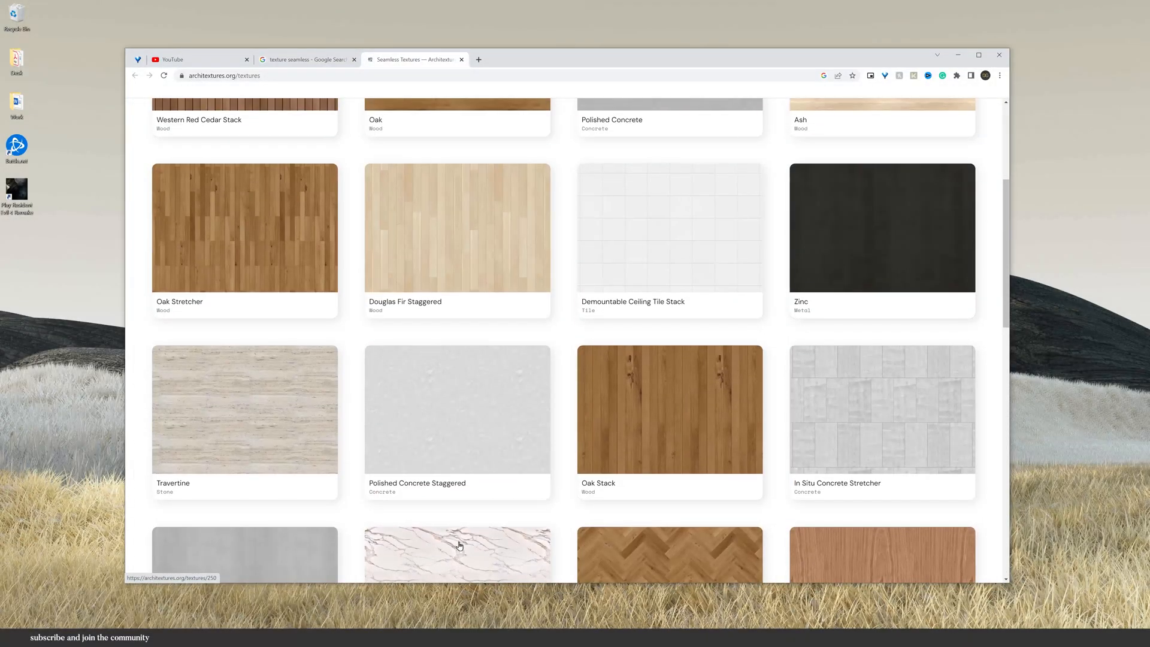
pyautogui.click(456, 228)
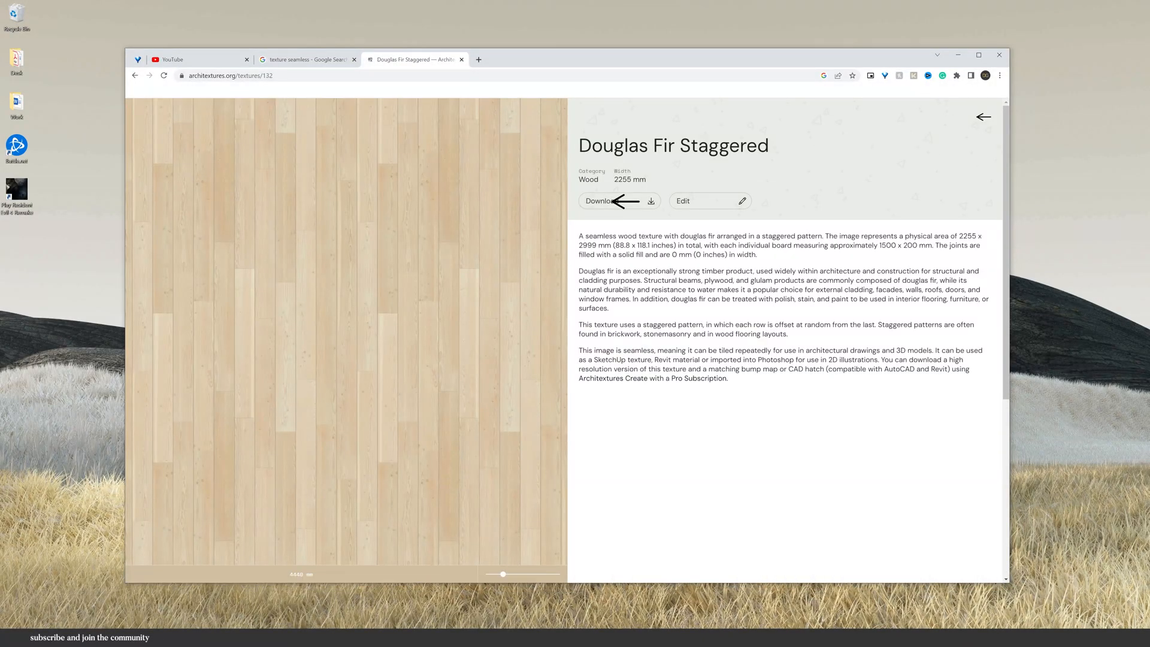
pyautogui.click(599, 200)
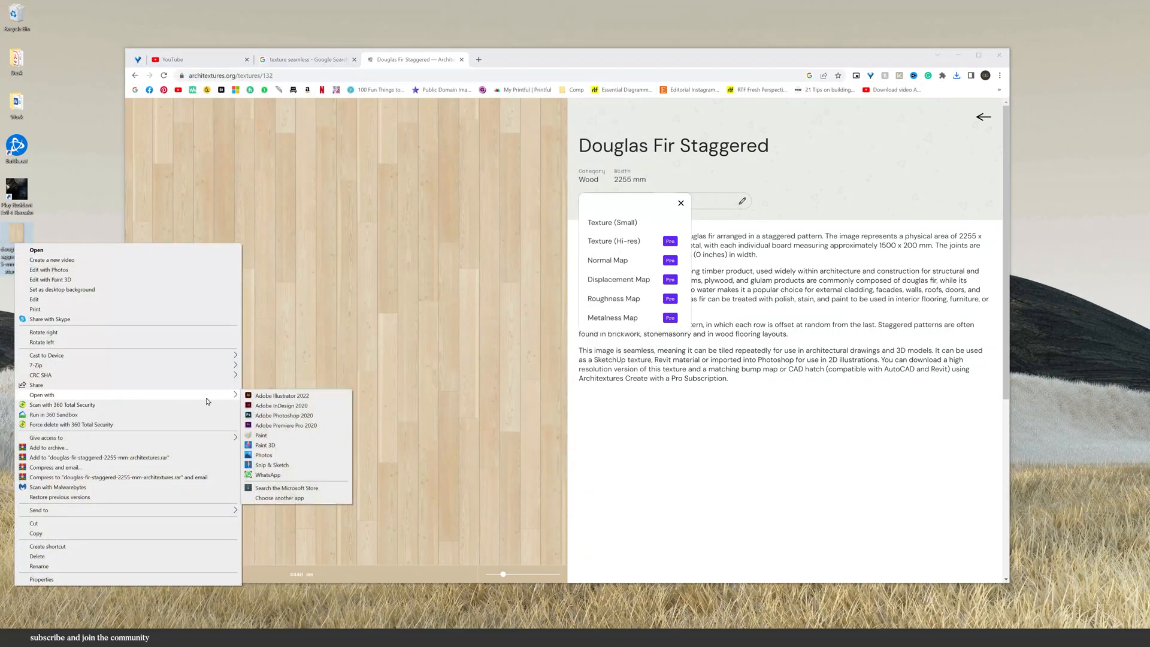
# Step: Define the Douglas Fir texture as a pattern and show it in the balcony fill's pattern picker
pyautogui.click(283, 415)
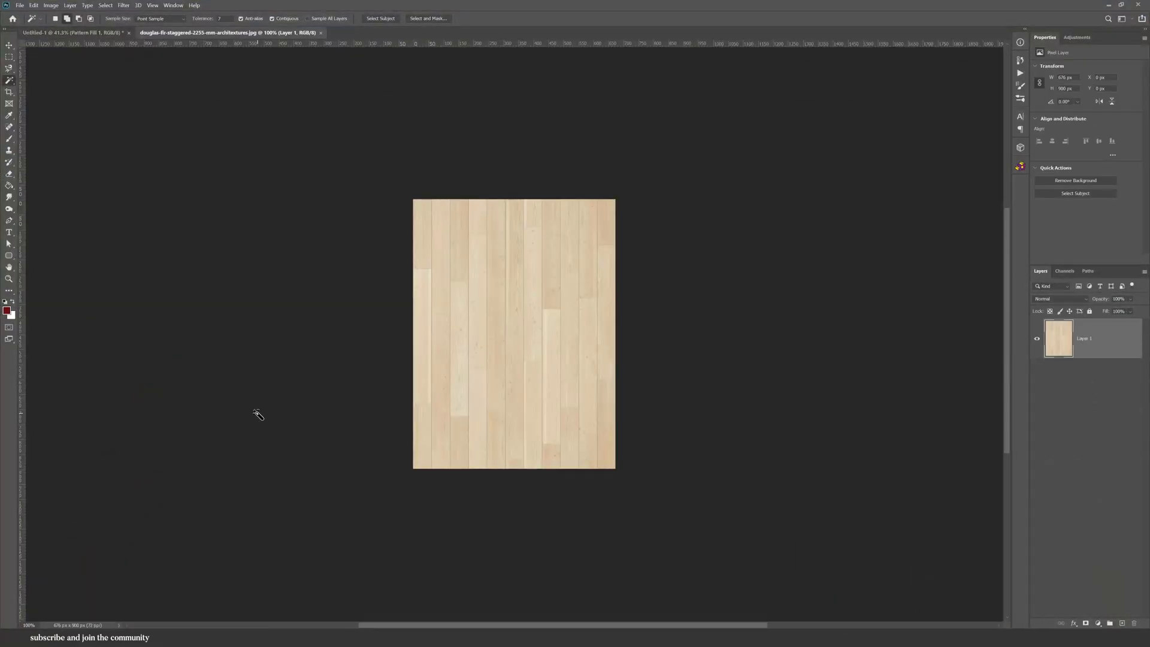
pyautogui.click(53, 235)
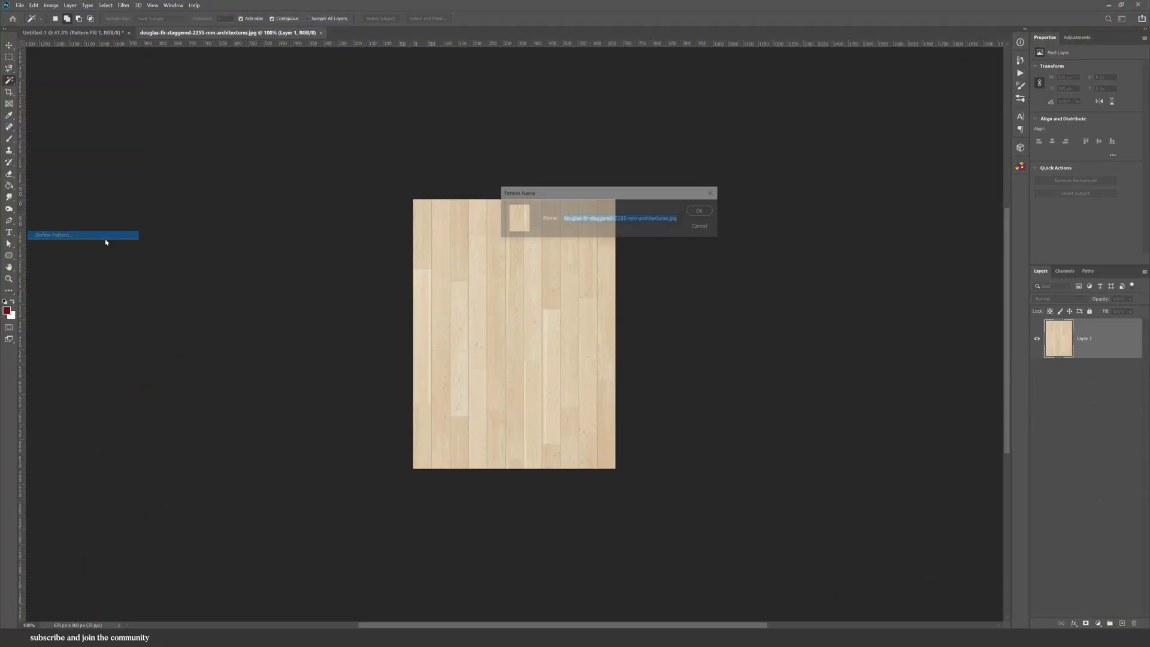
pyautogui.click(697, 211)
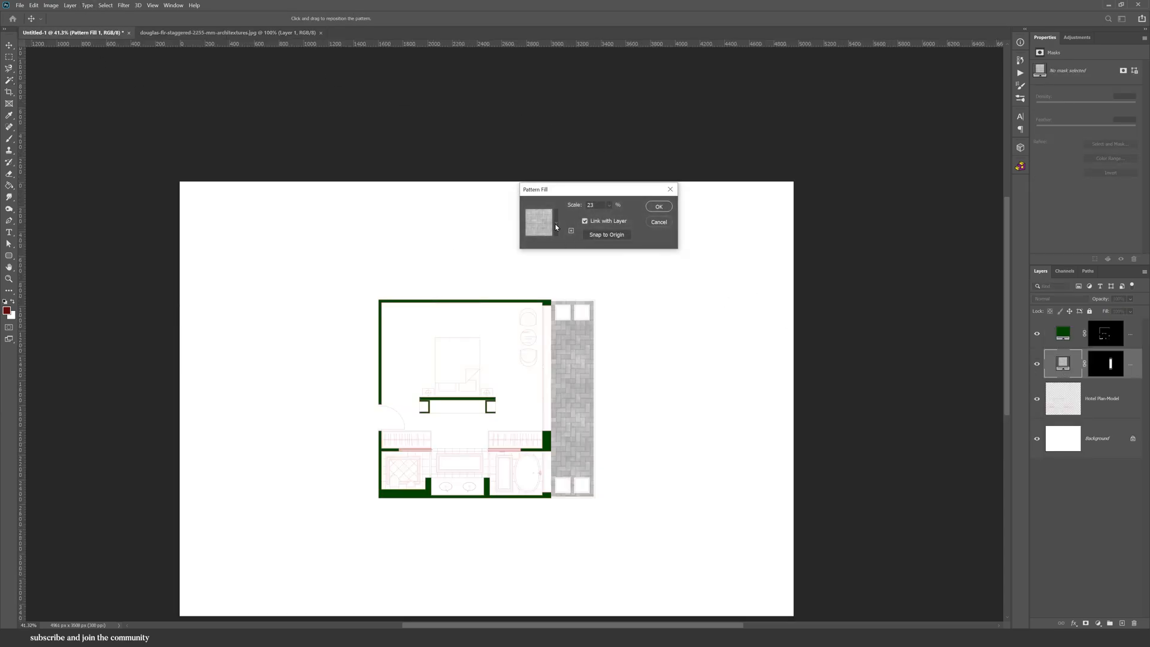
pyautogui.click(554, 222)
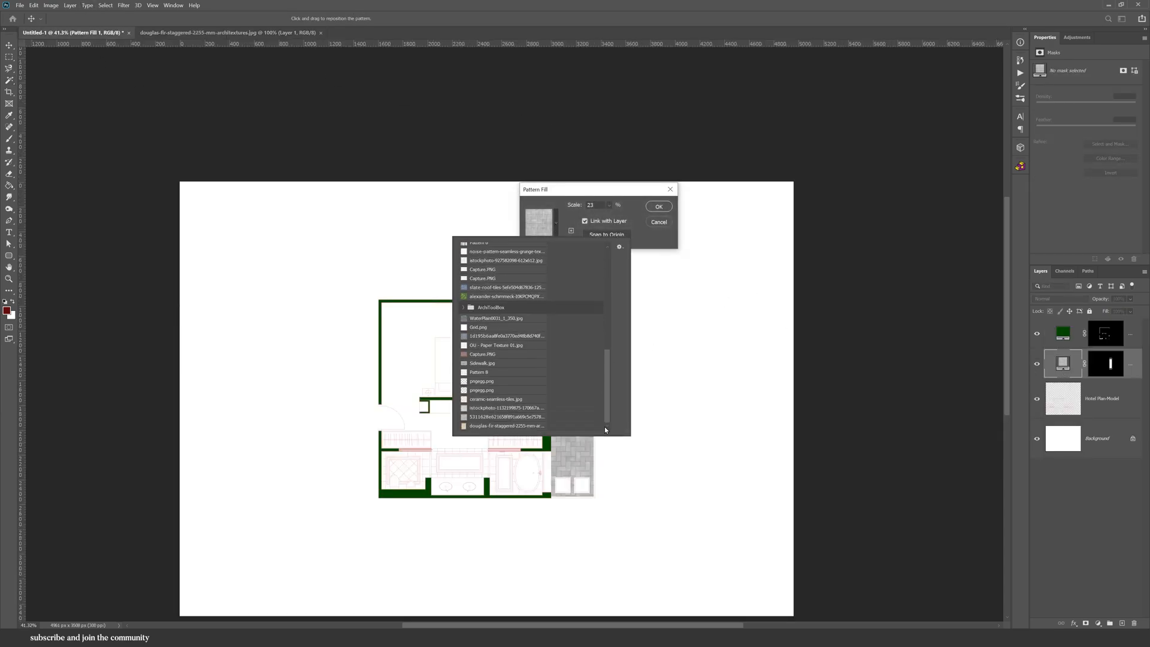
# Step: Apply the Douglas Fir wood pattern fill to the deck beside the room
pyautogui.click(506, 425)
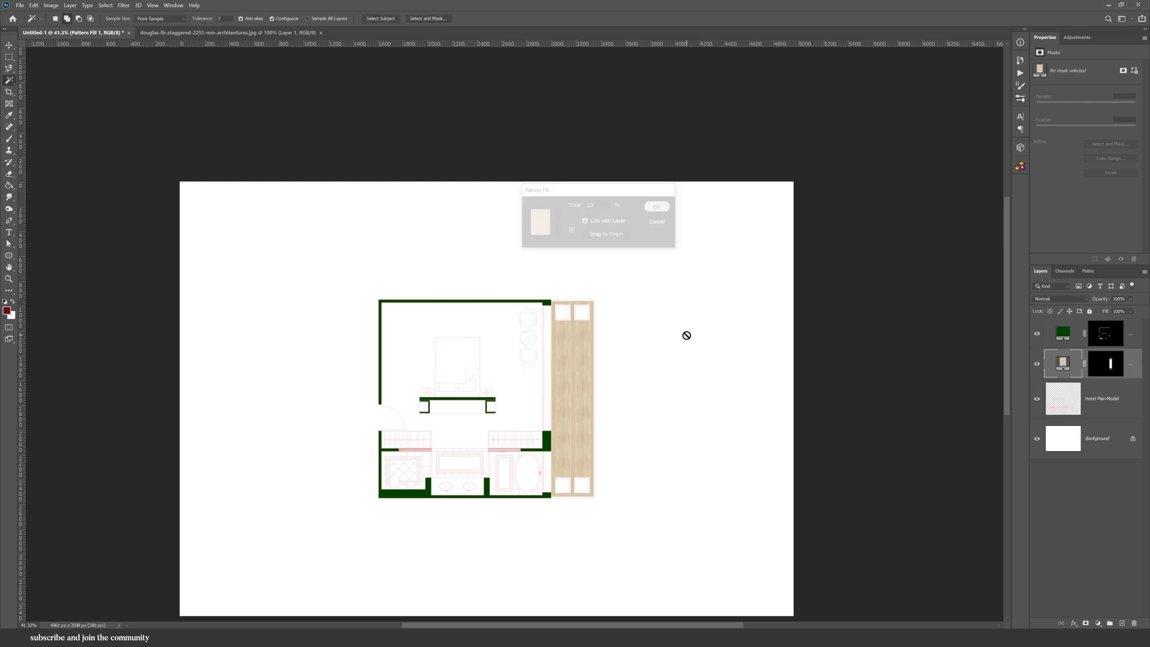
pyautogui.click(655, 206)
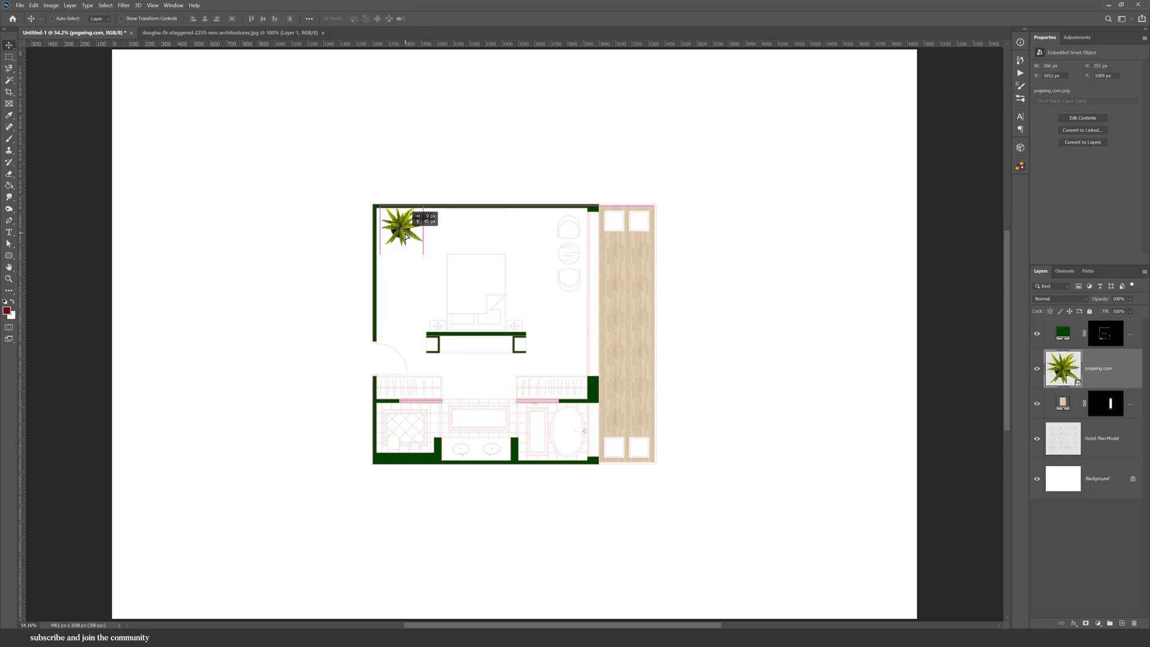
# Step: Place the top-view potted plant and move it into the room's top-left corner
pyautogui.moveTo(400, 231); pyautogui.dragTo(398, 228)
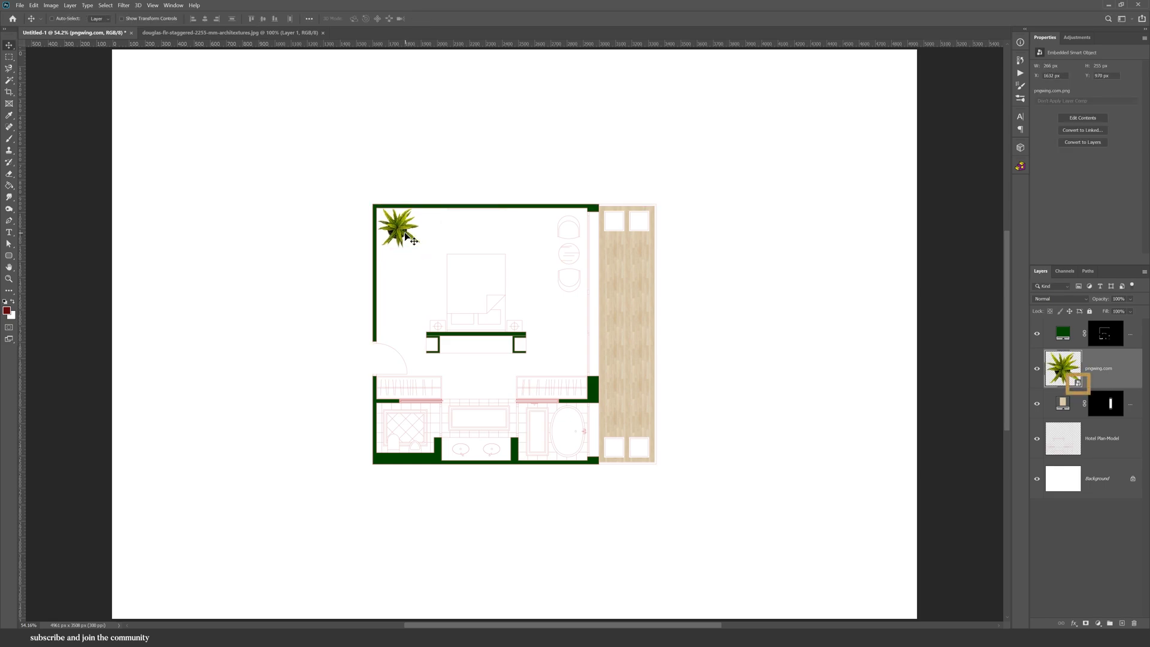
pyautogui.moveTo(403, 235); pyautogui.dragTo(568, 359)
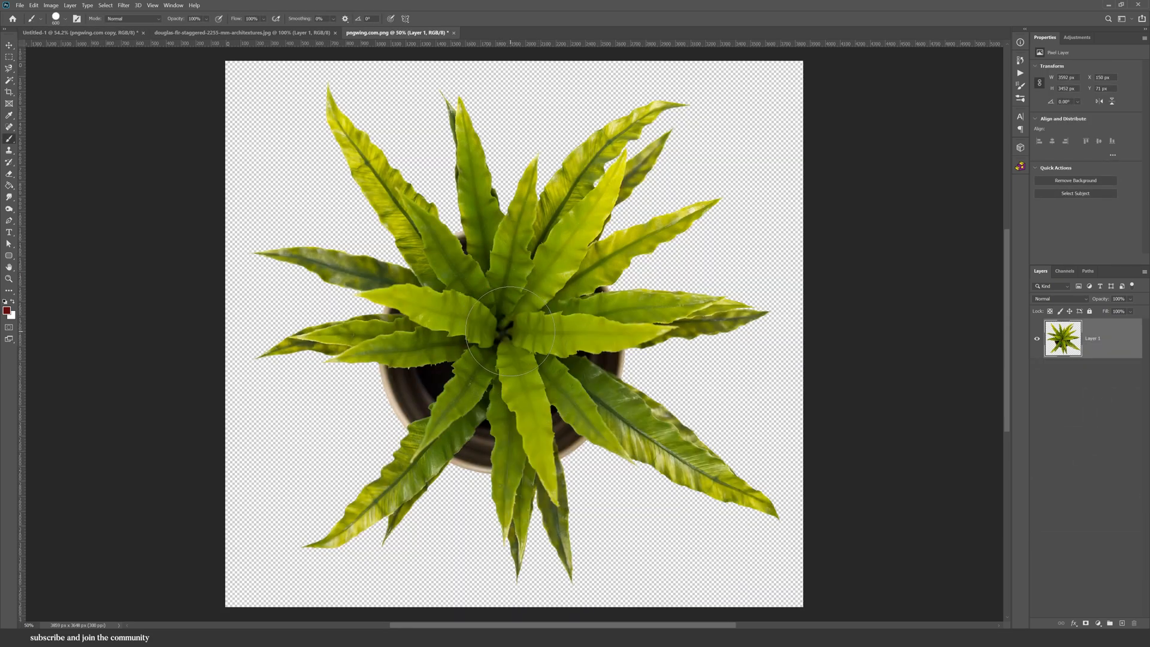
# Step: Paint a dark red dot on the plant's centre in its smart object and return to the floor plan
pyautogui.click(502, 328)
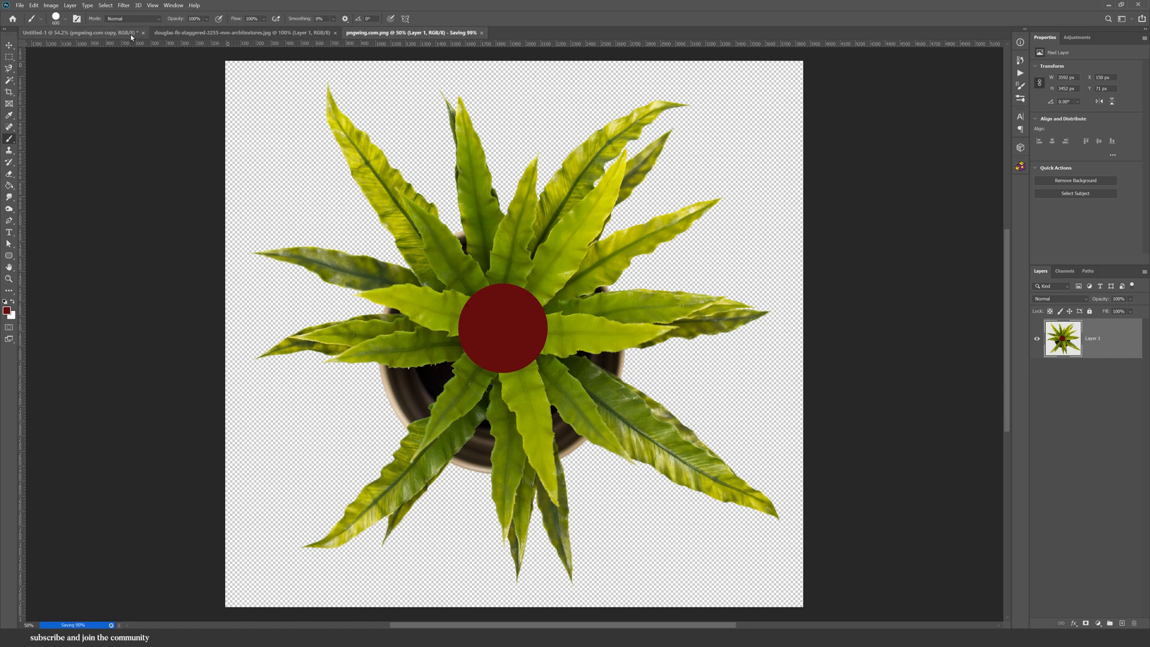
pyautogui.click(73, 33)
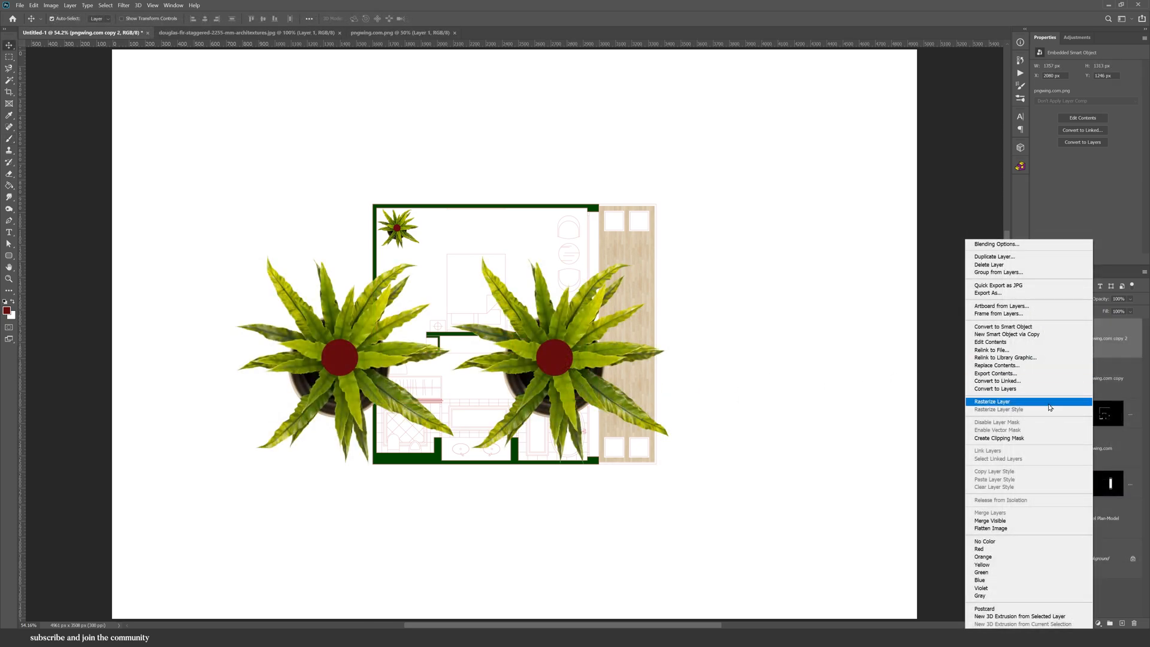
# Step: Rasterize one plant copy and enlarge both copies to compare their sharpness
pyautogui.click(992, 400)
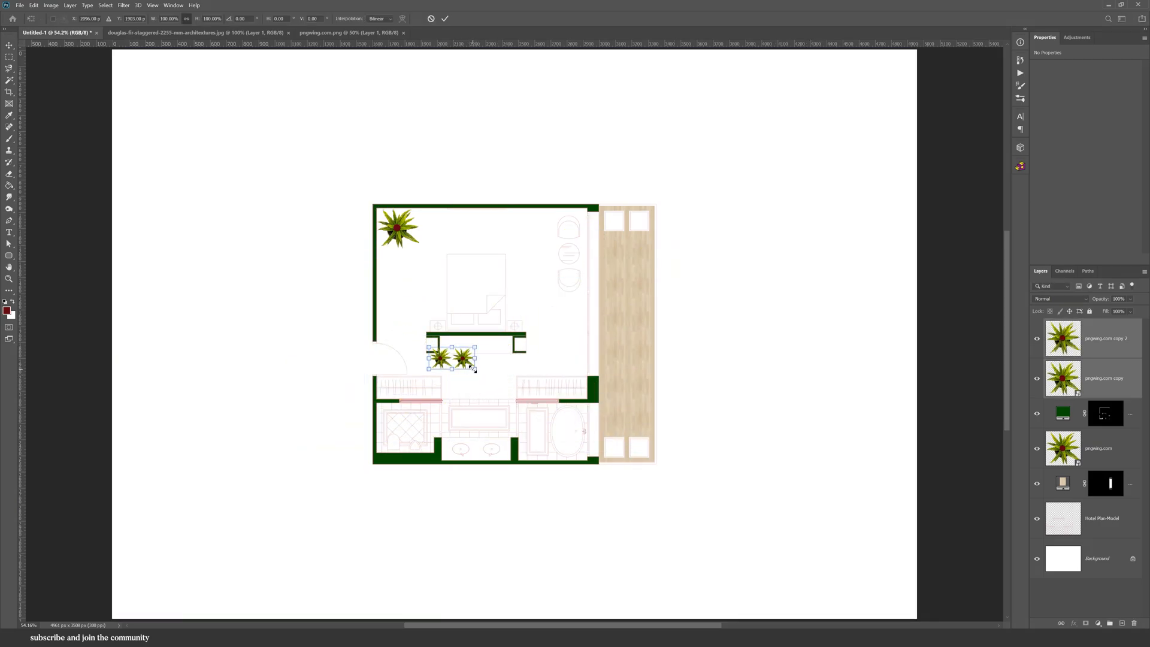
pyautogui.moveTo(476, 369); pyautogui.dragTo(814, 535)
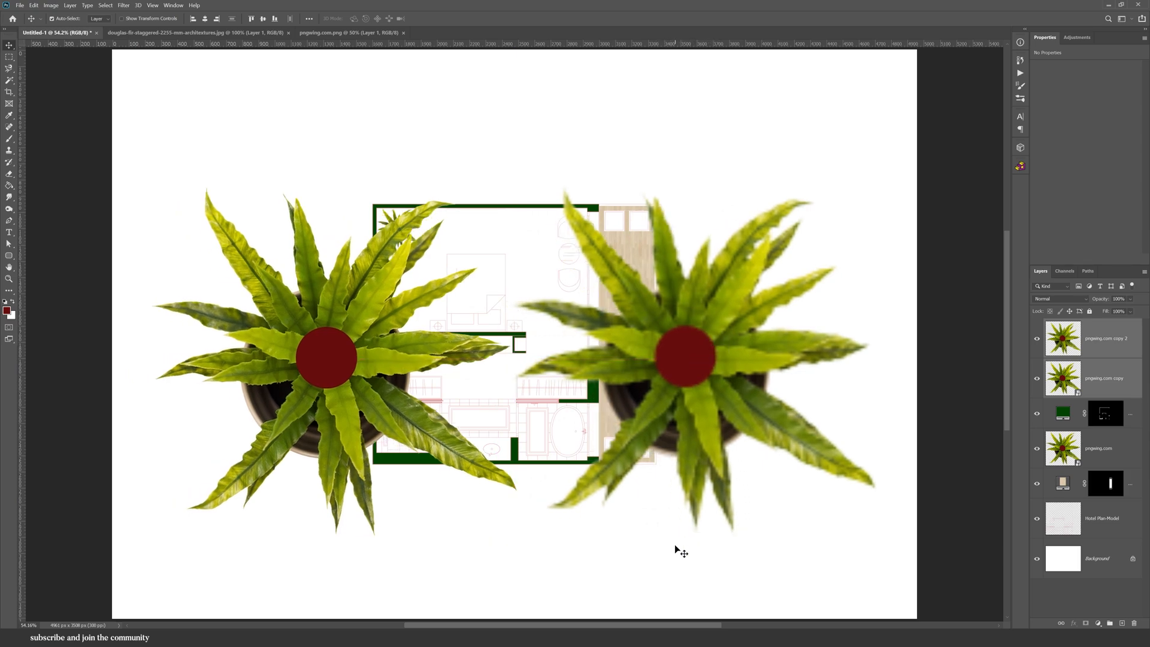
pyautogui.moveTo(678, 554)
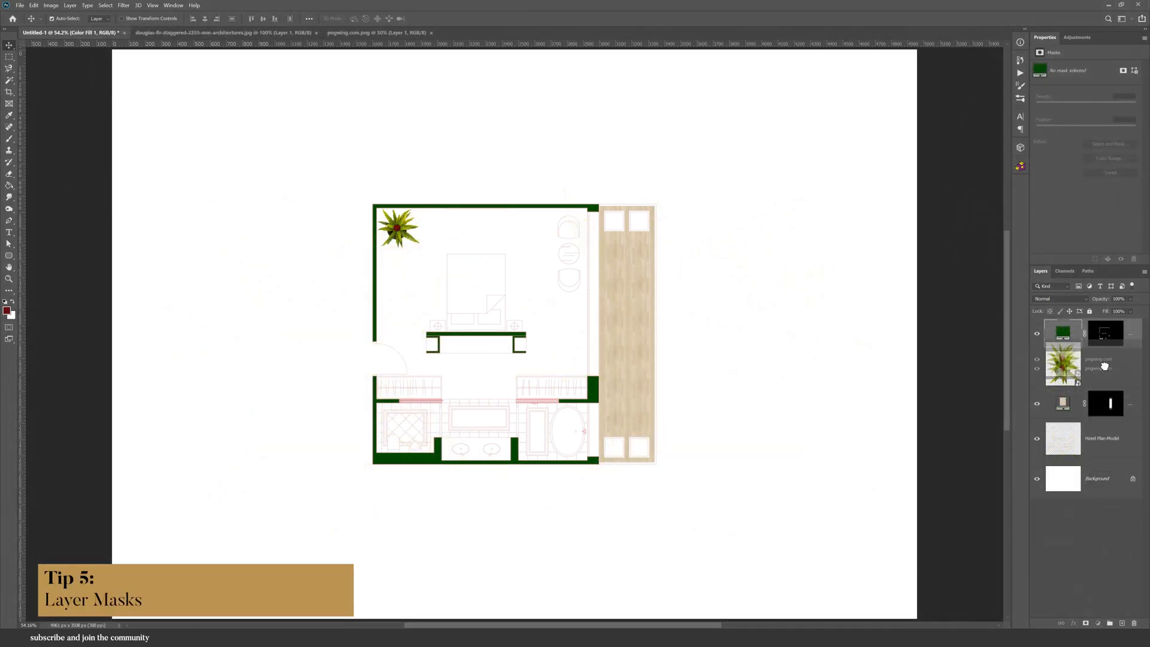
# Step: Select the wall colour layer's mask in the Layers panel
pyautogui.click(1105, 334)
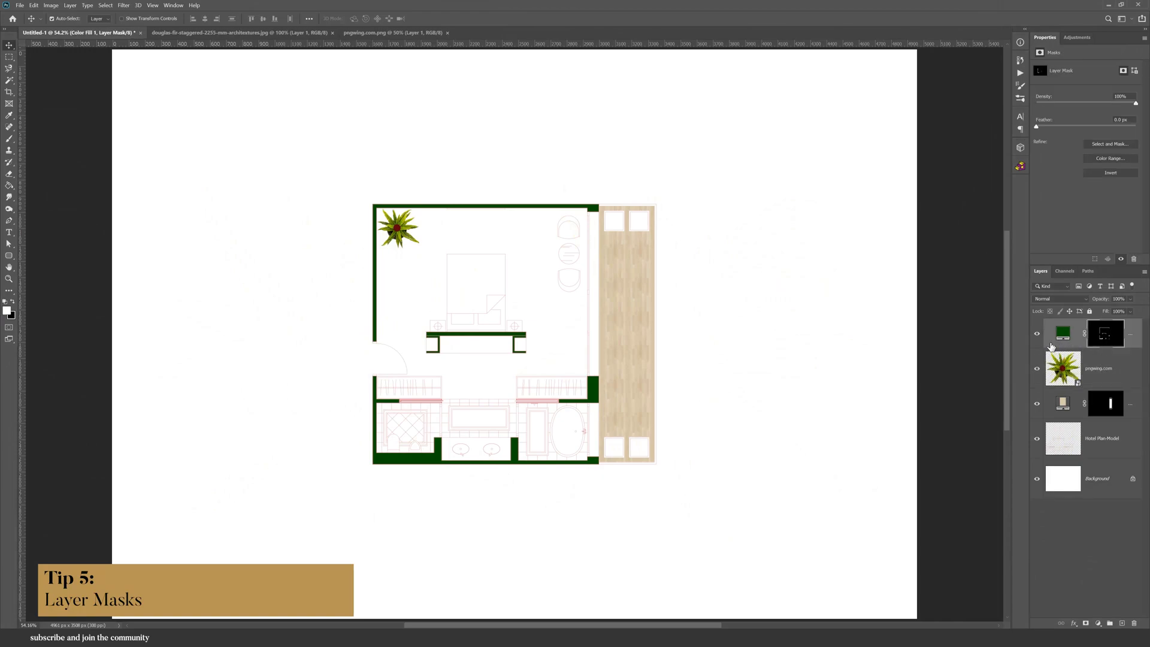
pyautogui.moveTo(1098, 401)
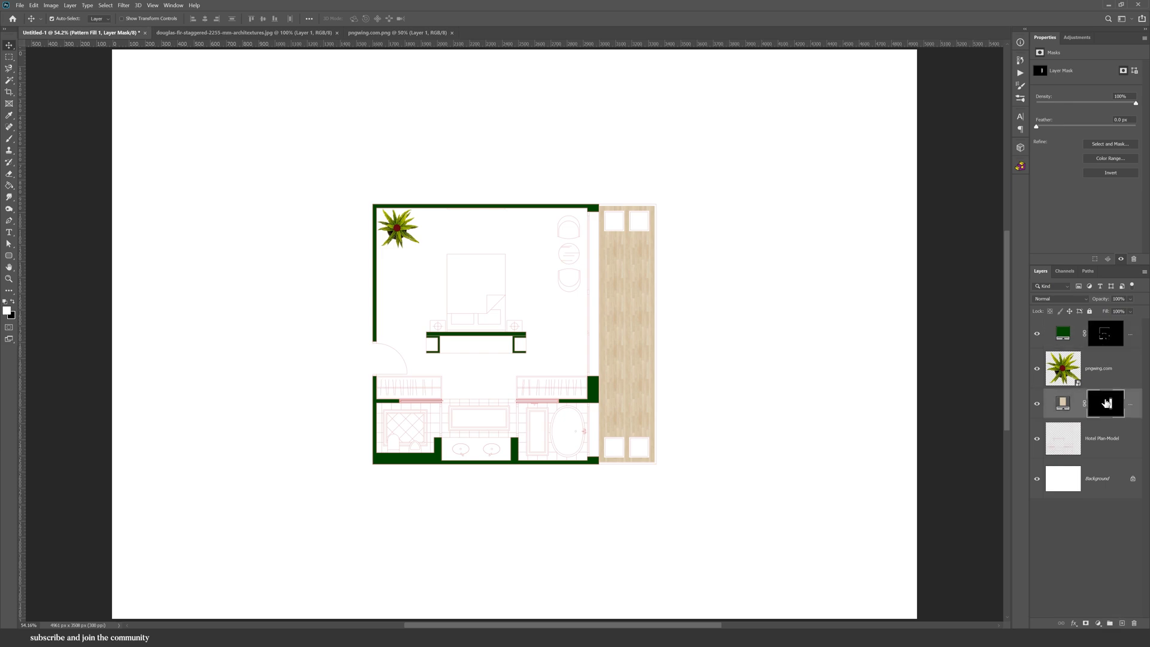
pyautogui.moveTo(1106, 402)
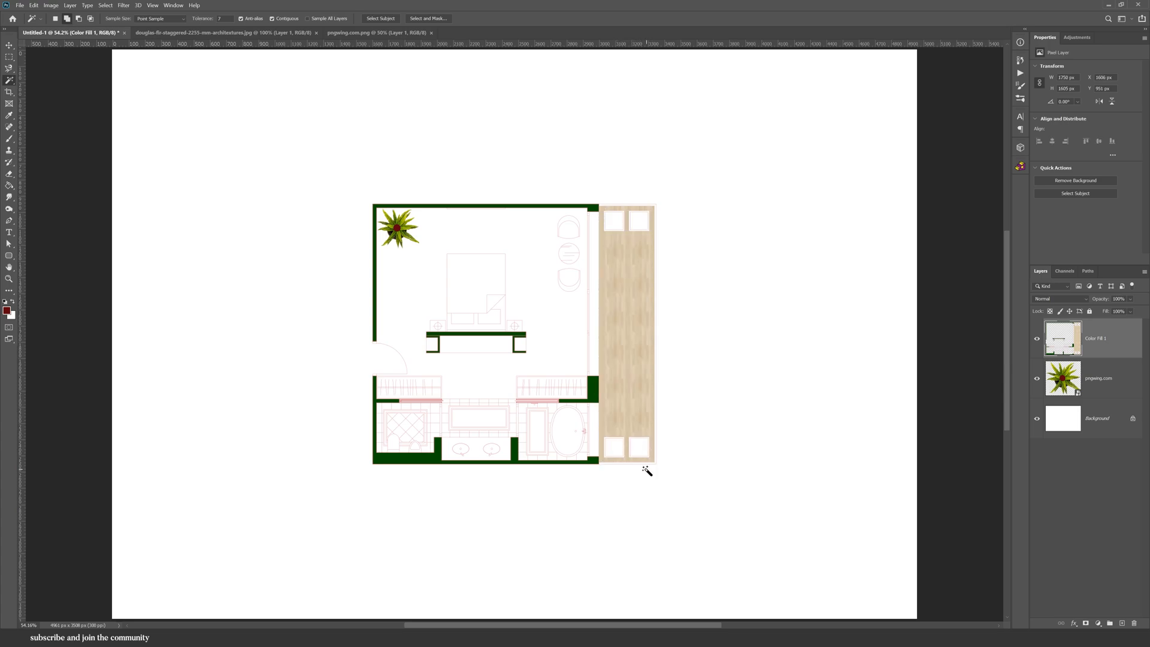
pyautogui.moveTo(653, 513)
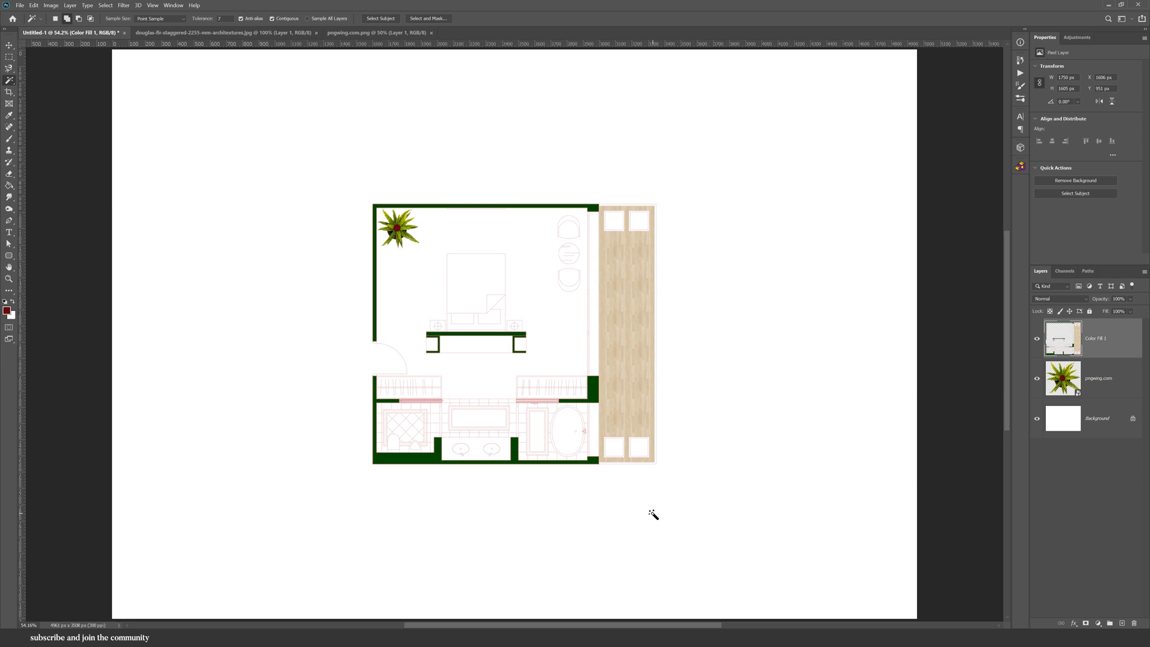
pyautogui.moveTo(477, 366)
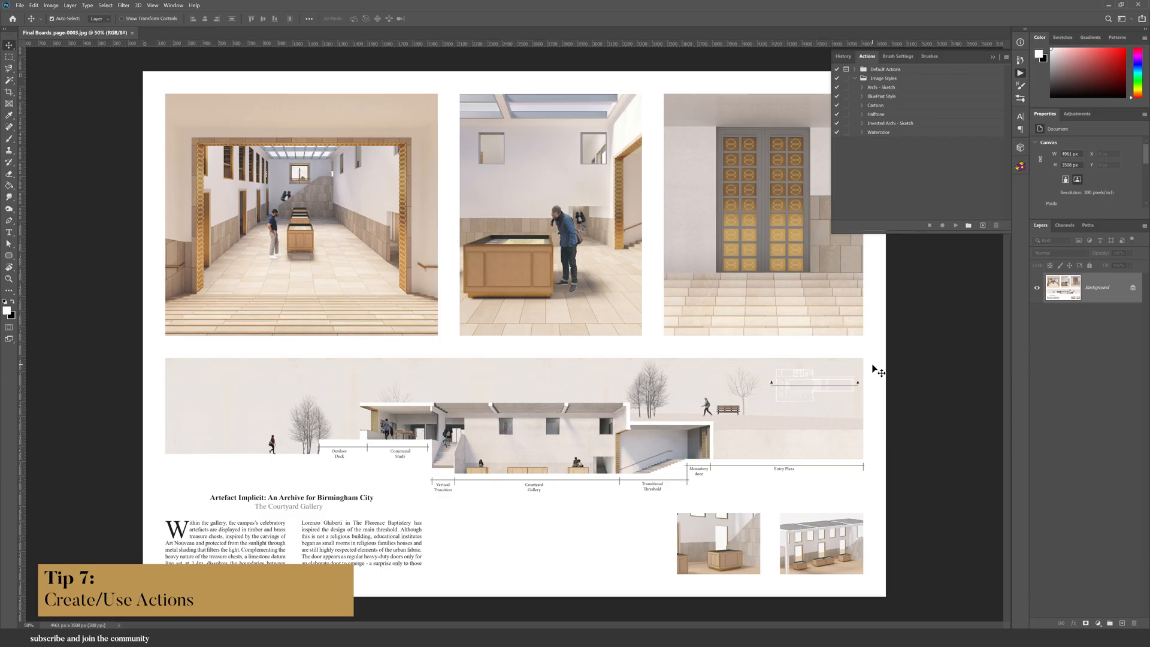
pyautogui.moveTo(384, 322)
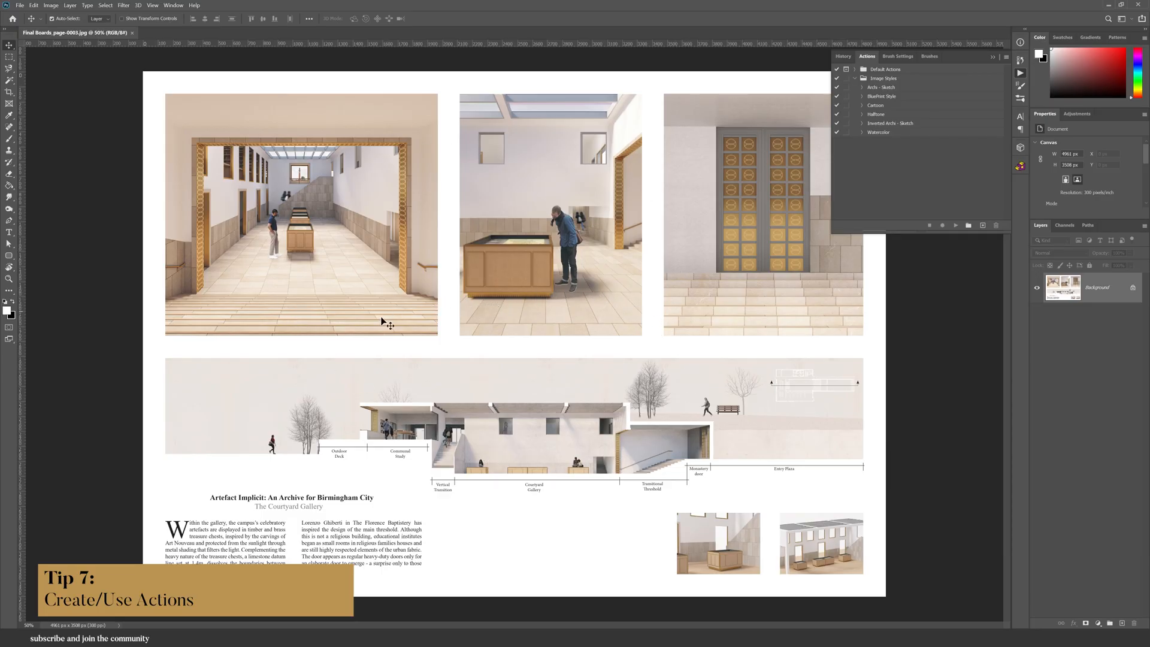
pyautogui.moveTo(432, 393)
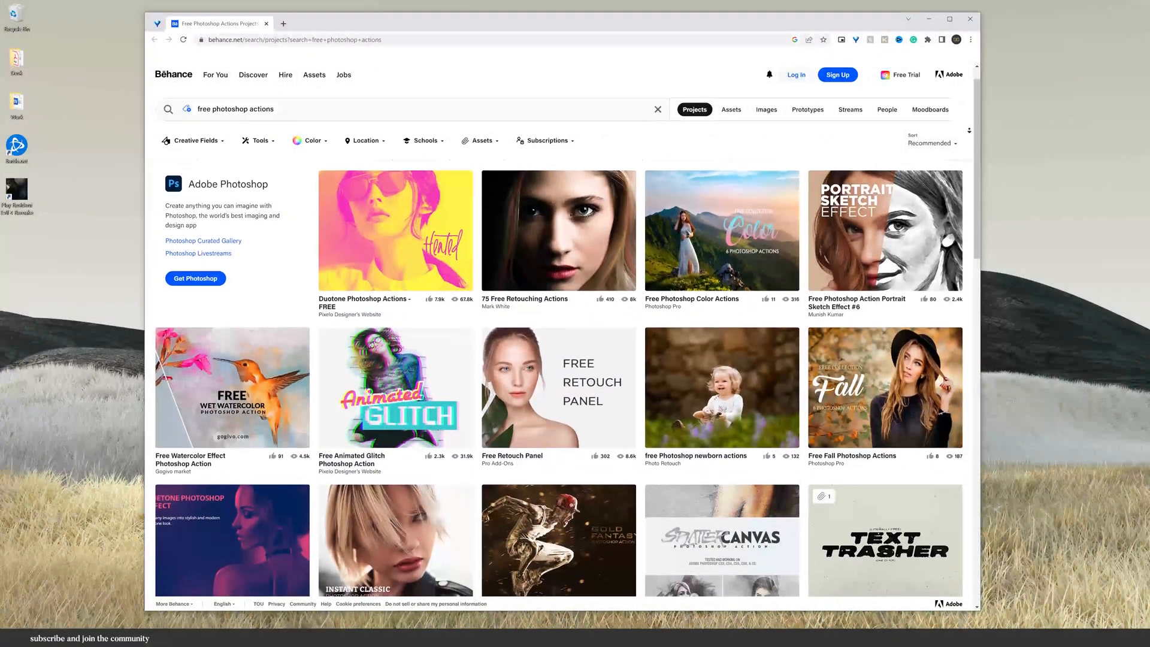
pyautogui.scroll(-3)
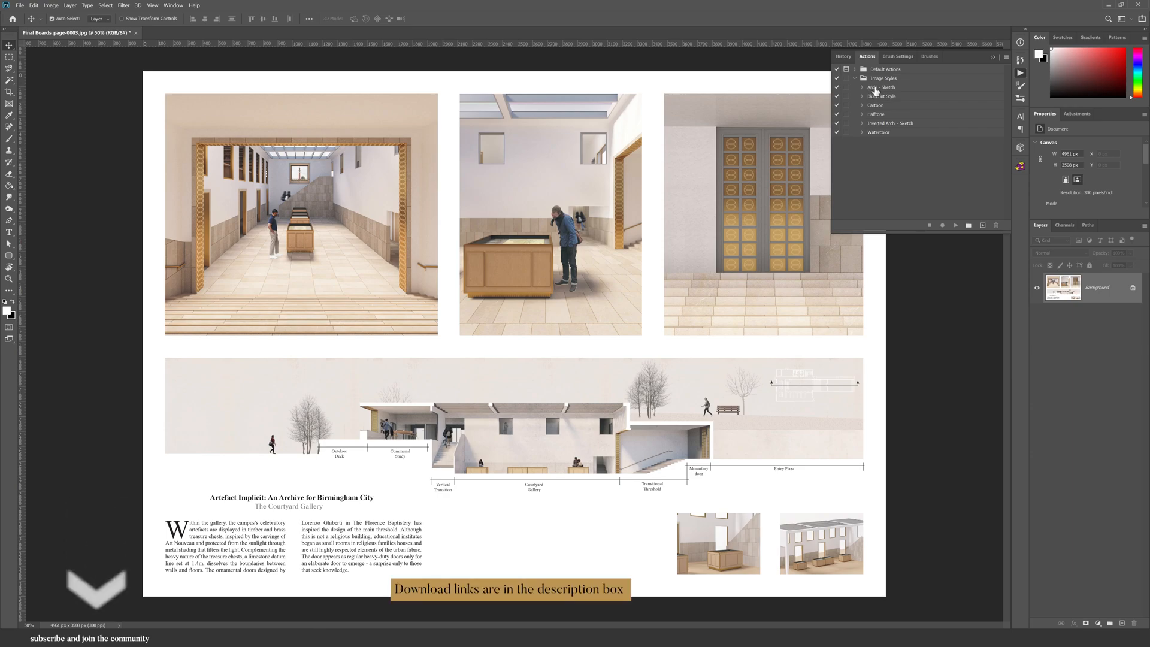
# Step: Expand the Arch - Sketch action under Image Styles and run it on the boards page
pyautogui.click(862, 88)
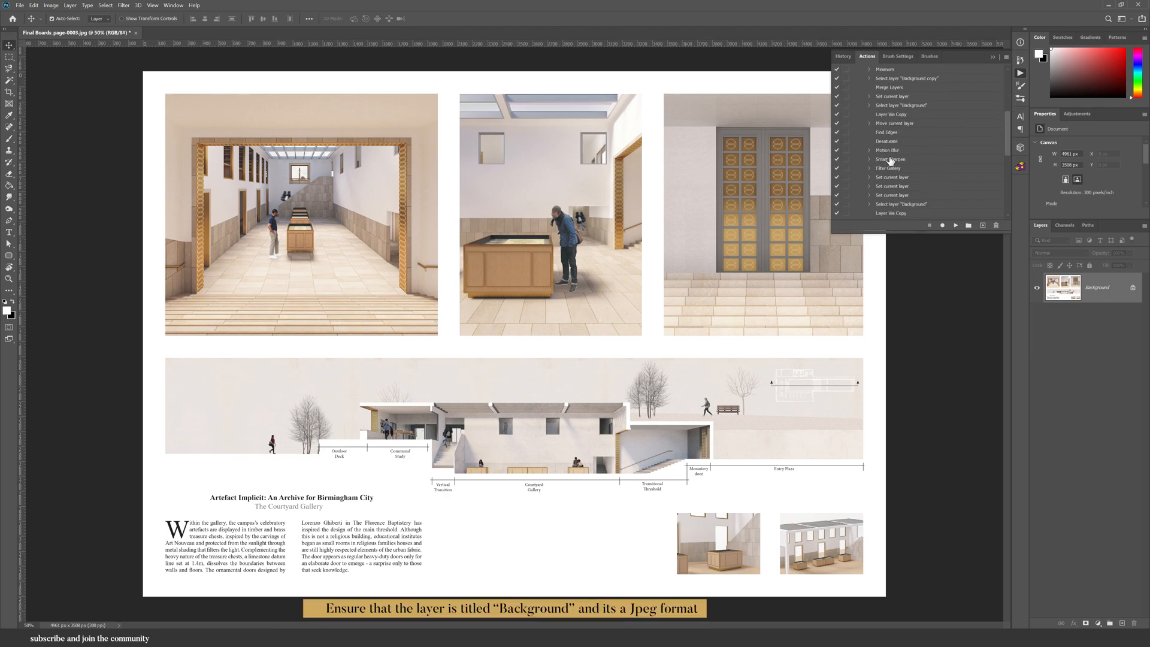
pyautogui.scroll(-3)
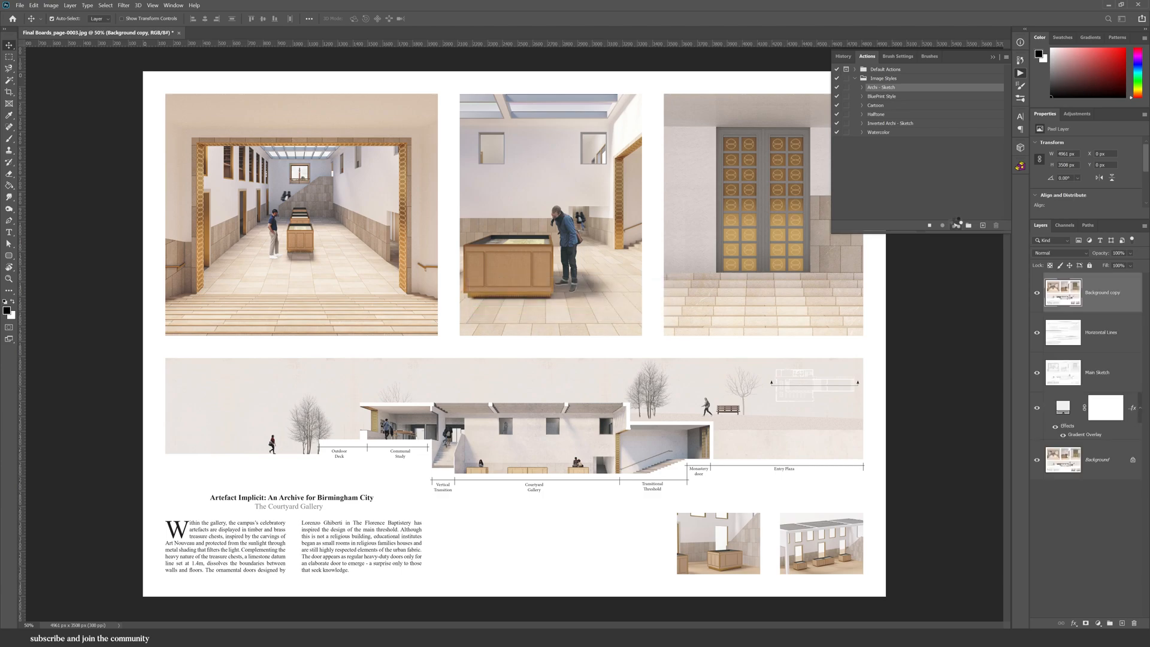
pyautogui.click(956, 225)
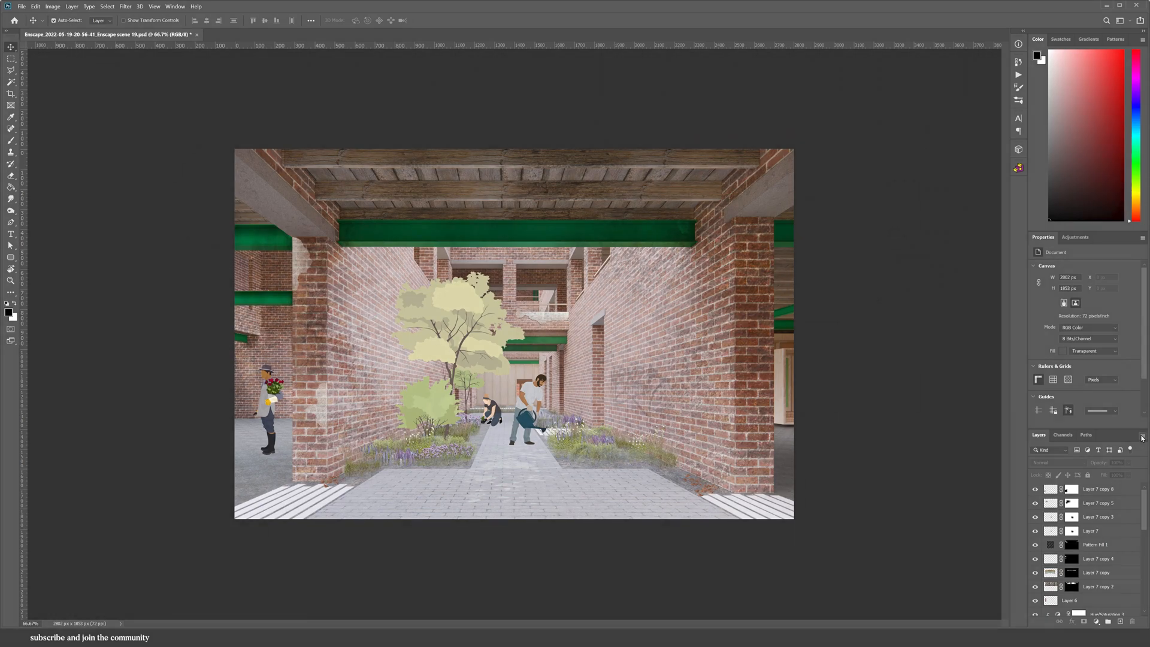
# Step: Set the Layers panel to use the largest thumbnail size
pyautogui.click(1141, 436)
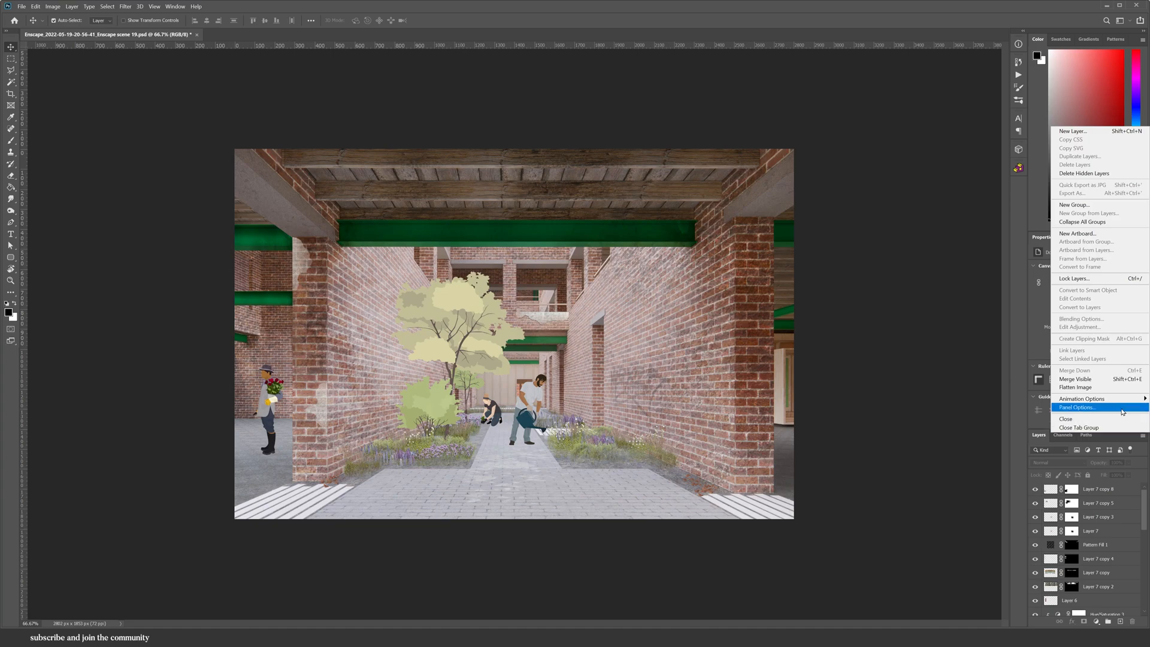
pyautogui.click(1078, 407)
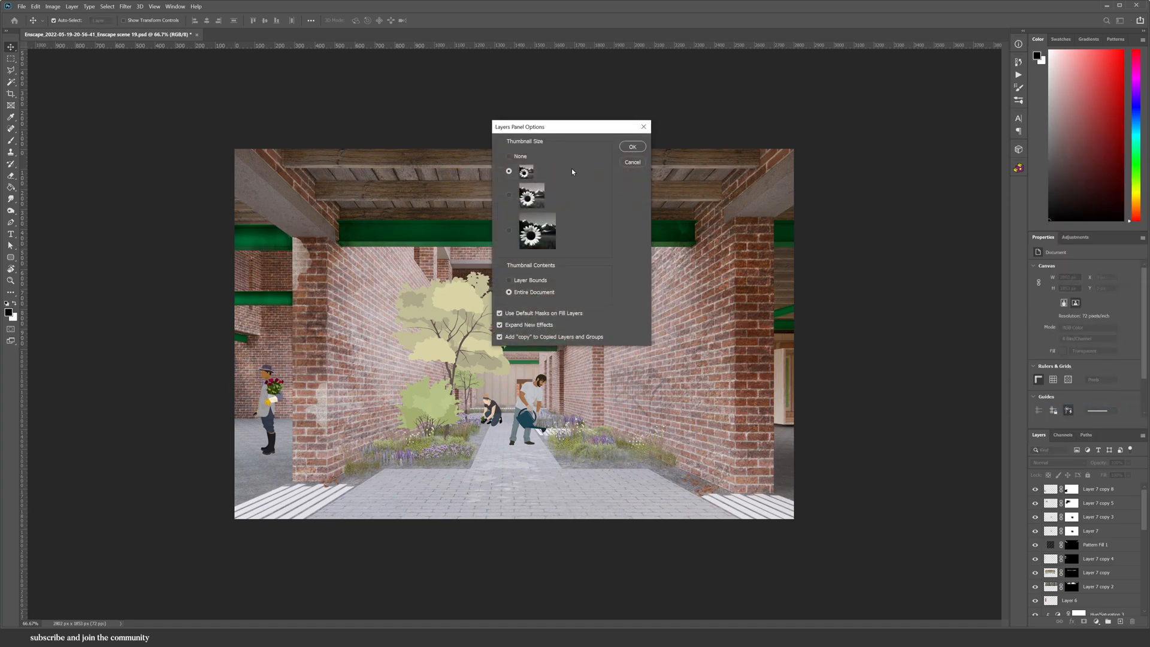
pyautogui.click(508, 230)
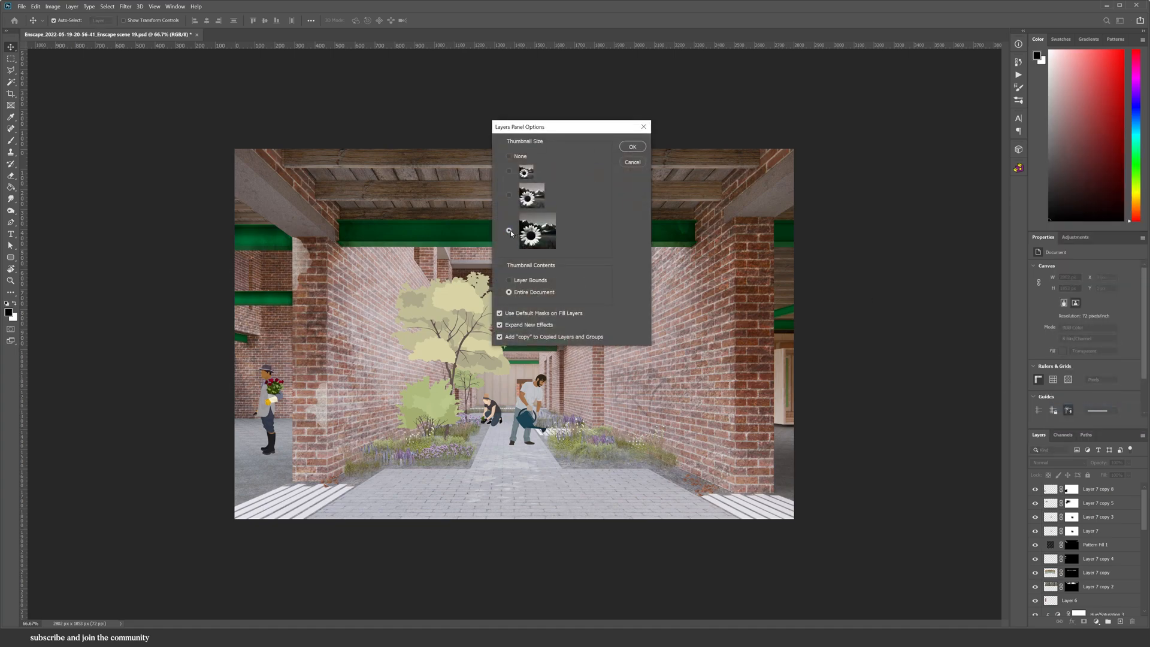
pyautogui.click(631, 146)
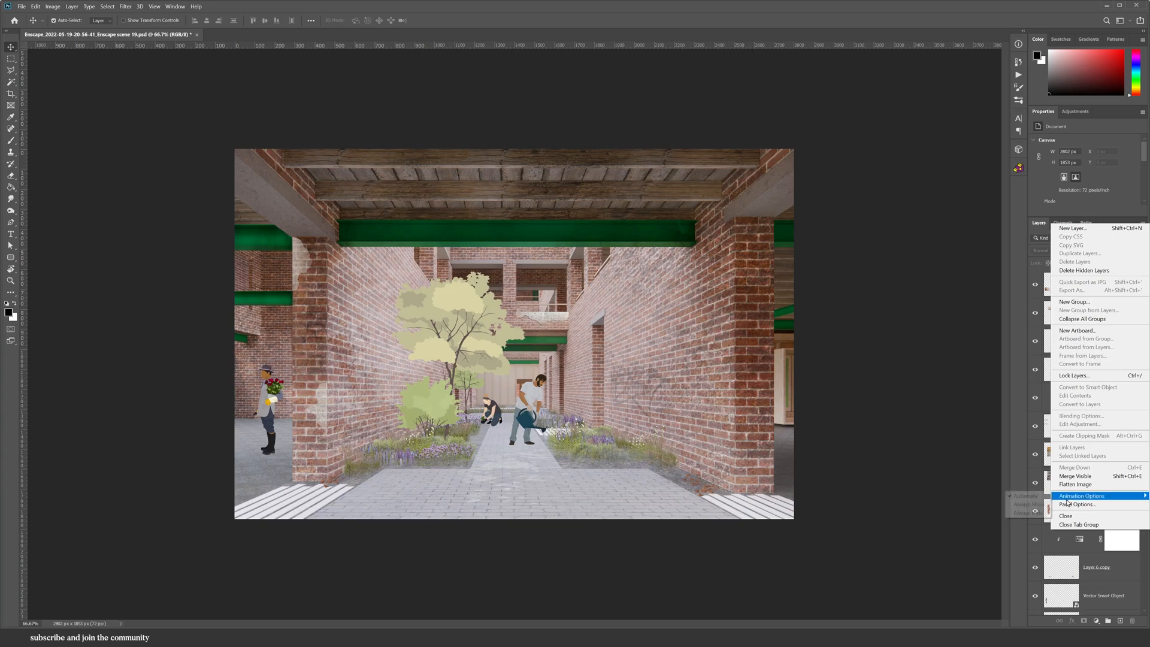
# Step: Set Thumbnail Contents to Layer Bounds so thumbnails show each layer's own content
pyautogui.click(1078, 504)
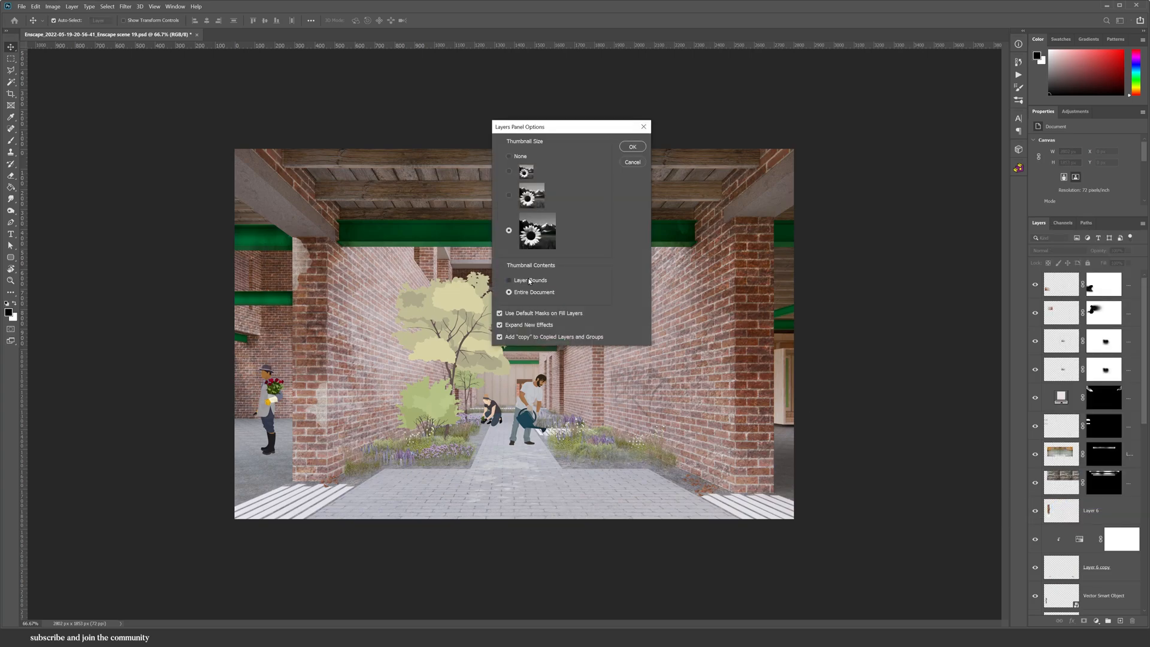
pyautogui.click(510, 280)
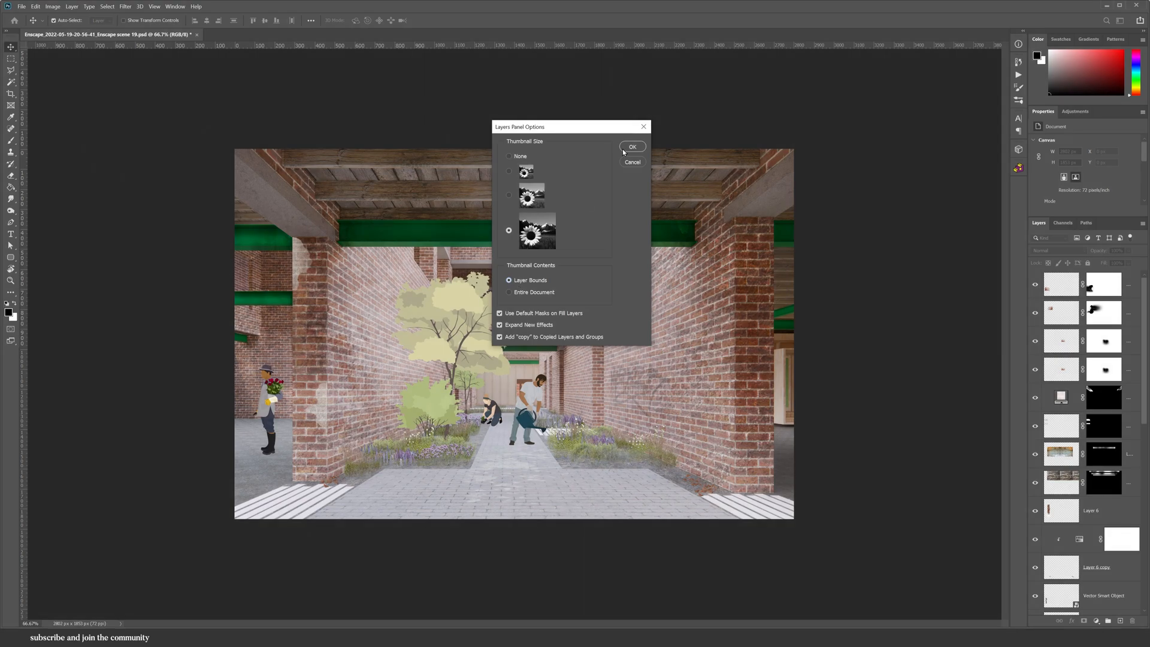
pyautogui.click(631, 147)
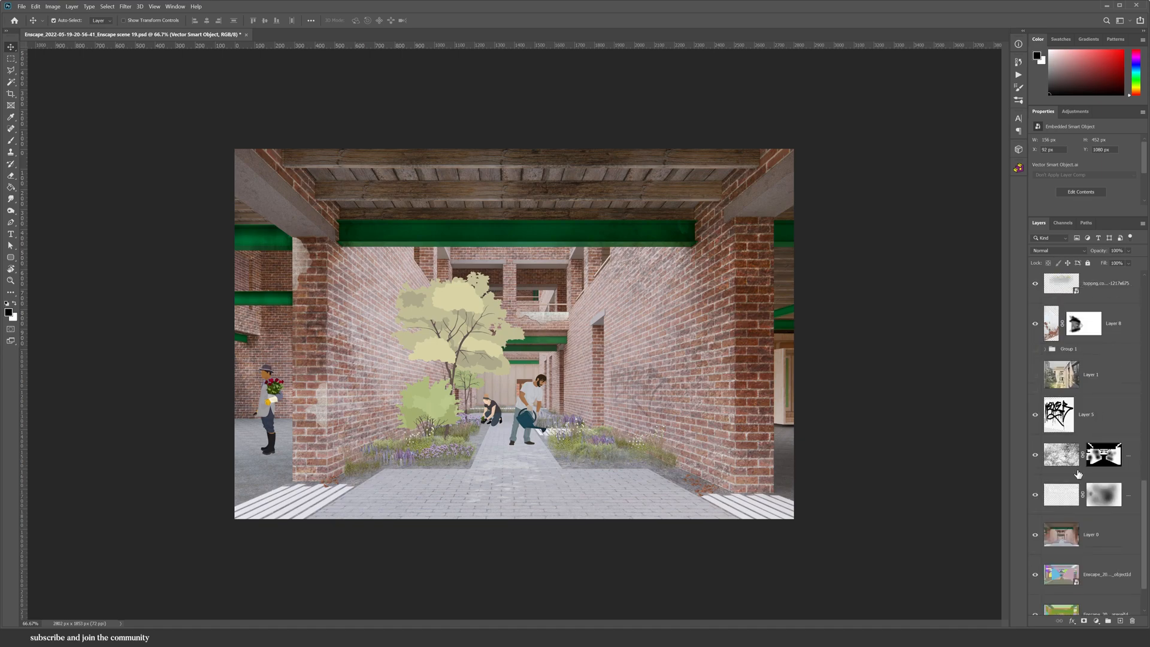
pyautogui.click(1084, 355)
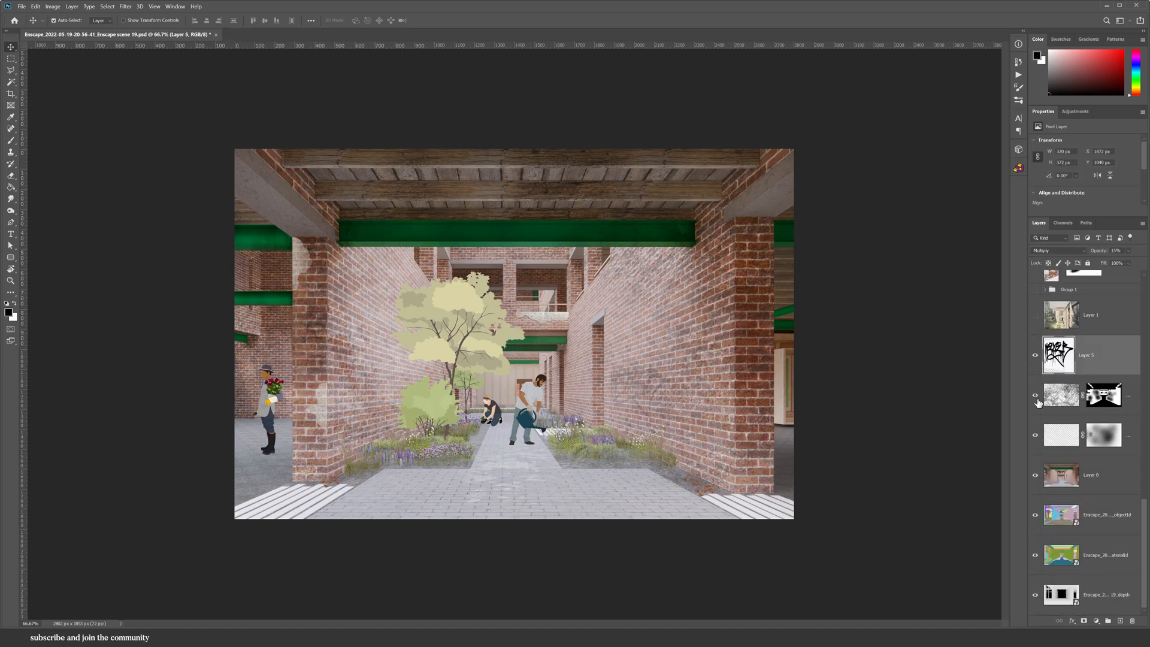
pyautogui.click(175, 34)
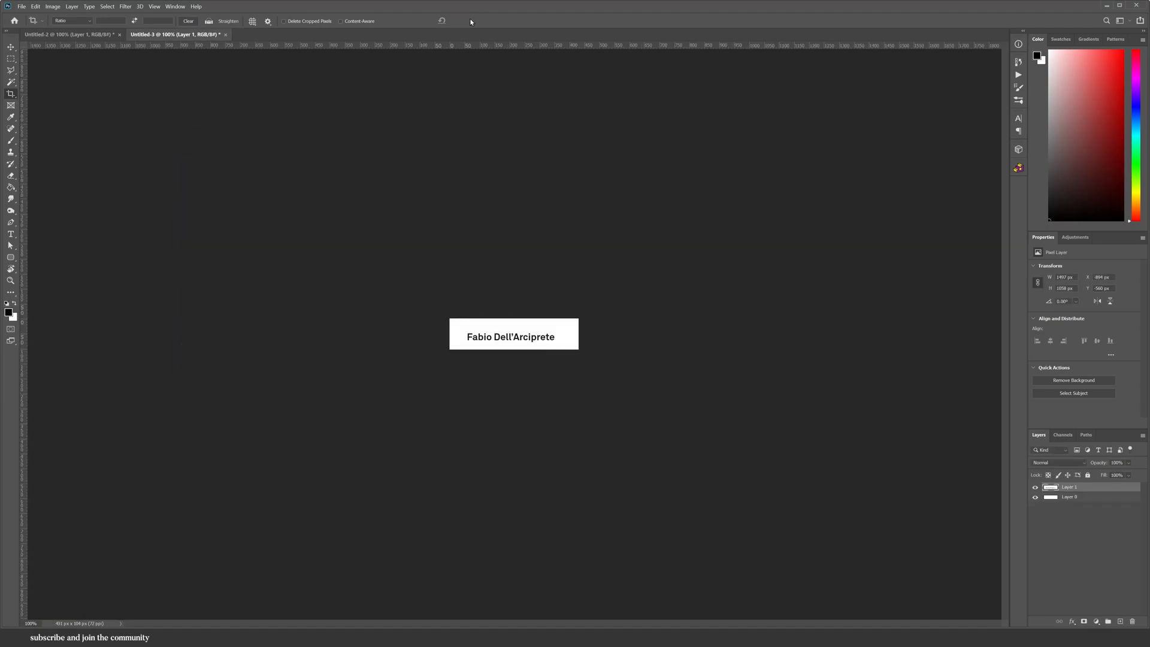
# Step: Run Match Font on the label's bold lettering and pick Arial Bold from the suggestions
pyautogui.click(87, 6)
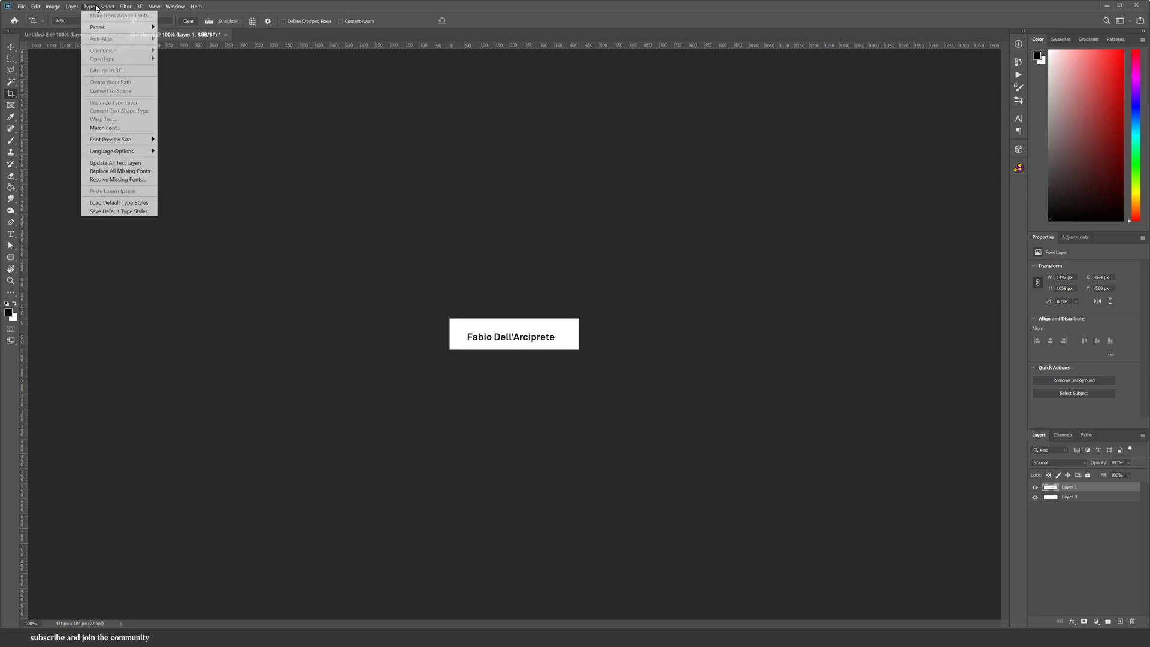
pyautogui.click(104, 128)
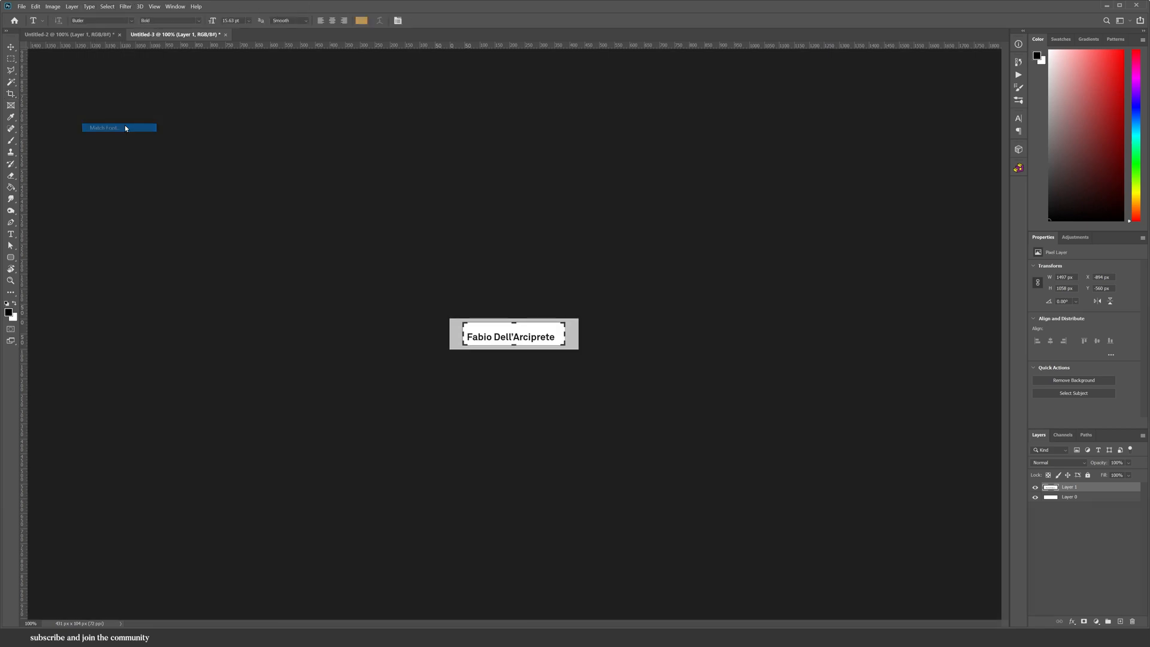
pyautogui.click(102, 128)
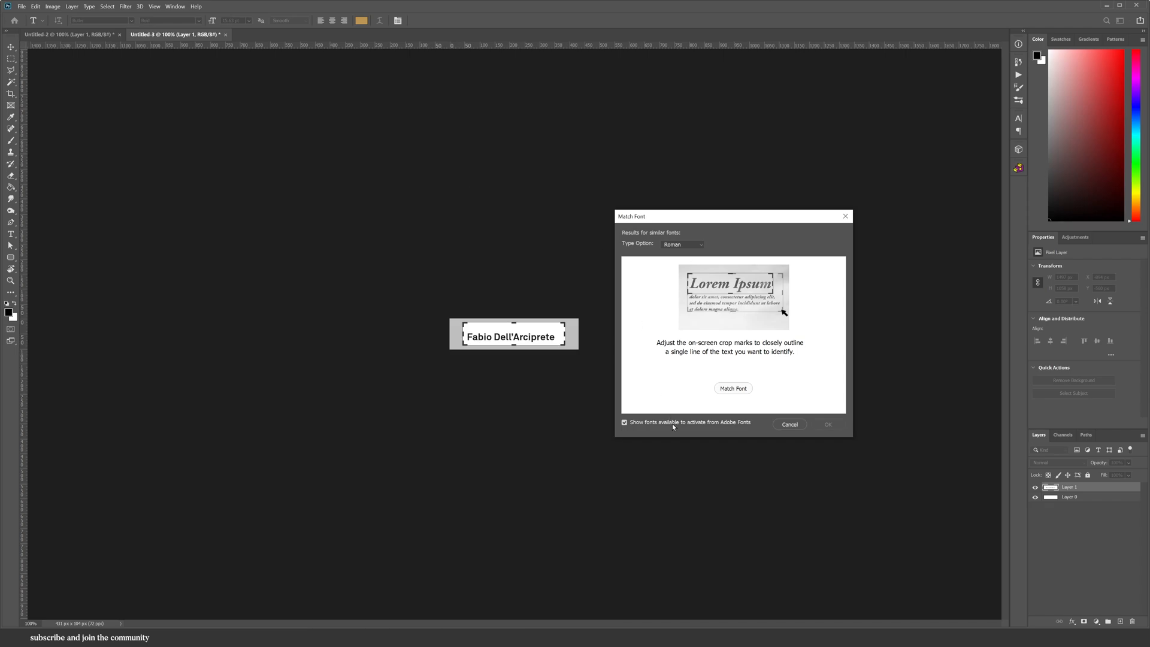
pyautogui.click(731, 388)
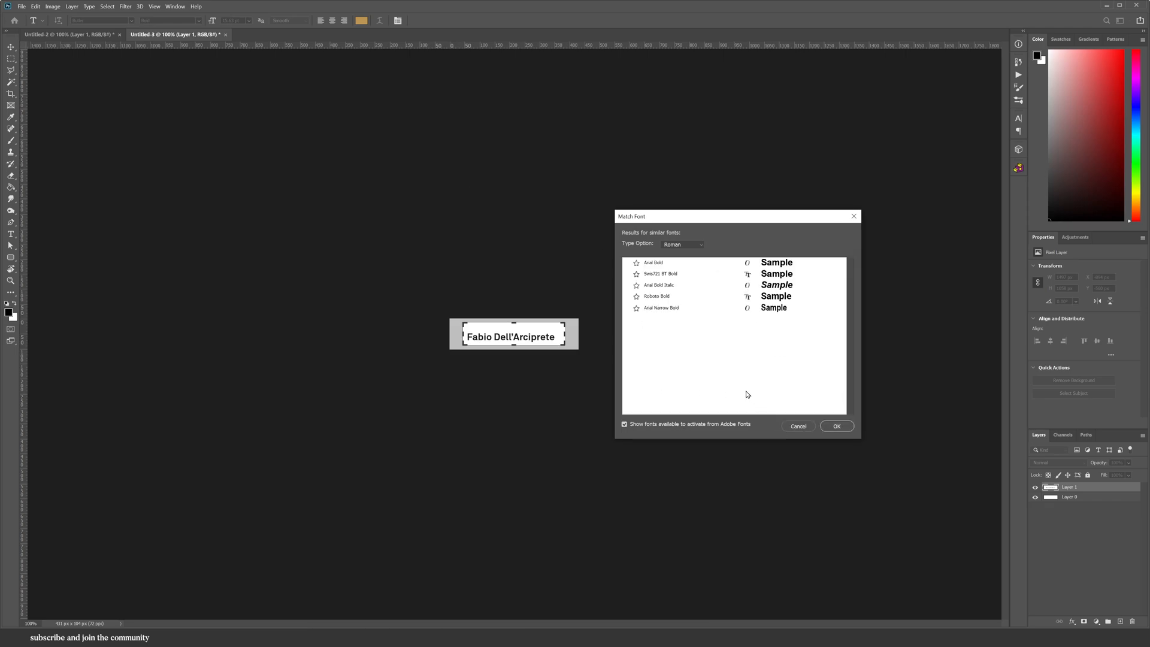
pyautogui.moveTo(765, 323)
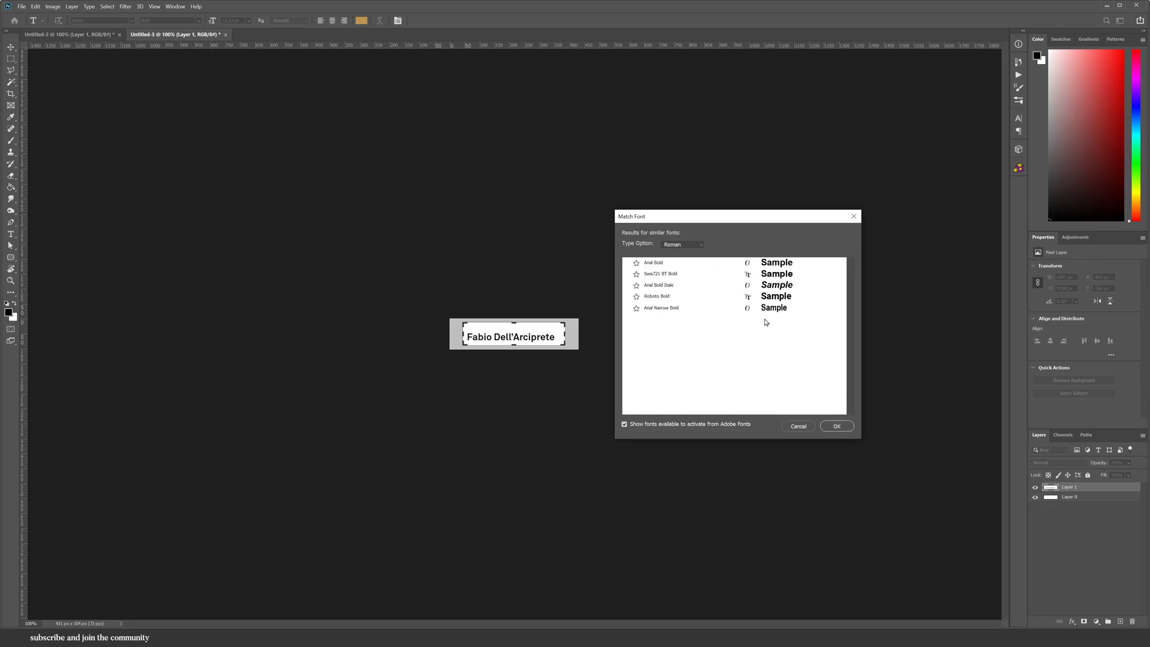
pyautogui.moveTo(672, 265)
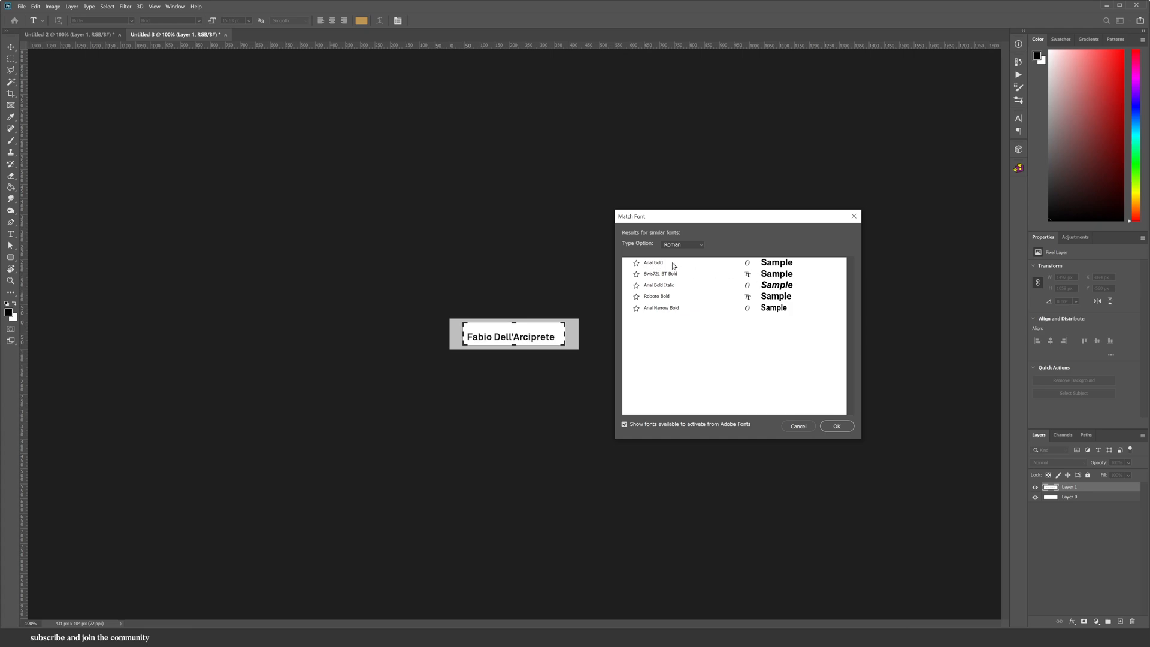
pyautogui.click(653, 262)
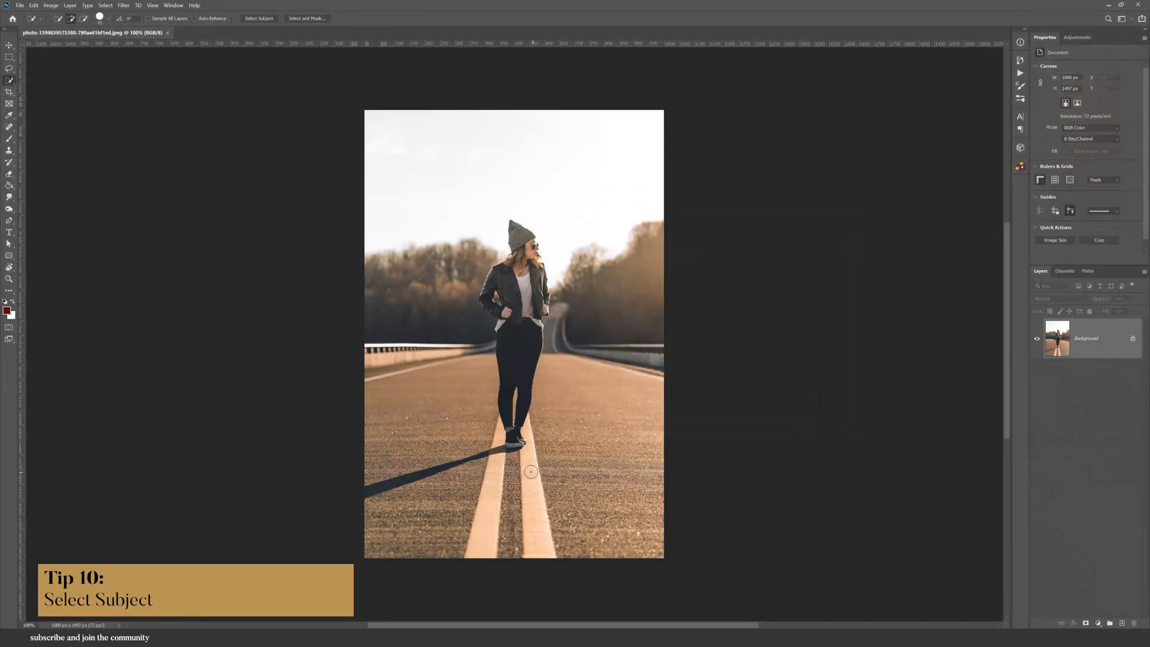
# Step: Select the woman with Select Subject and switch to the Magnetic Lasso for edge fixes
pyautogui.click(258, 18)
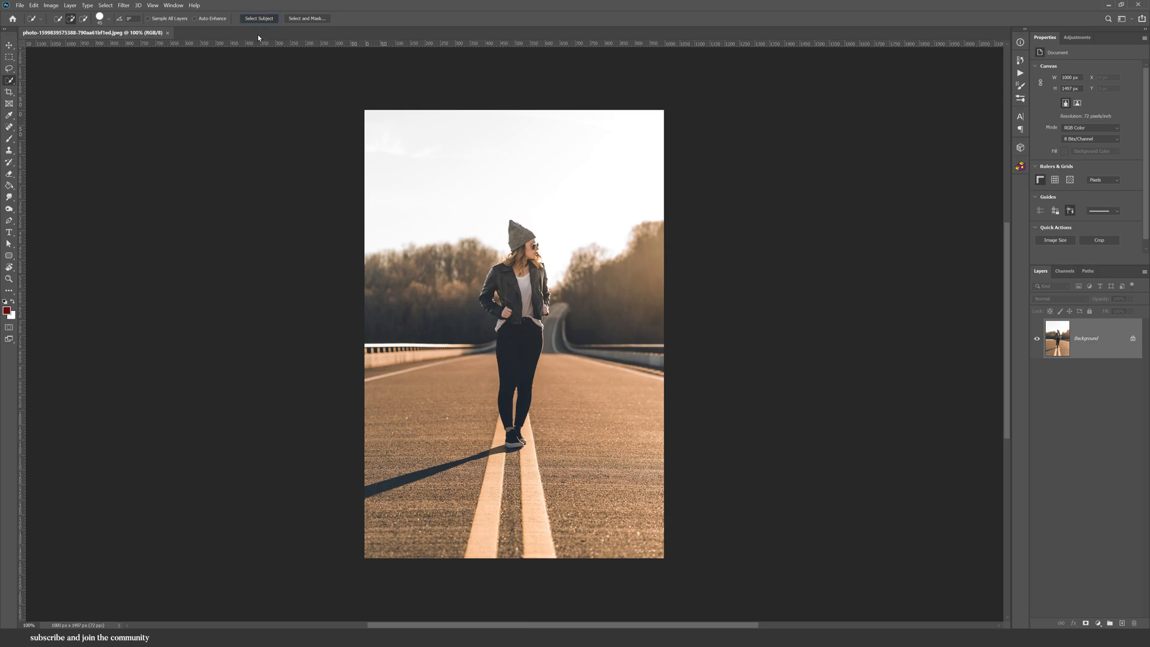
pyautogui.click(259, 18)
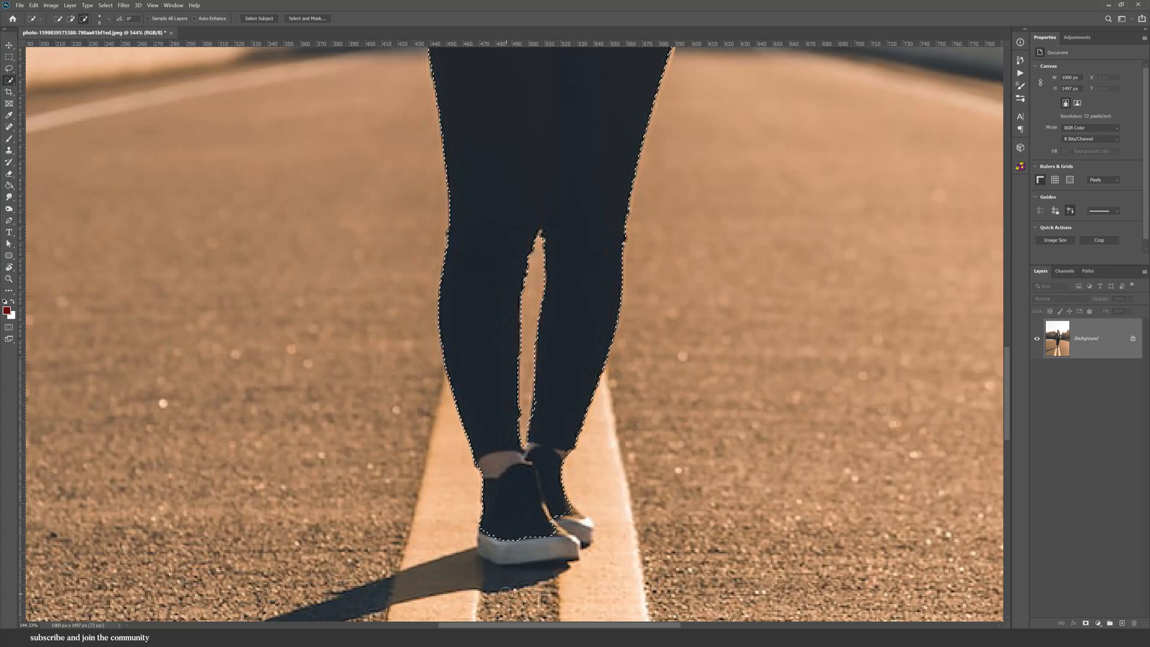
pyautogui.click(9, 57)
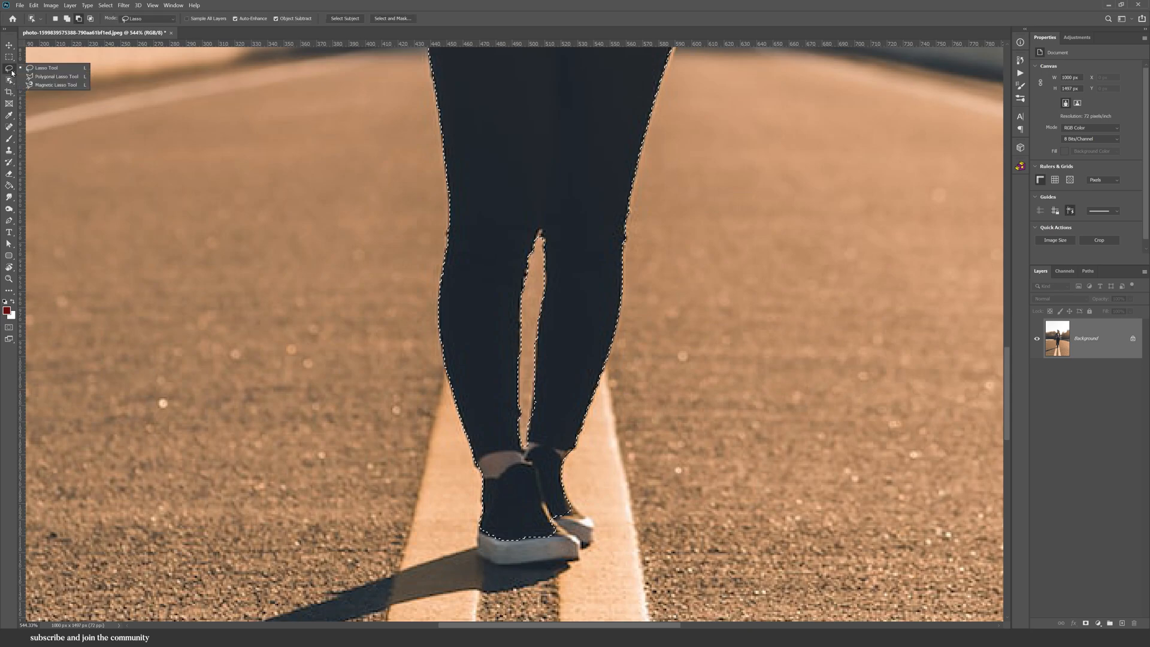
pyautogui.click(56, 84)
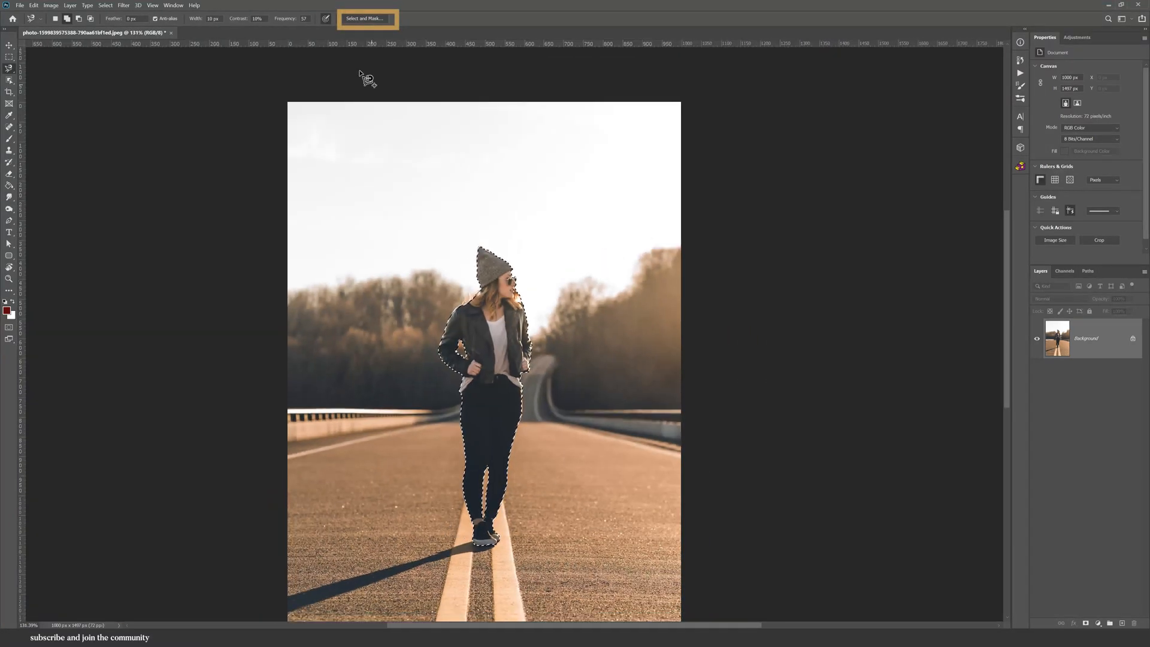
# Step: Refine the selection edges in Select and Mask, adjusting Radius, and confirm
pyautogui.click(366, 18)
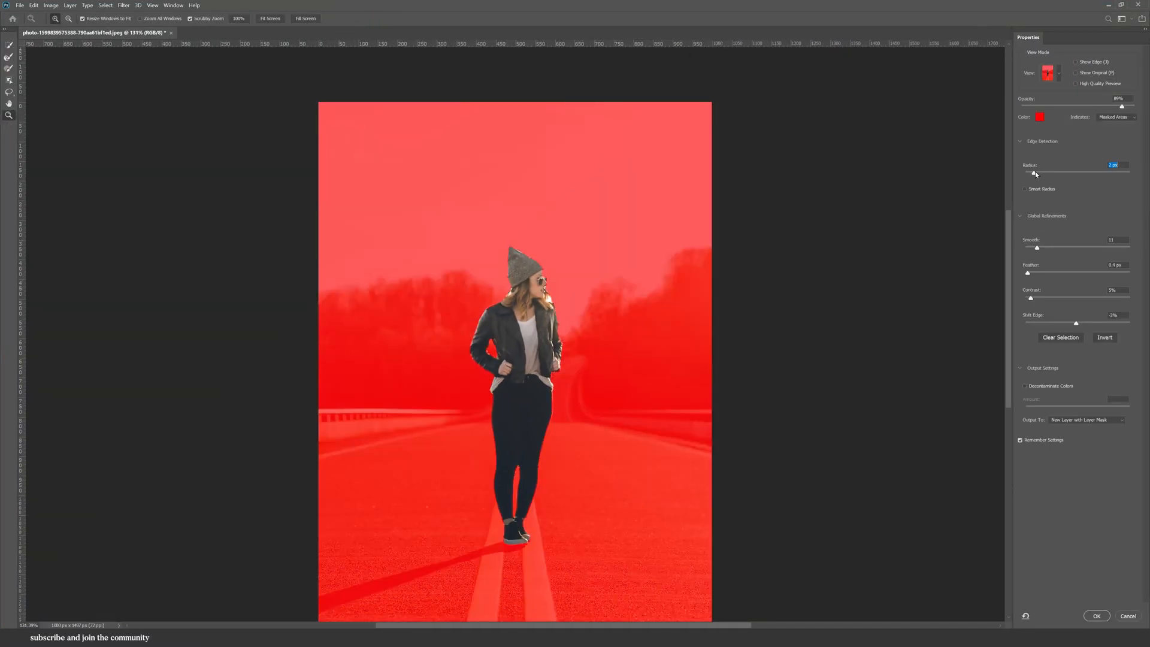
pyautogui.click(1115, 240)
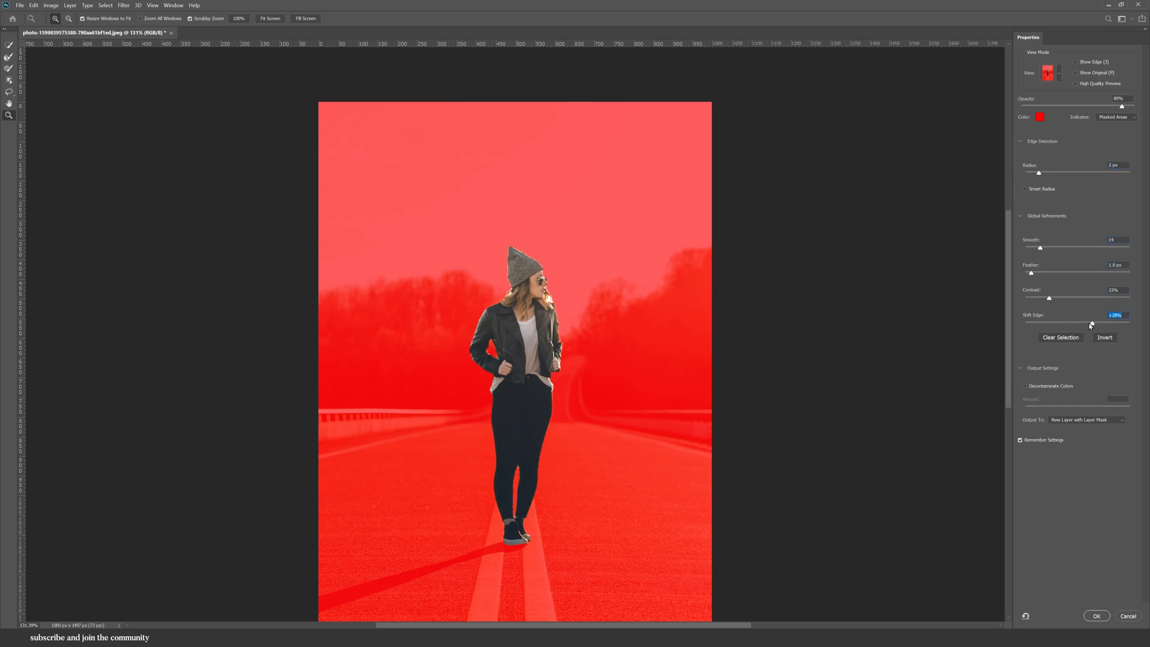
pyautogui.click(1095, 615)
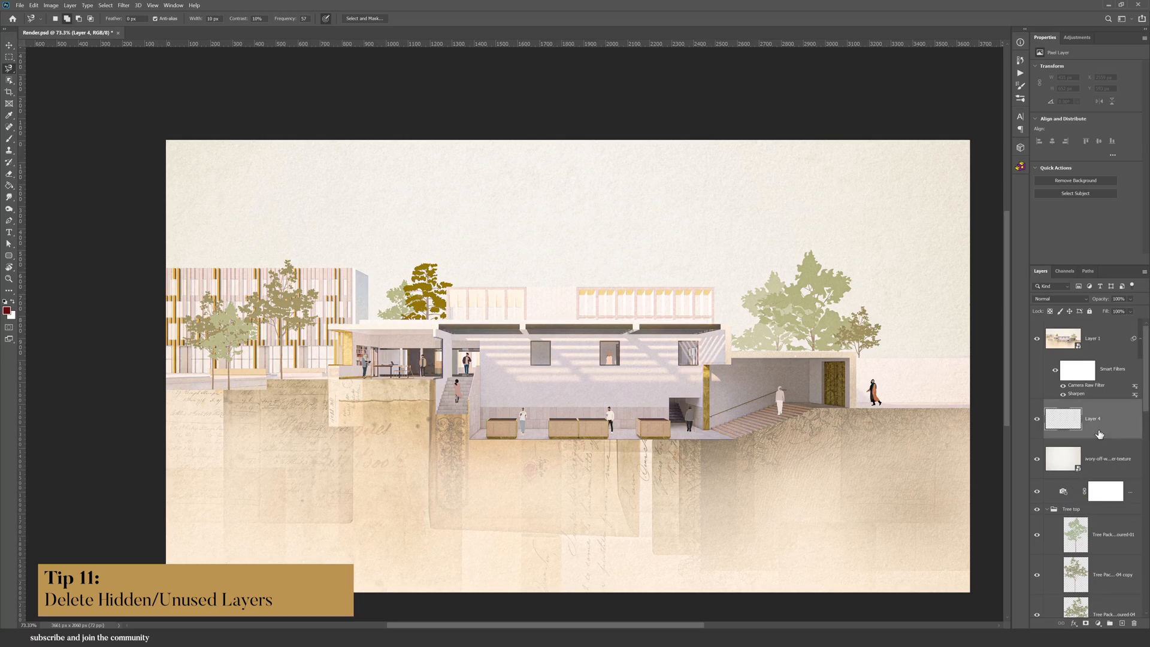
# Step: Delete all hidden layers from the section drawing and confirm the deletion
pyautogui.click(69, 5)
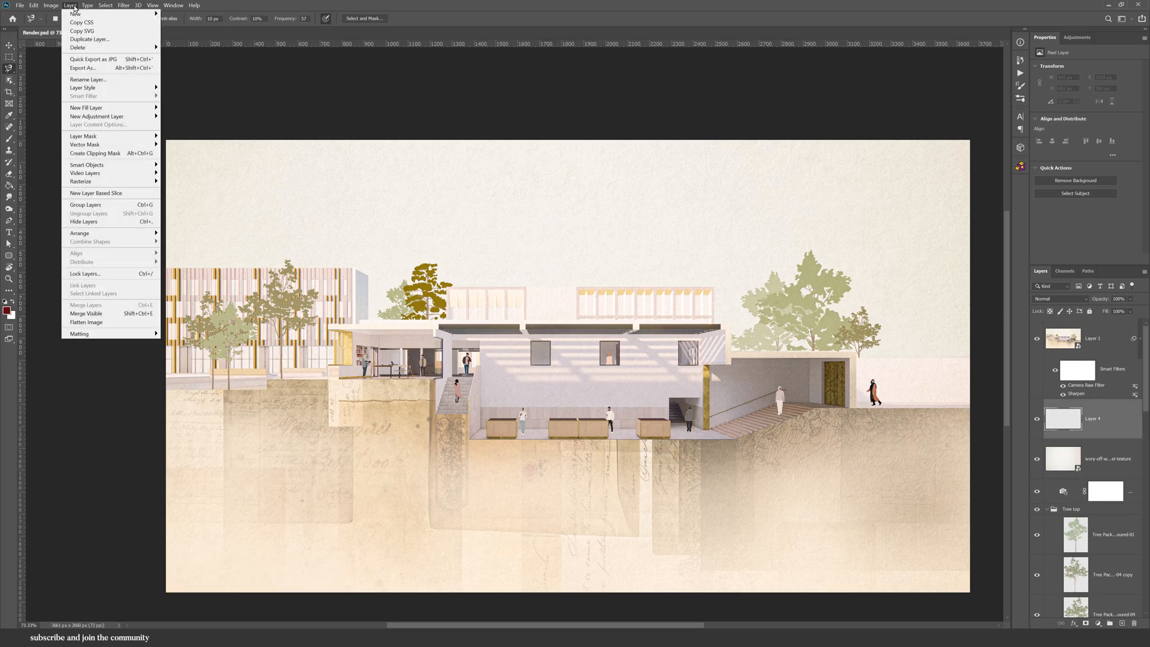
pyautogui.moveTo(76, 48)
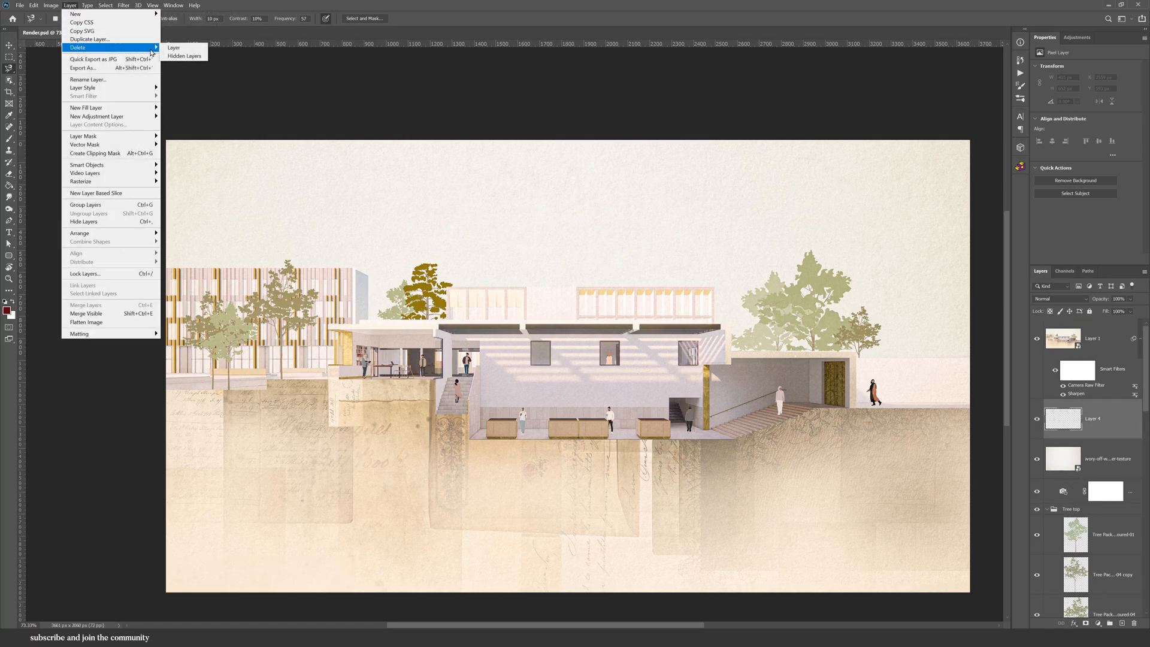
pyautogui.click(184, 56)
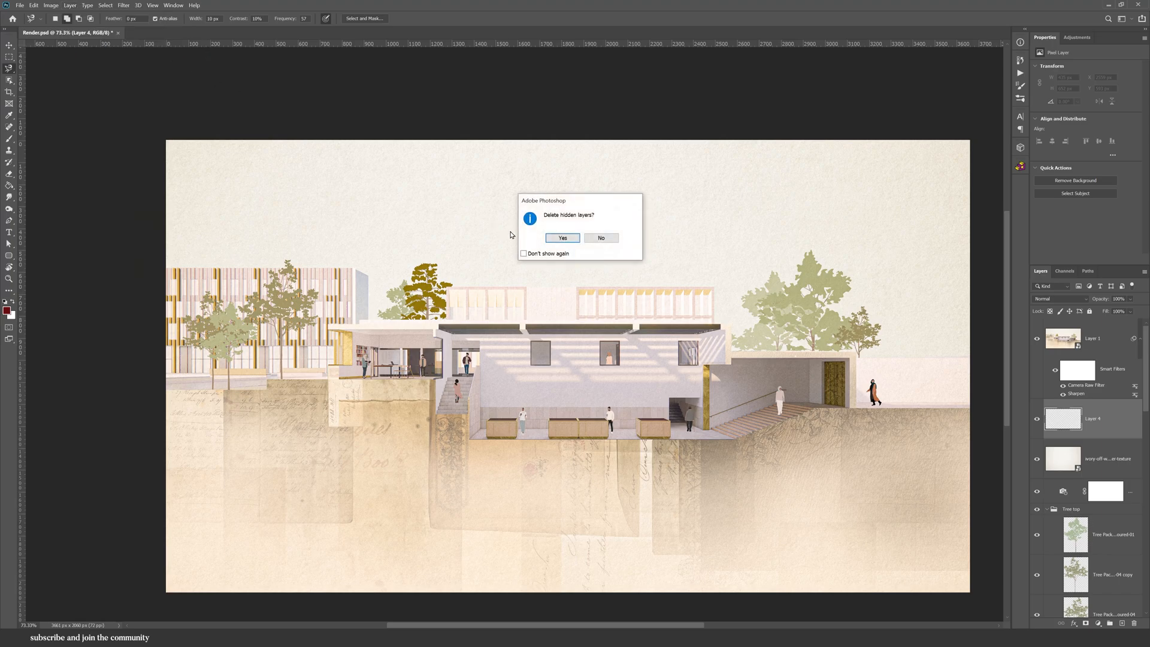
pyautogui.click(561, 237)
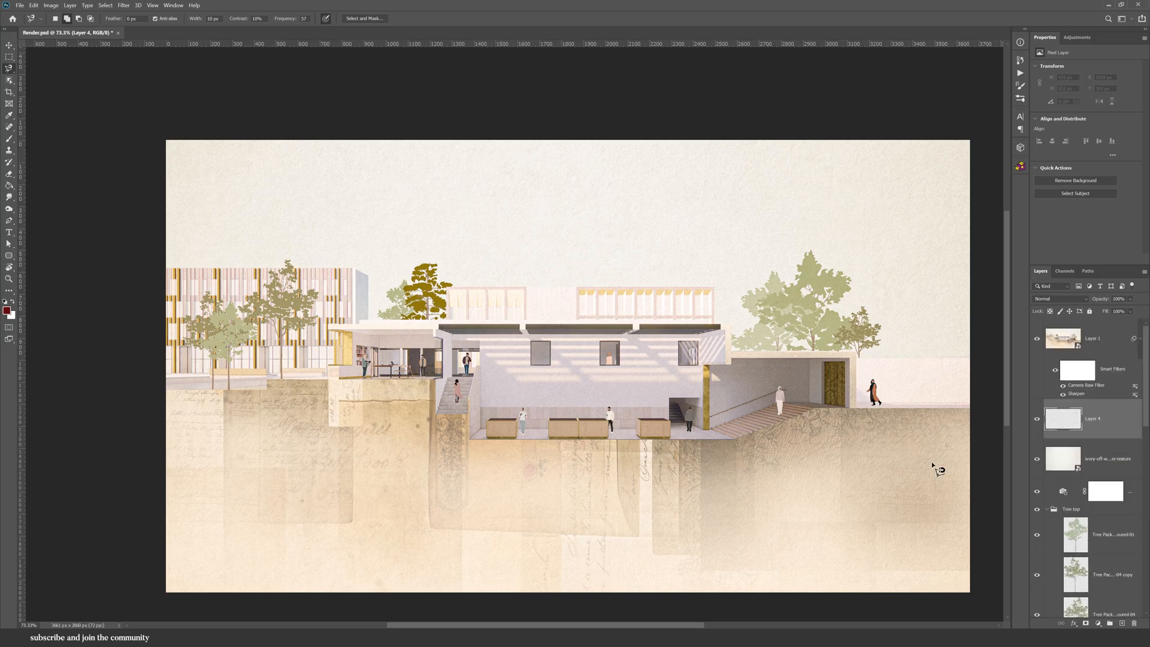
pyautogui.click(20, 5)
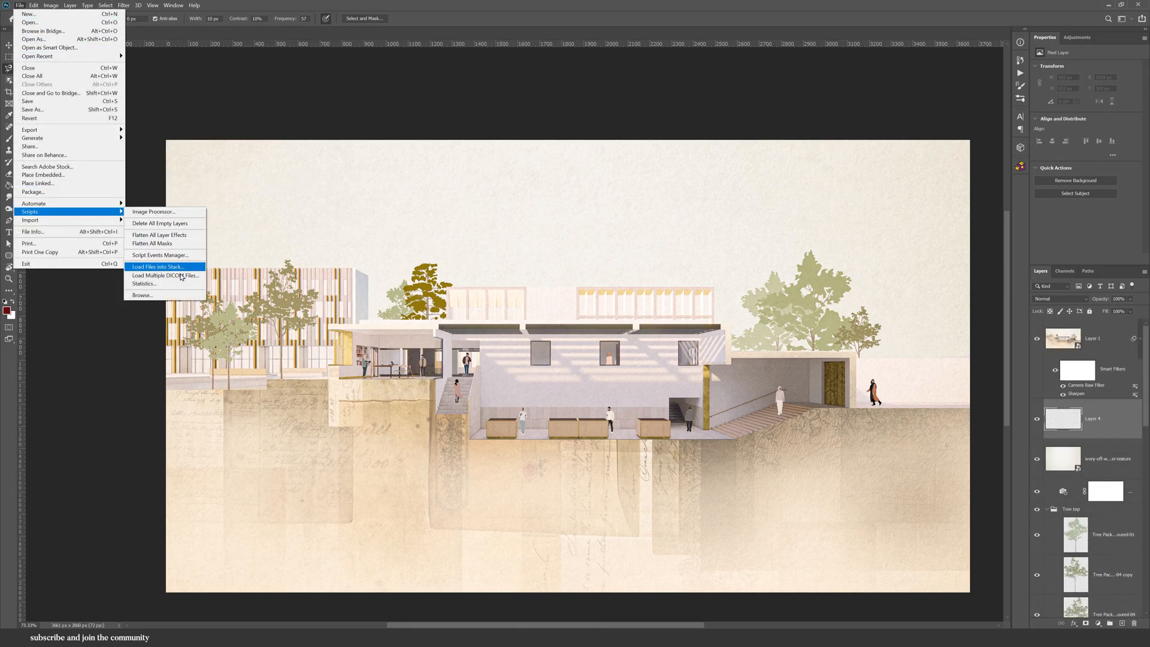
pyautogui.moveTo(174, 224)
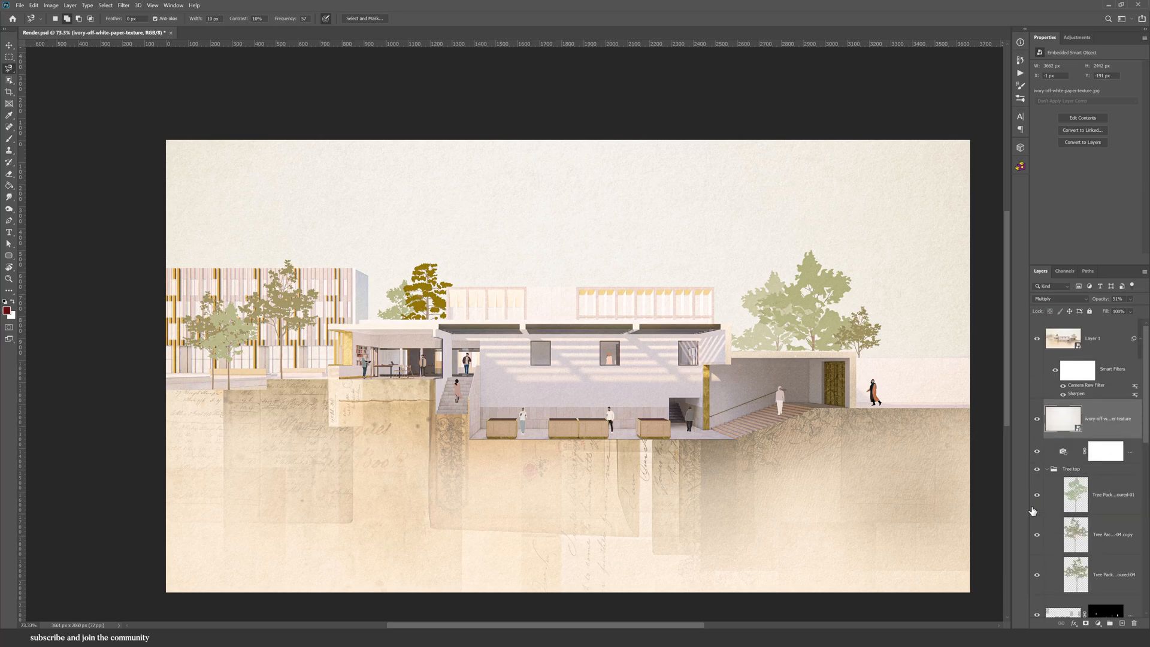
# Step: Start Perspective Warp and fit a plane to the brick facade's roof corner, top and right edges
pyautogui.click(34, 5)
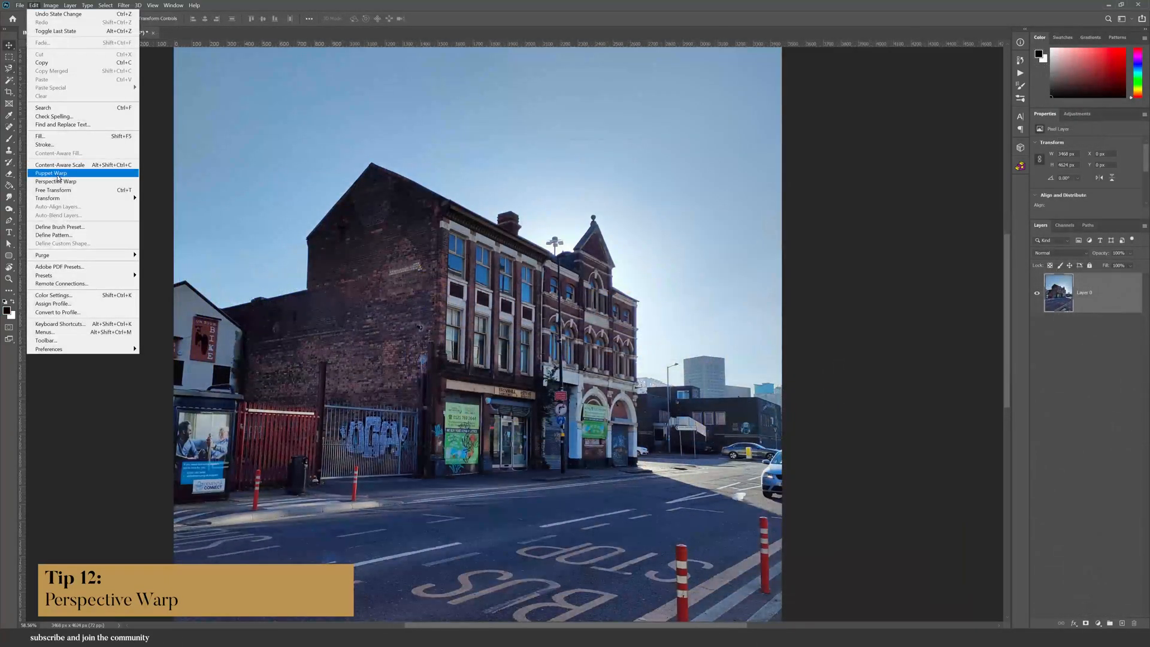
pyautogui.click(57, 181)
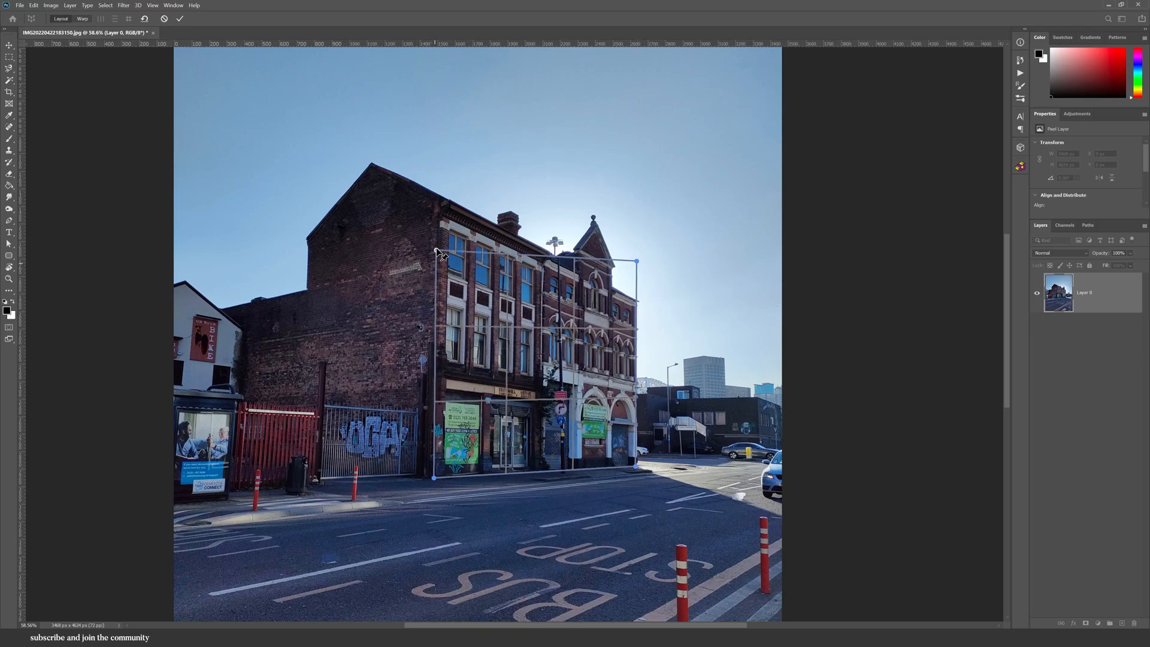
pyautogui.moveTo(435, 252); pyautogui.dragTo(440, 217)
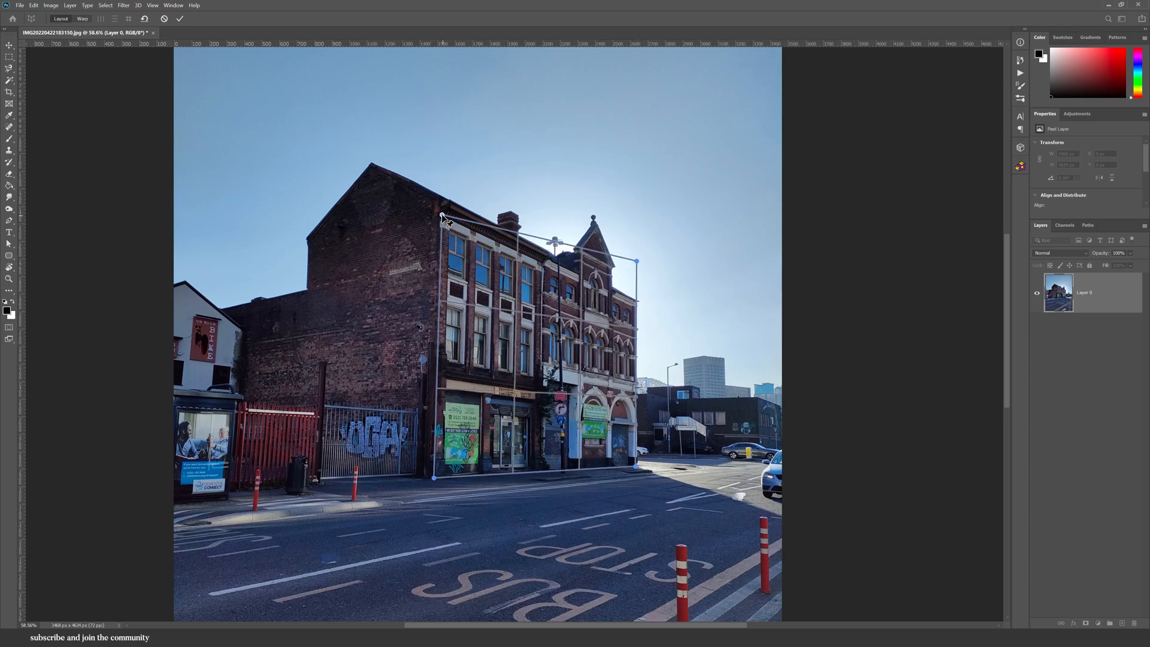
pyautogui.moveTo(442, 217); pyautogui.dragTo(439, 200)
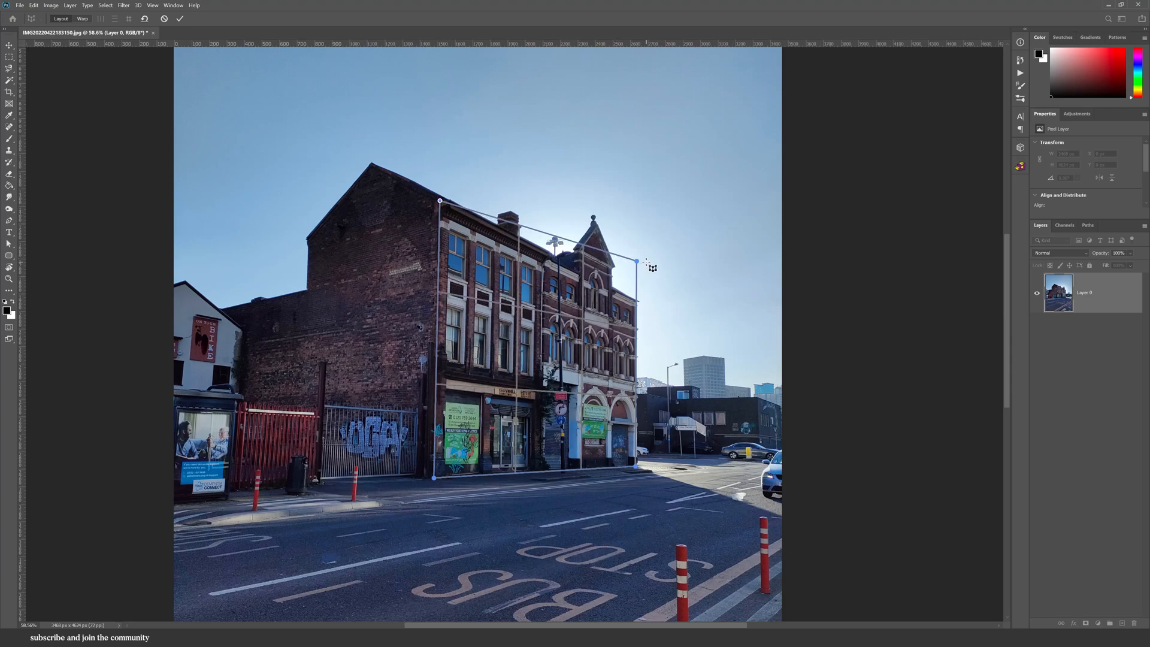
pyautogui.moveTo(635, 263); pyautogui.dragTo(635, 303)
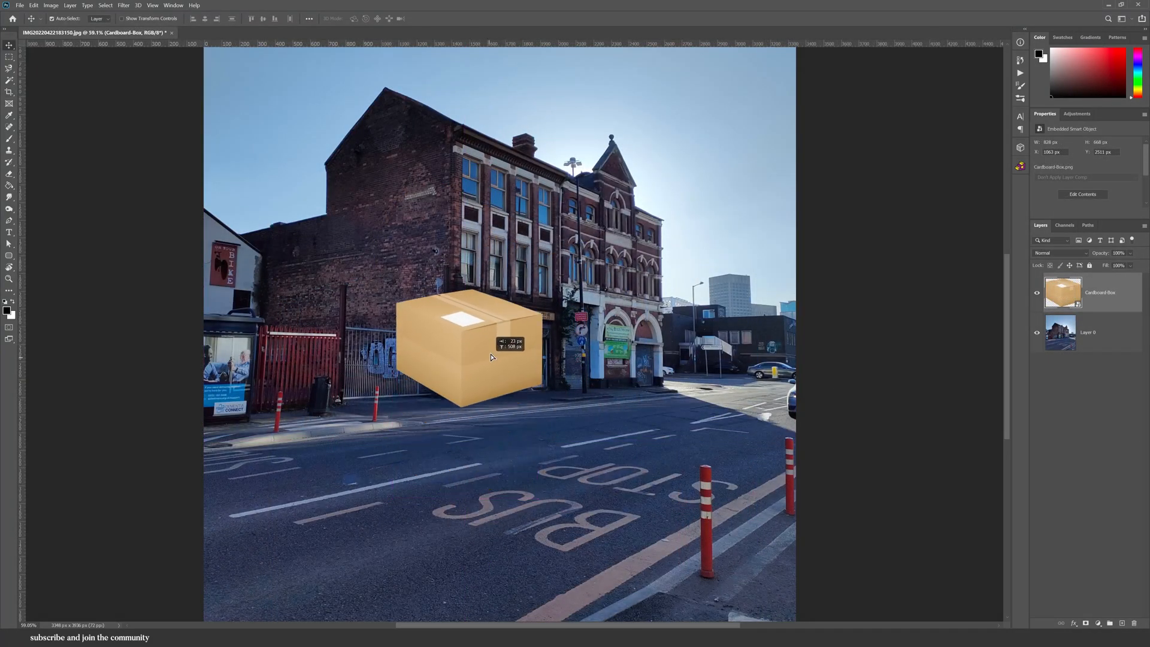
# Step: Position the cardboard box and lay a Perspective Warp plane over it
pyautogui.moveTo(469, 355); pyautogui.dragTo(459, 342)
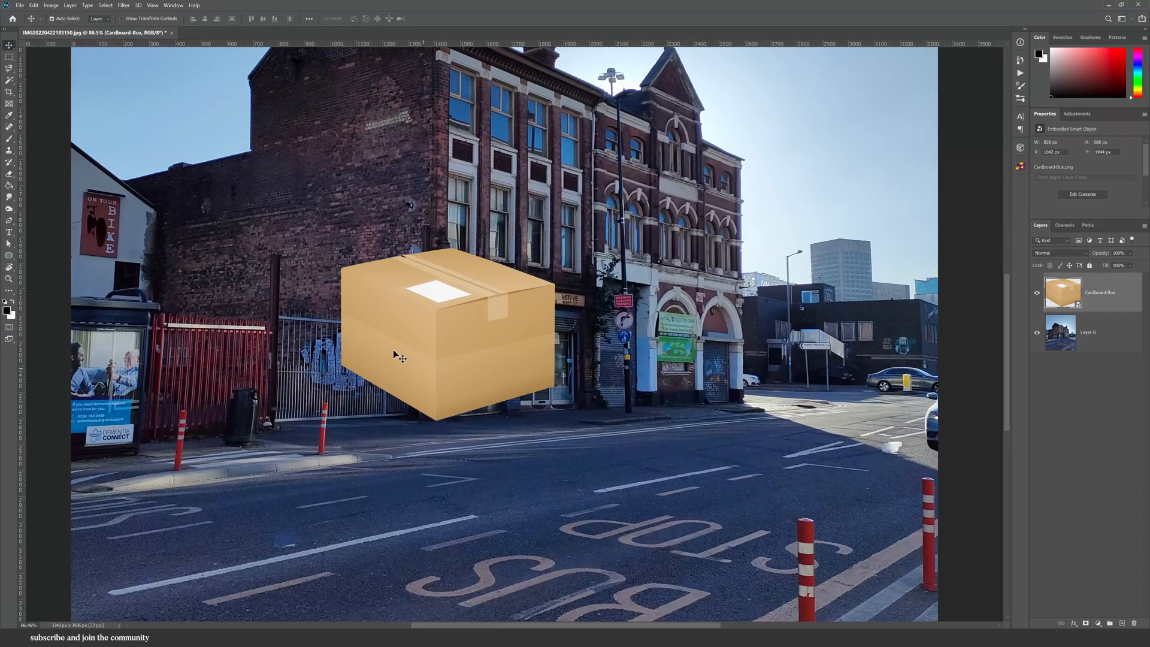
pyautogui.click(34, 5)
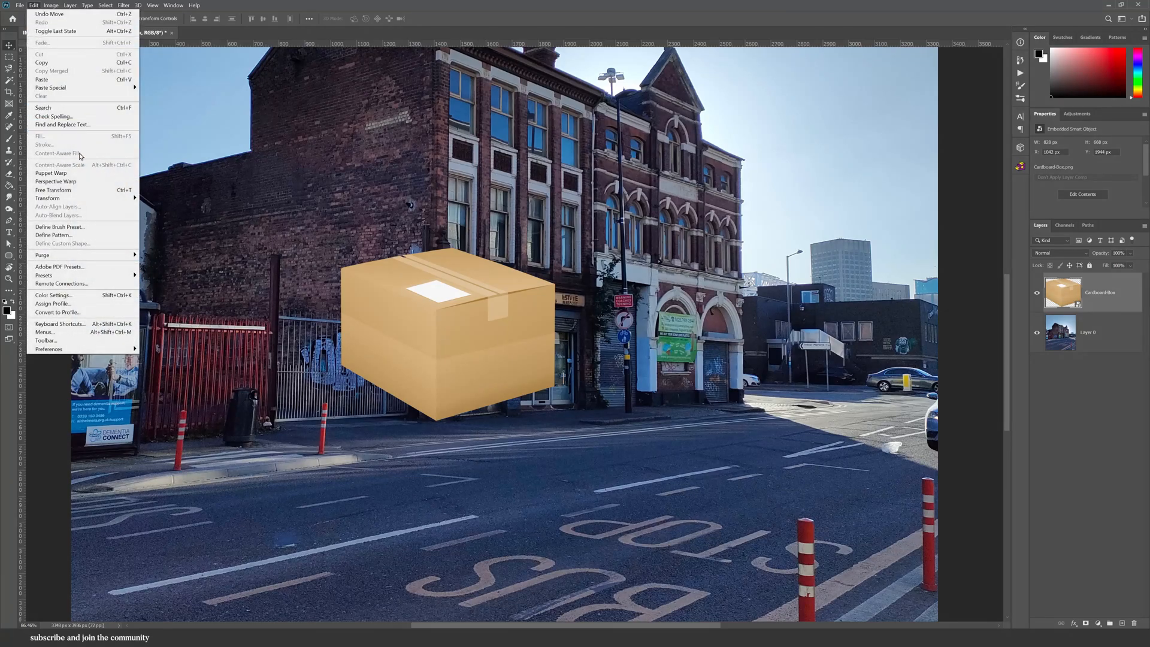
pyautogui.moveTo(57, 181)
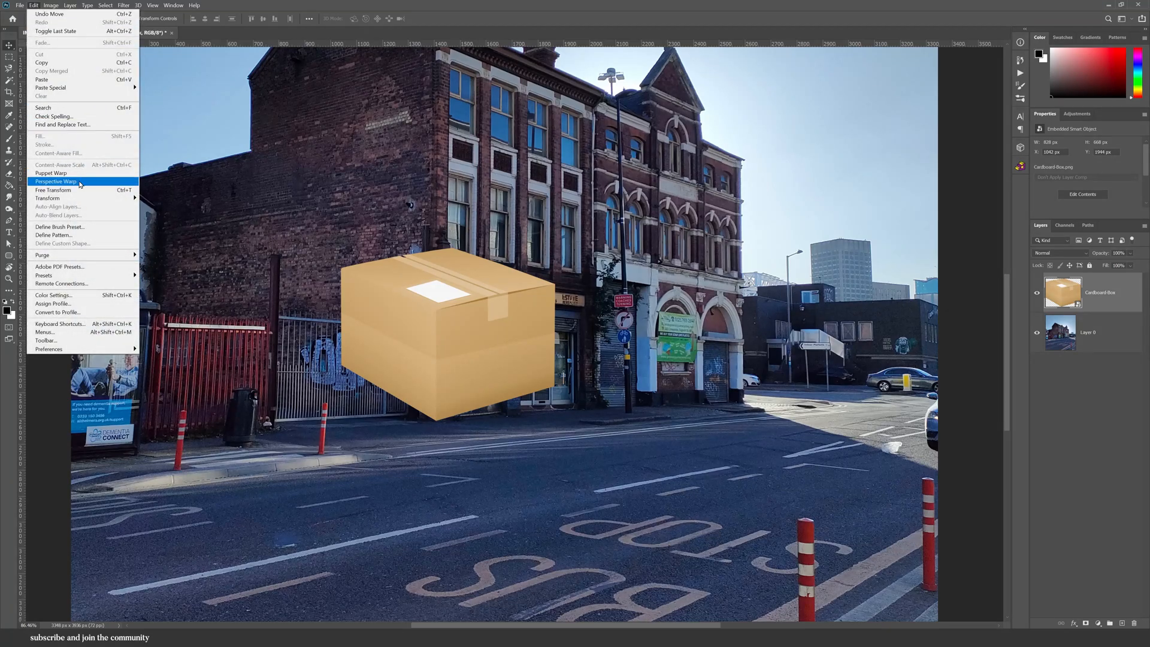
pyautogui.click(56, 180)
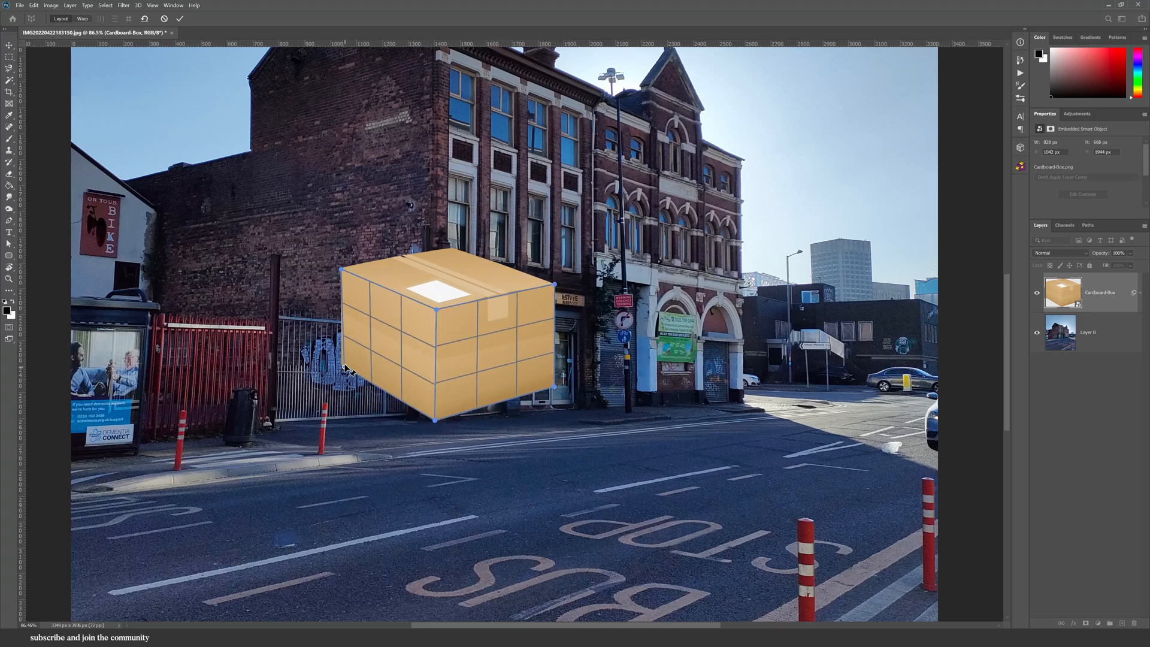
pyautogui.moveTo(557, 286); pyautogui.dragTo(535, 283)
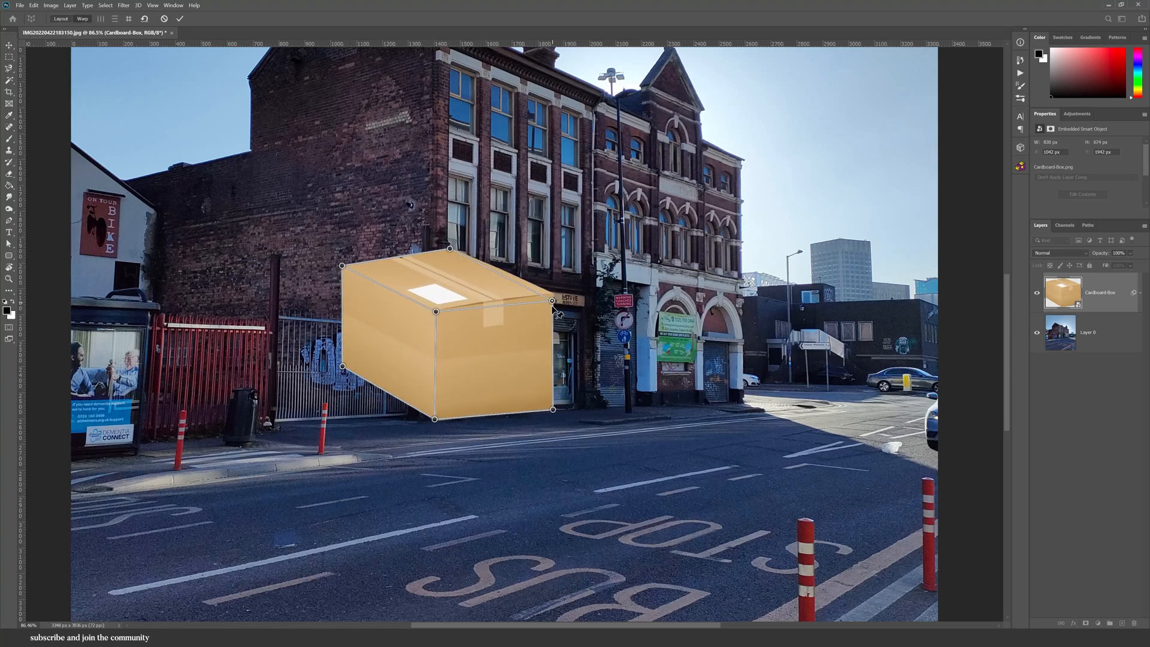
# Step: Drag the warp pins so the box bends to match the street's angle
pyautogui.moveTo(343, 266); pyautogui.dragTo(342, 308)
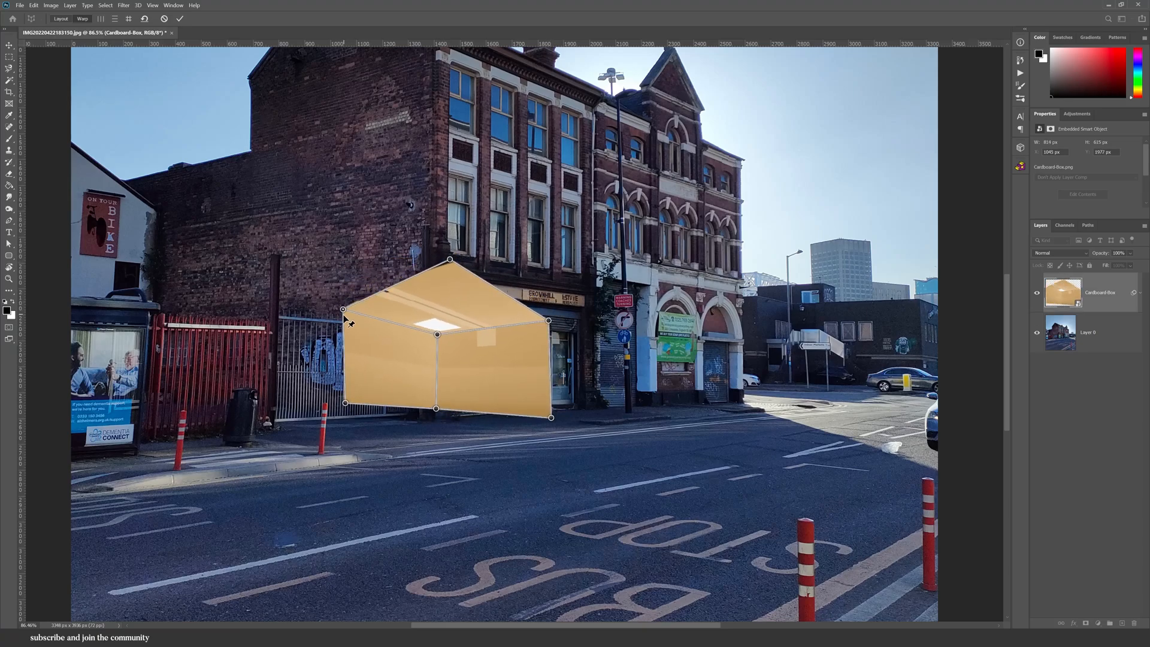
pyautogui.moveTo(449, 259); pyautogui.dragTo(449, 305)
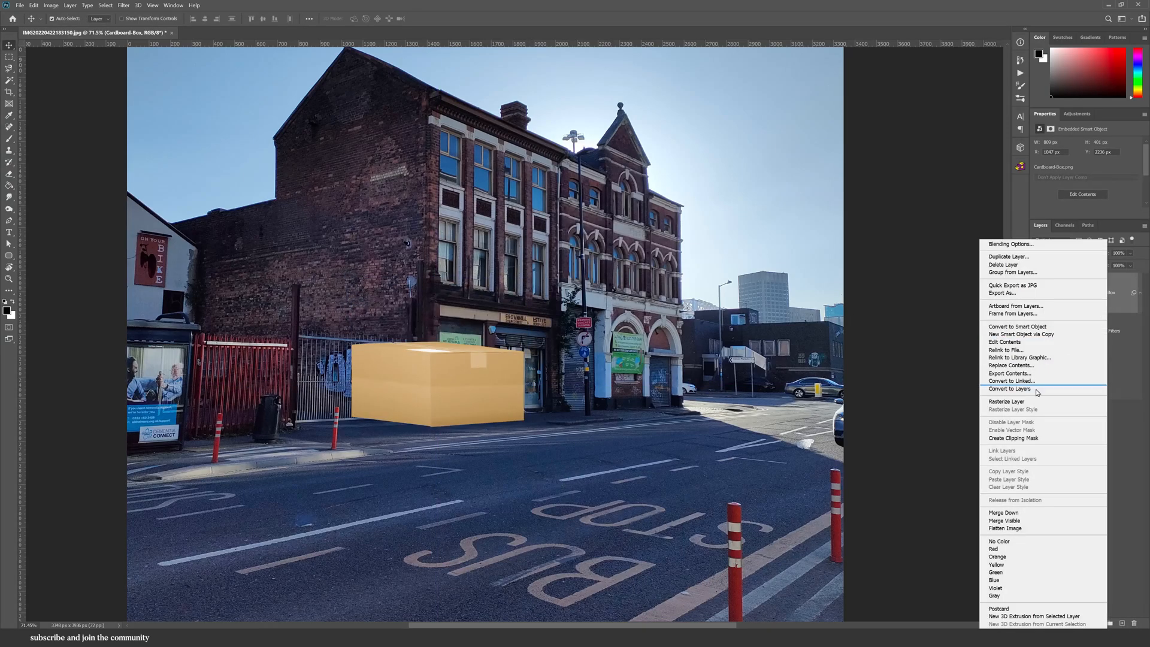
pyautogui.click(1008, 401)
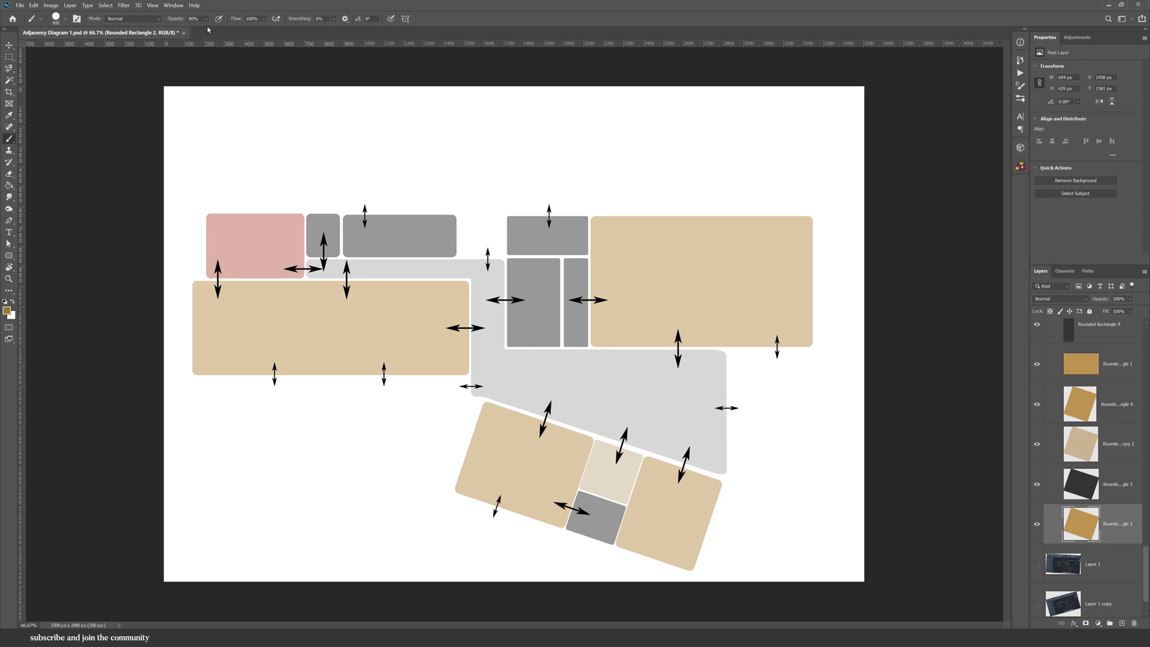
# Step: Set the brush opacity to 20 and sample a colour from the adjacency diagram
pyautogui.click(194, 18)
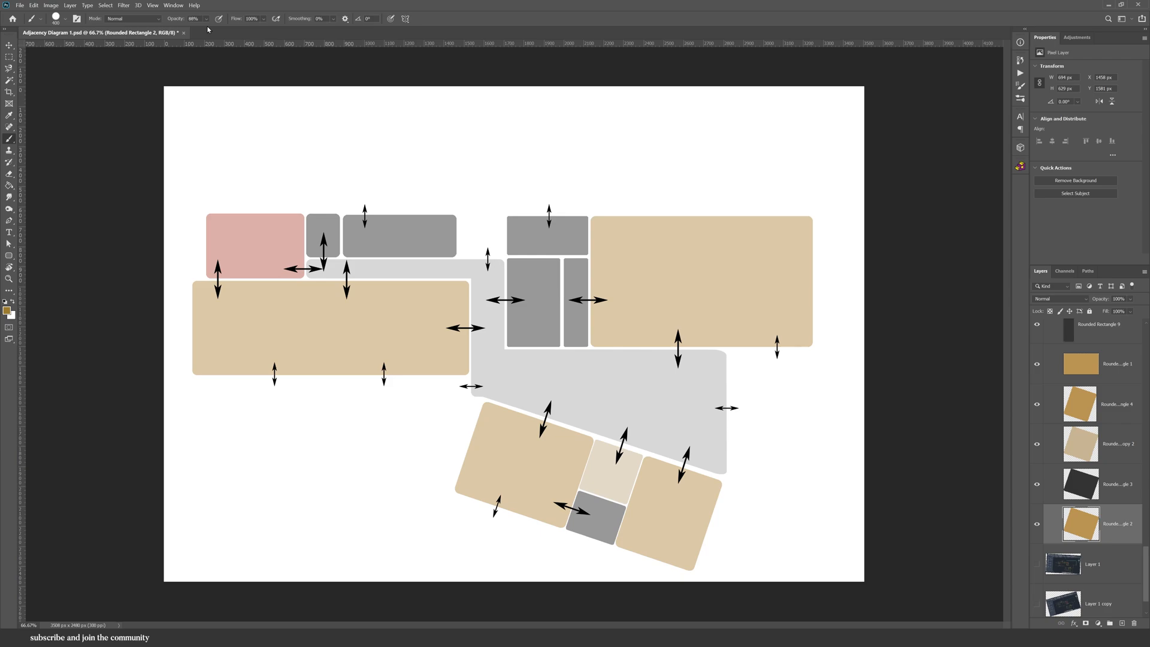
pyautogui.write('20')
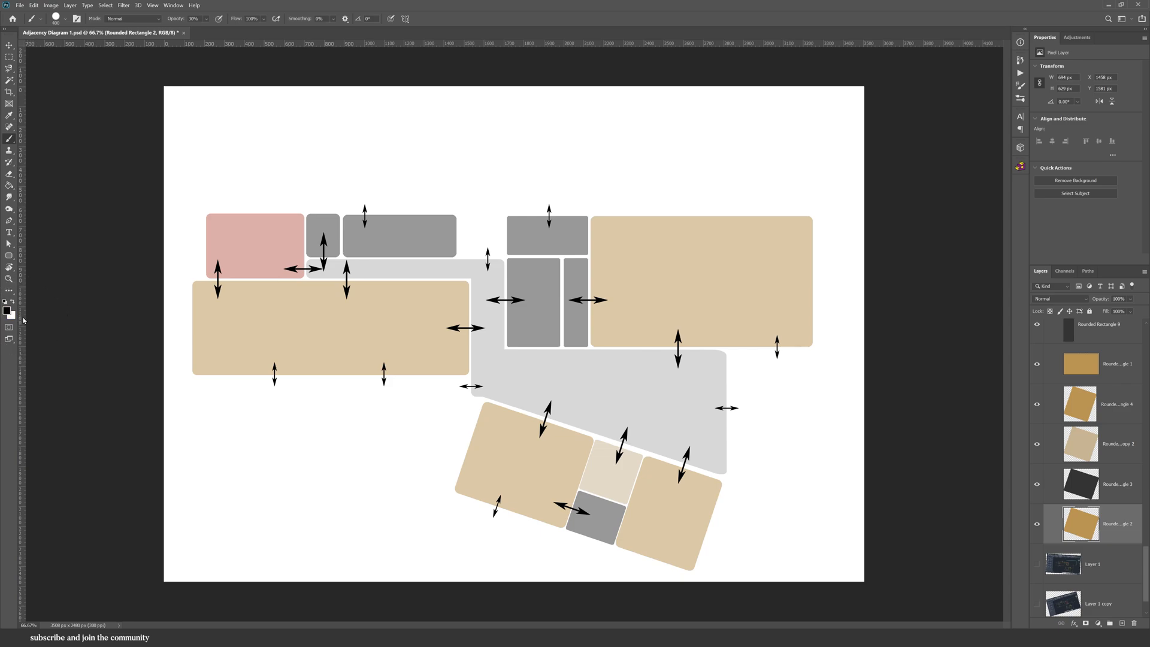
pyautogui.moveTo(29, 318)
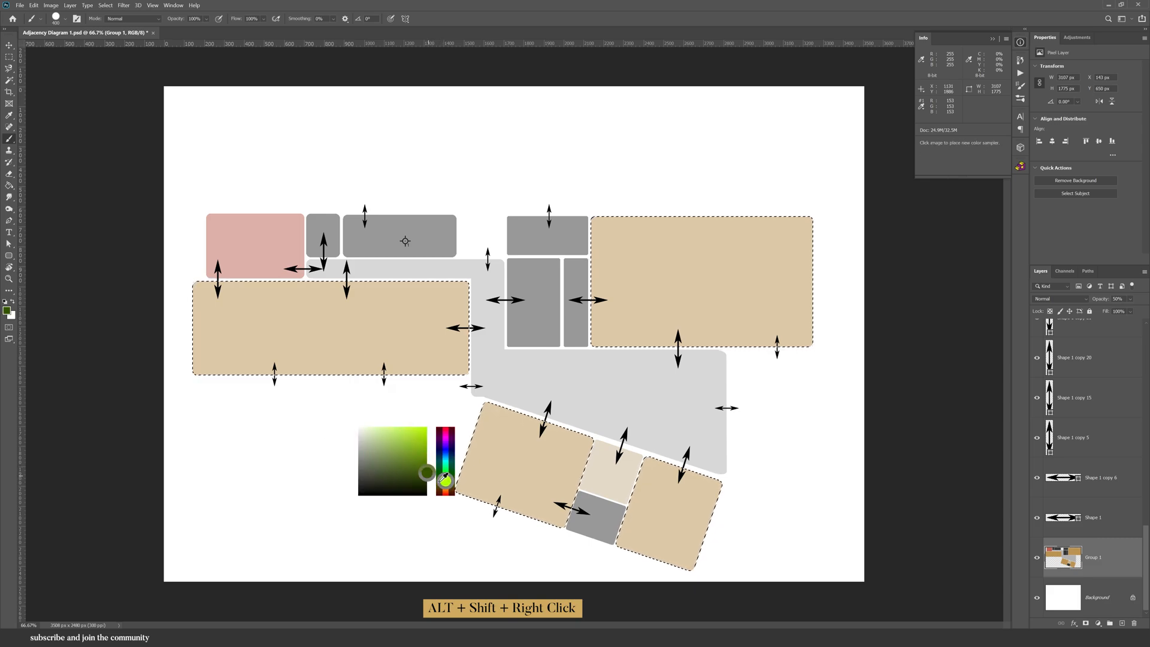
pyautogui.click(444, 487)
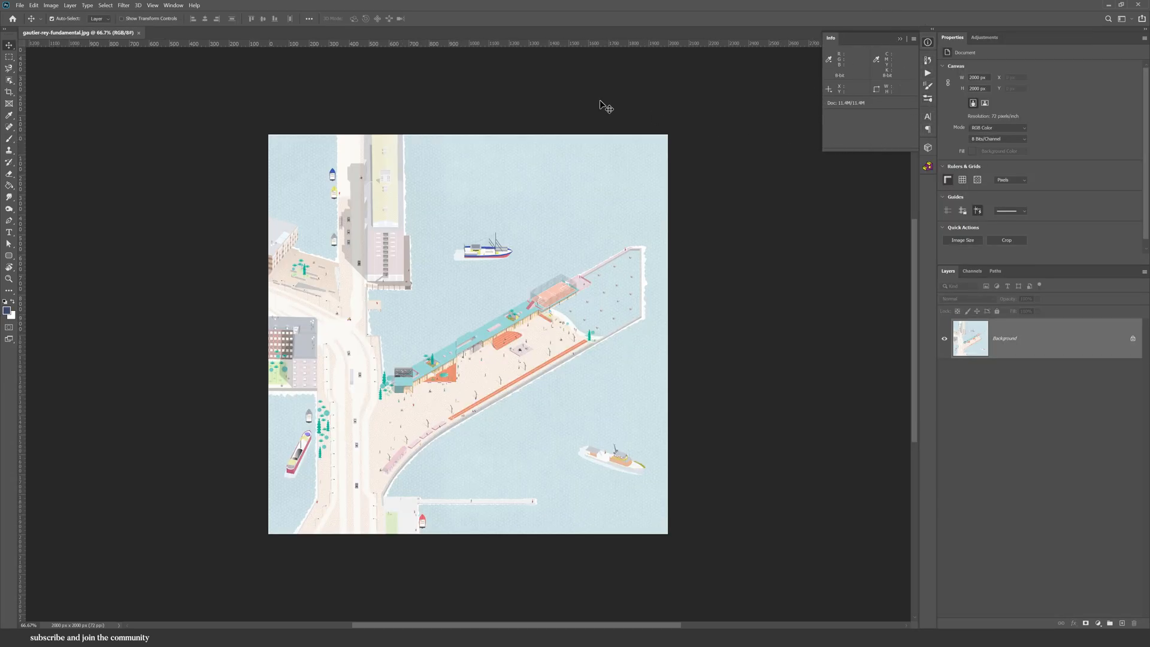
# Step: Place colour sample points on the pier and another spot of the harbour illustration
pyautogui.click(172, 5)
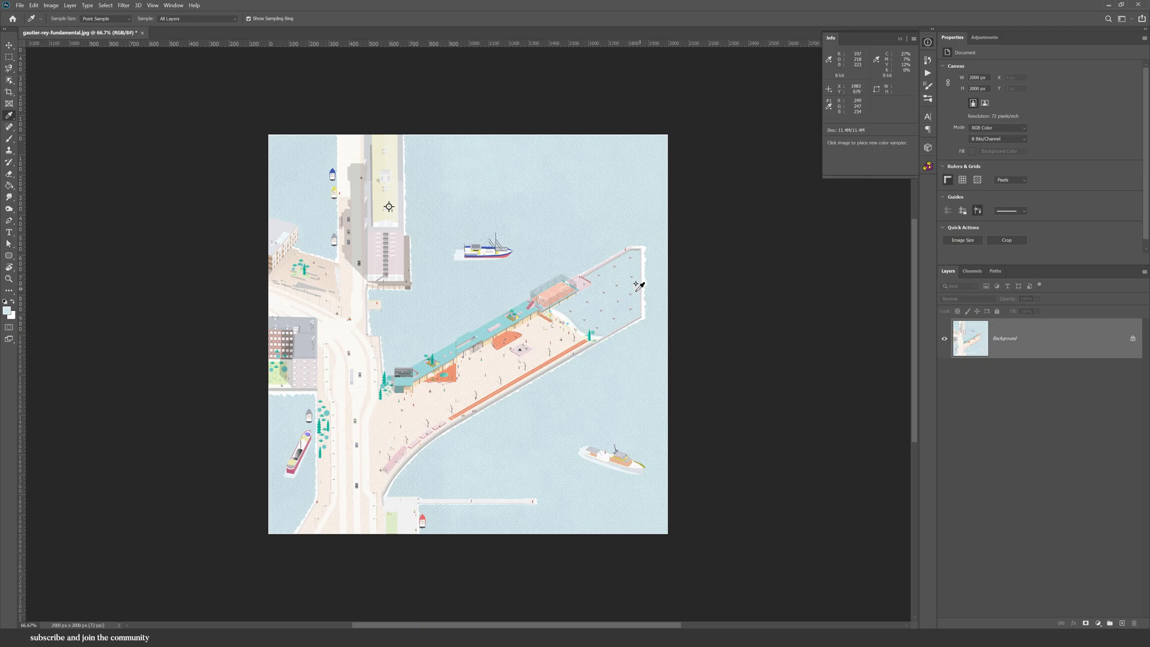
pyautogui.click(554, 288)
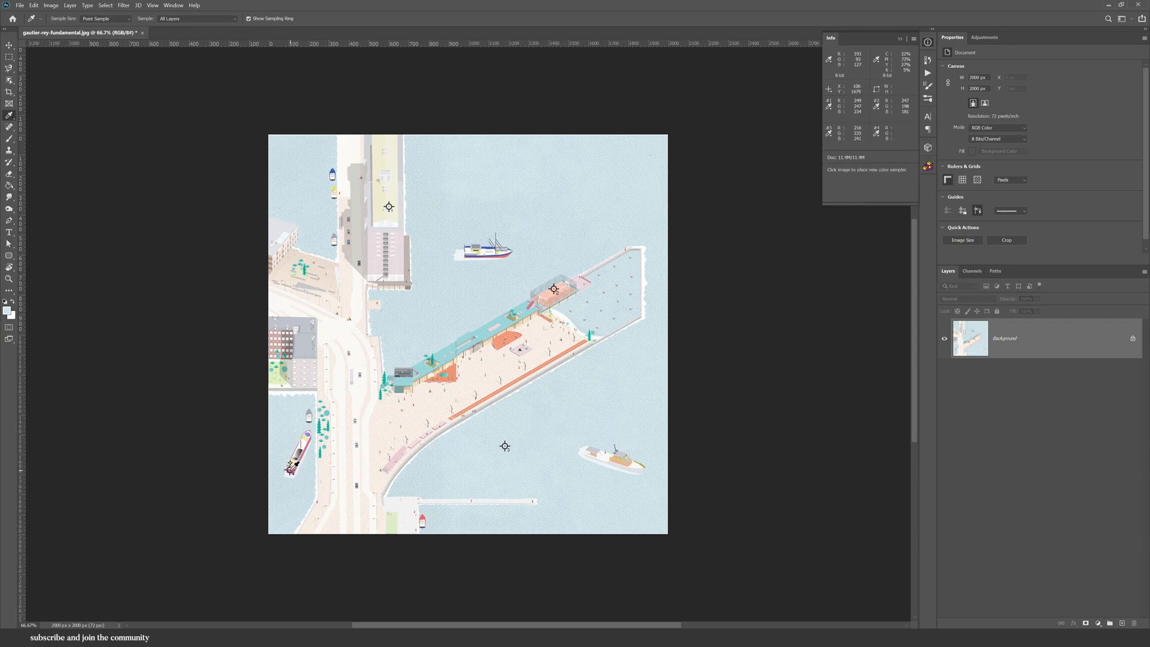
pyautogui.click(301, 347)
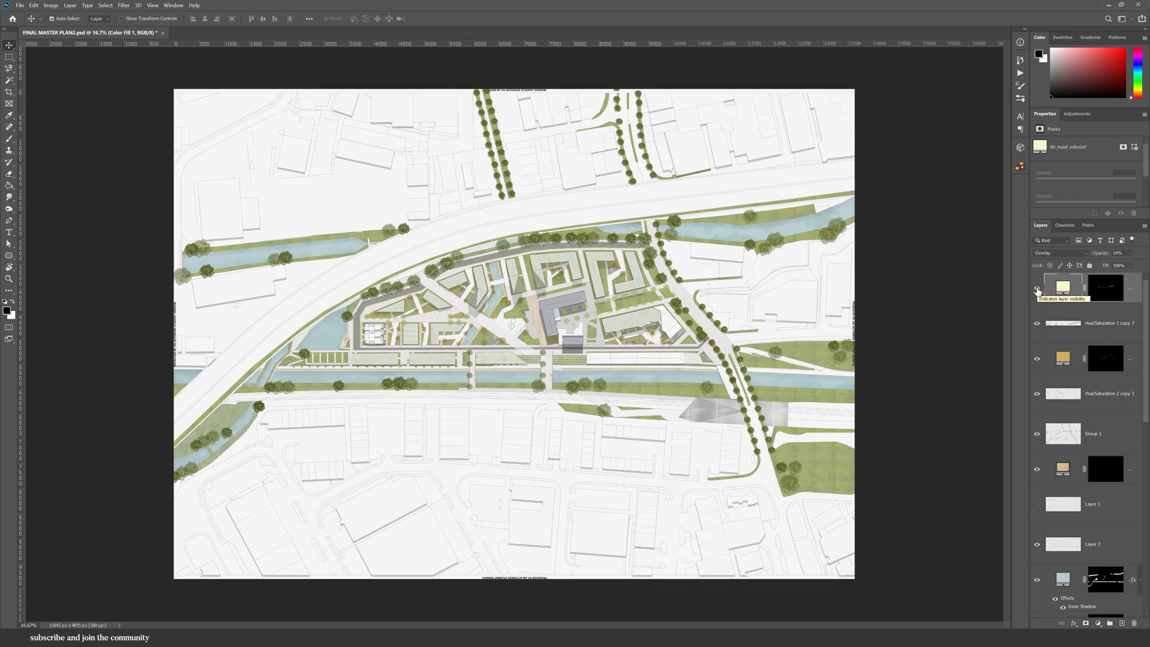
# Step: Stamp all visible layers into a new layer and convert it to a smart object
pyautogui.press('ctrl+alt+shift+e')
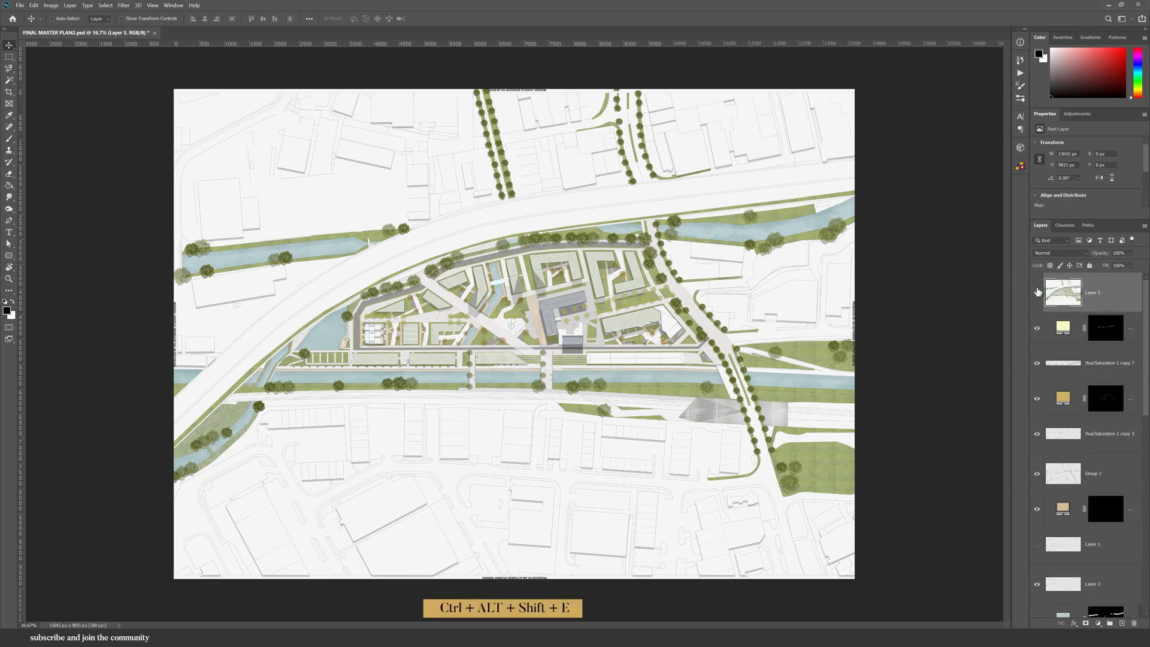
pyautogui.rightClick(1062, 292)
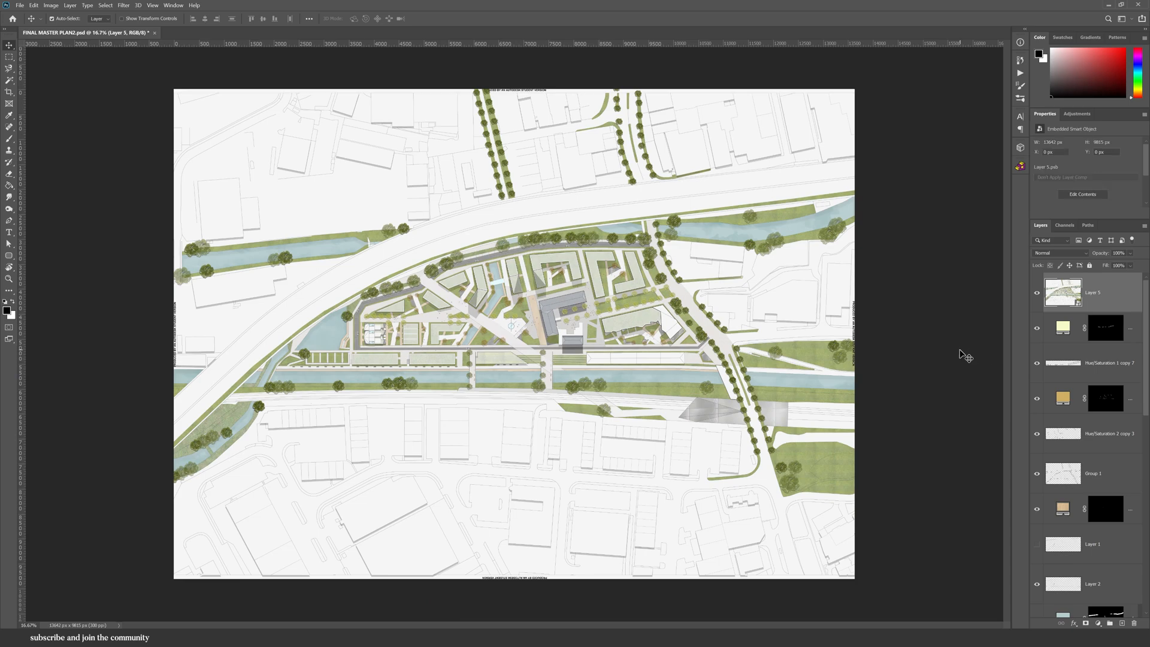
pyautogui.click(122, 5)
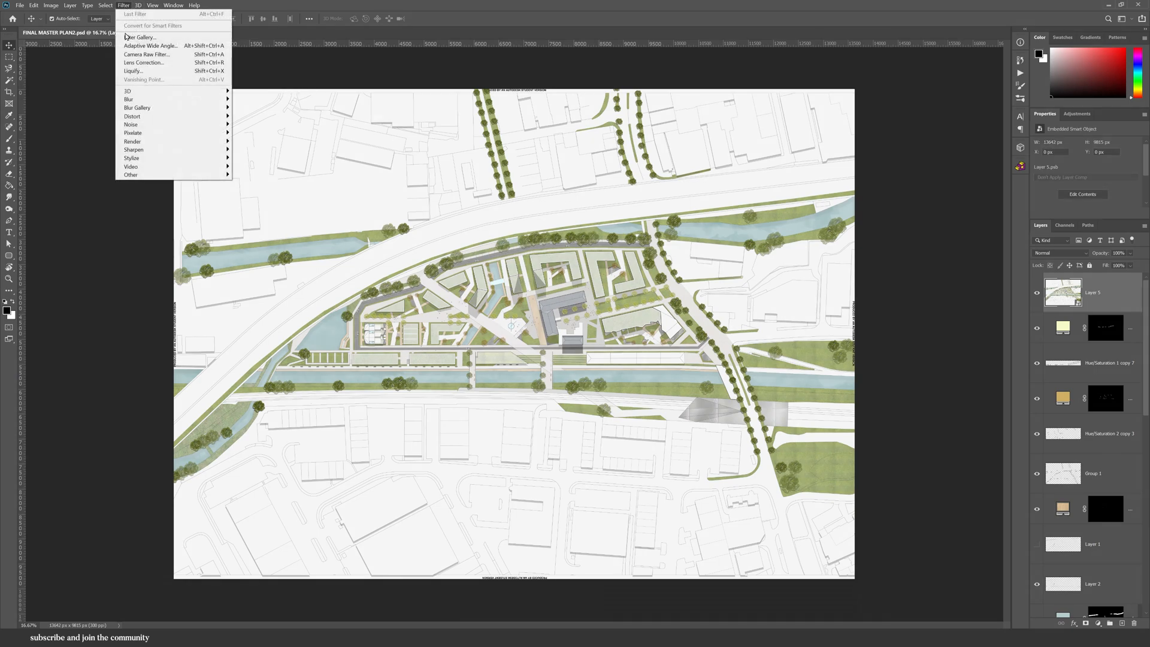
# Step: In Camera Raw Filter, raise the Basic tone, clarity and vibrance sliders and add grain
pyautogui.click(146, 54)
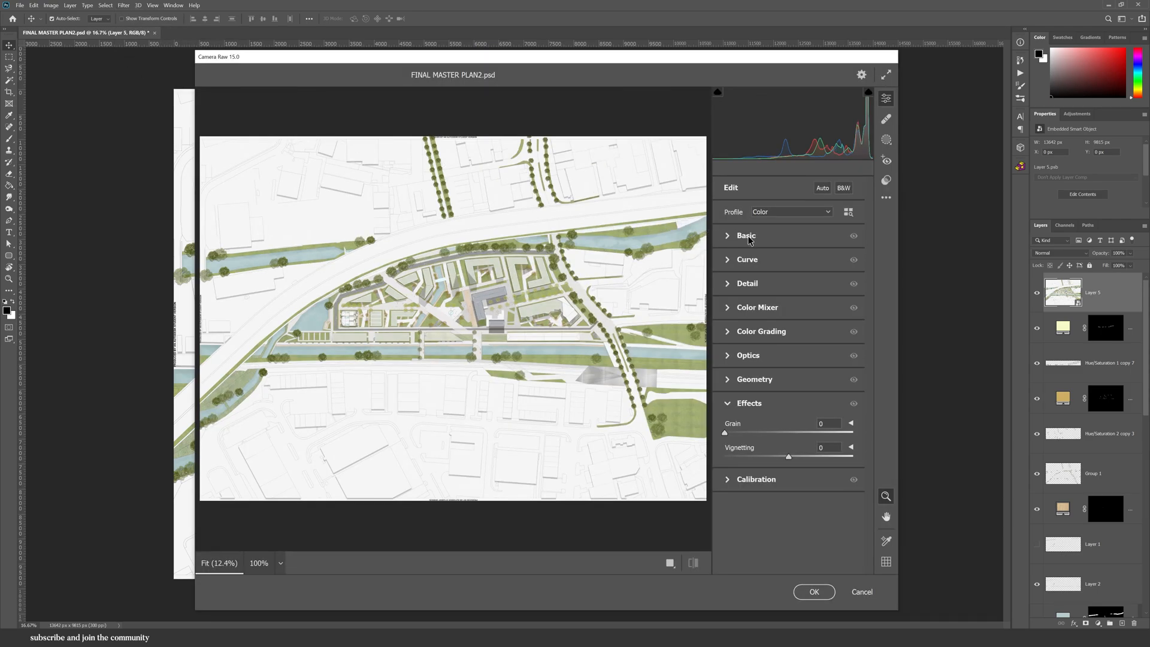
pyautogui.click(746, 236)
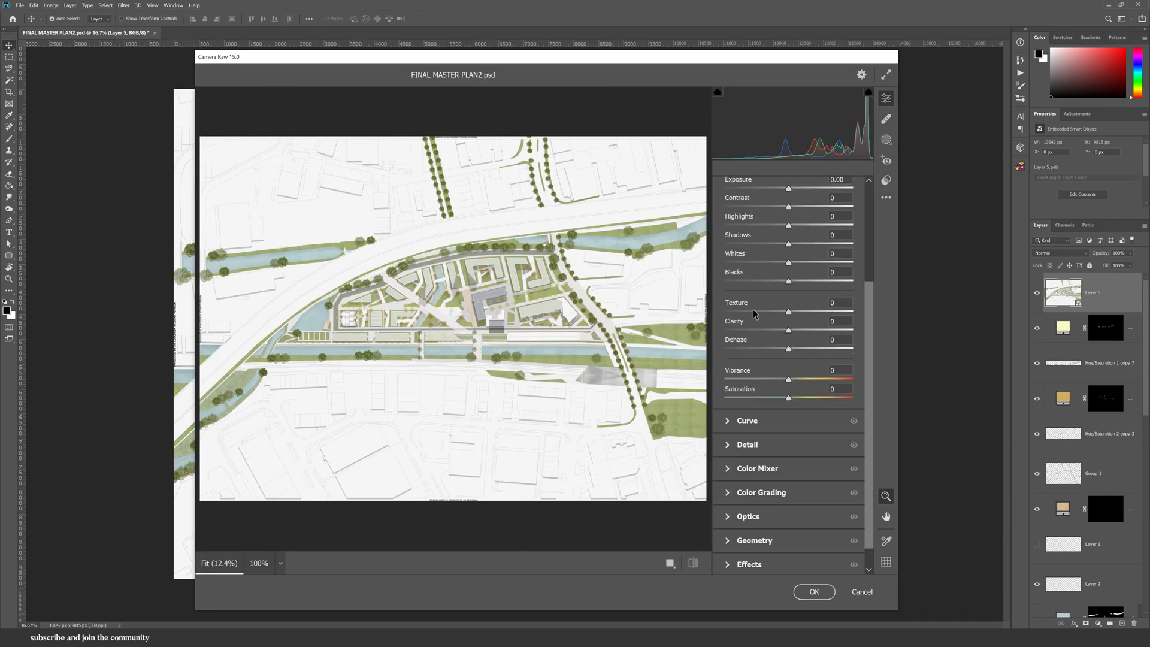
pyautogui.moveTo(788, 188); pyautogui.dragTo(815, 251)
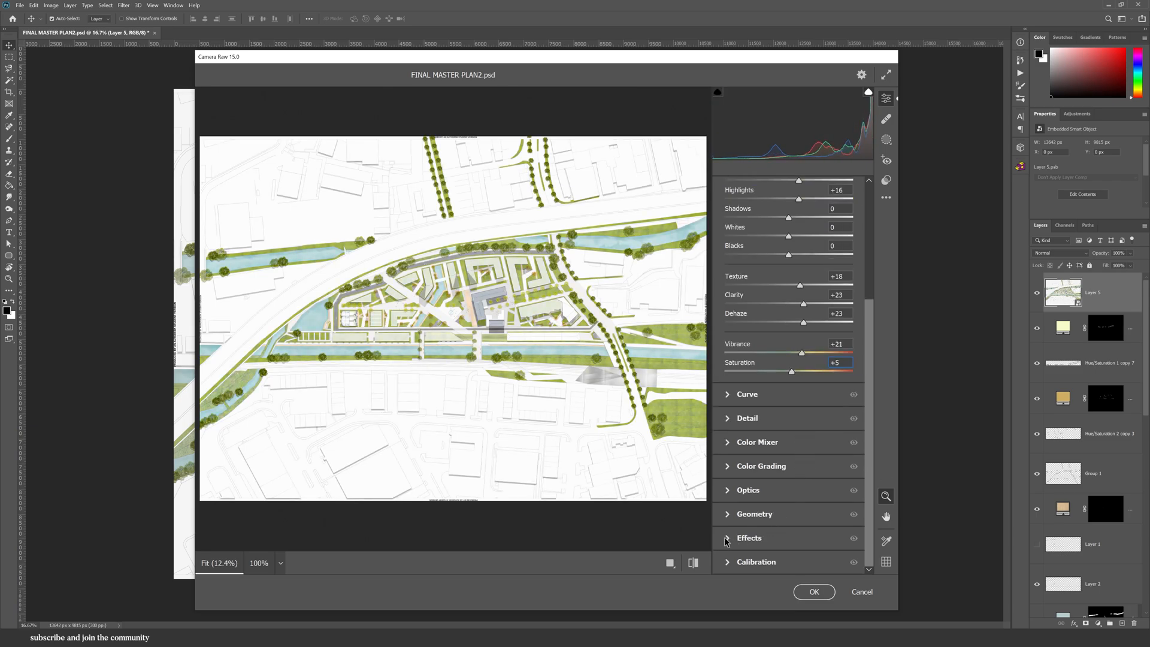
pyautogui.click(748, 538)
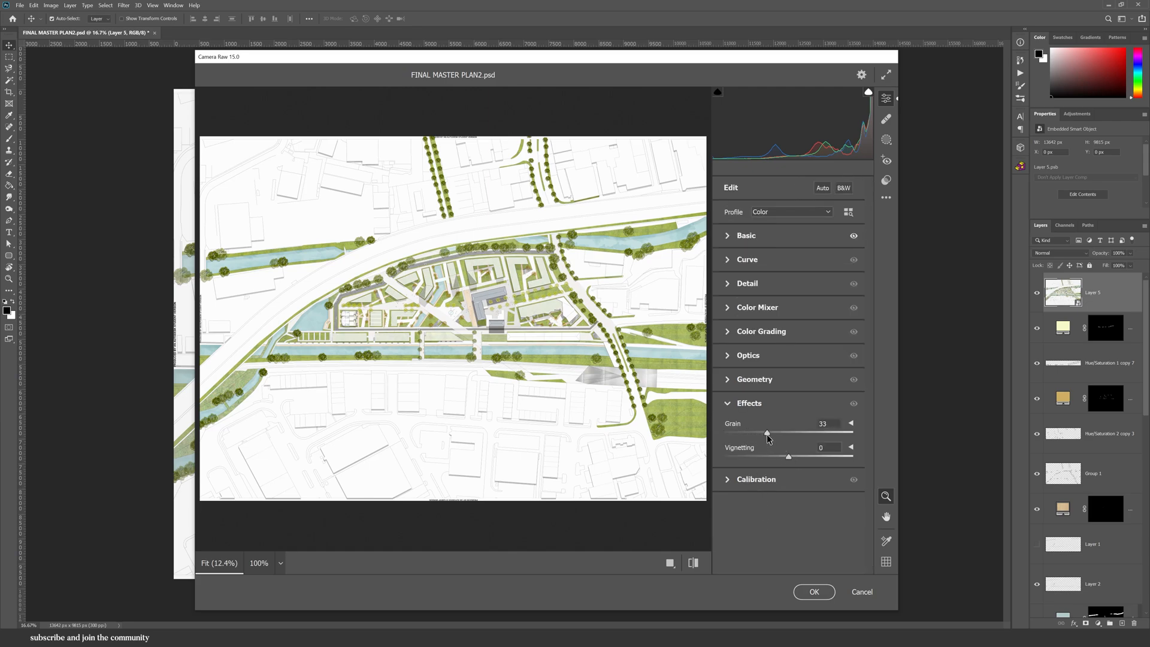
pyautogui.moveTo(767, 432); pyautogui.dragTo(799, 432)
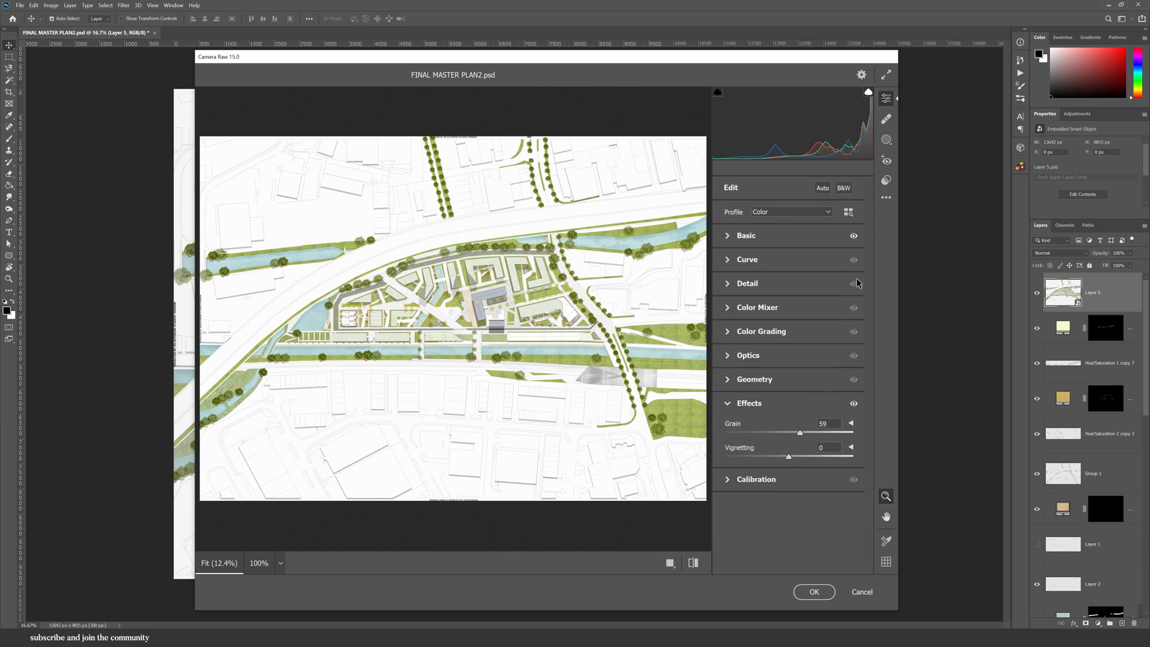
# Step: Browse the side panels, apply the Cinematic II CN11 preset and confirm the filter
pyautogui.click(885, 139)
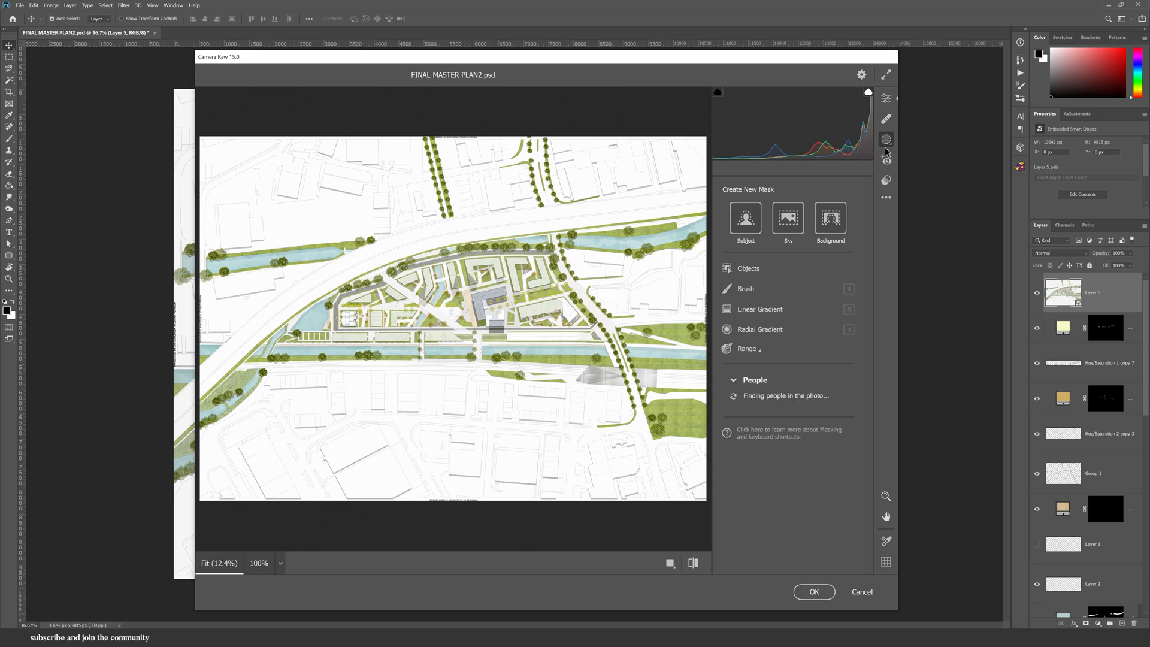
pyautogui.click(886, 180)
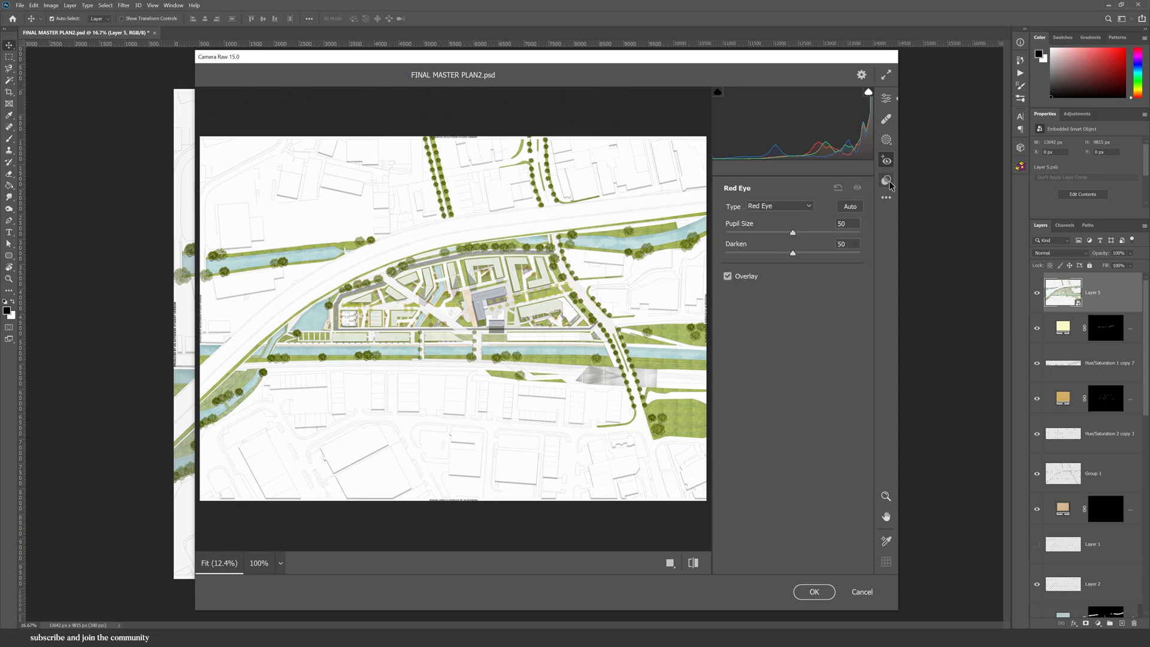
pyautogui.click(885, 180)
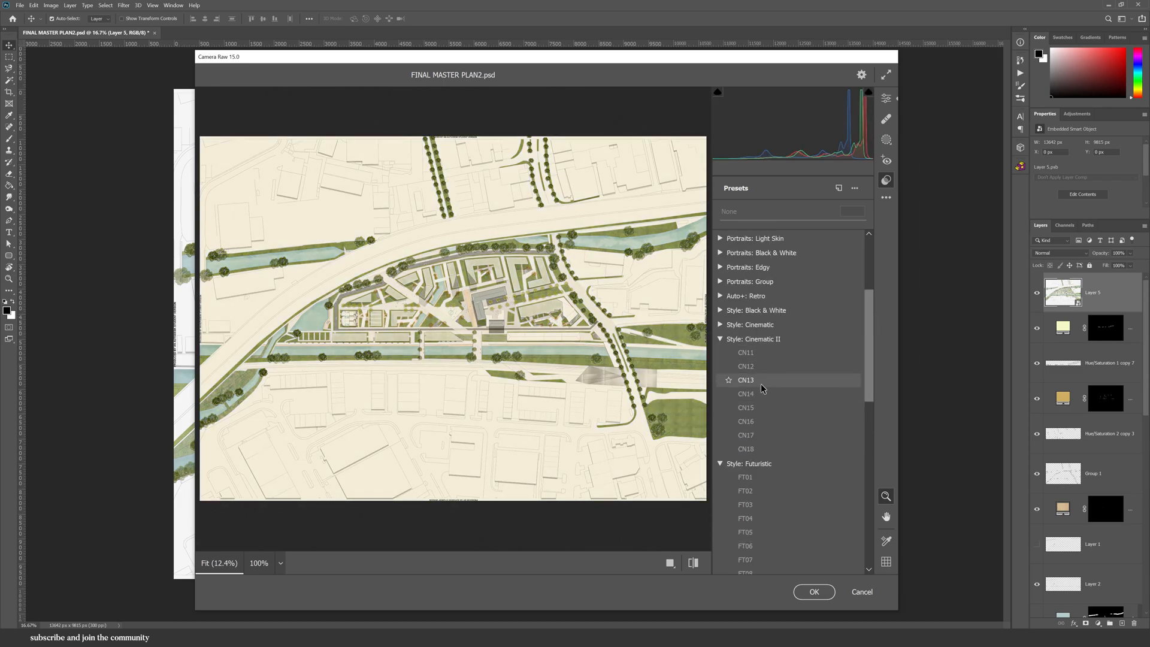
pyautogui.click(746, 352)
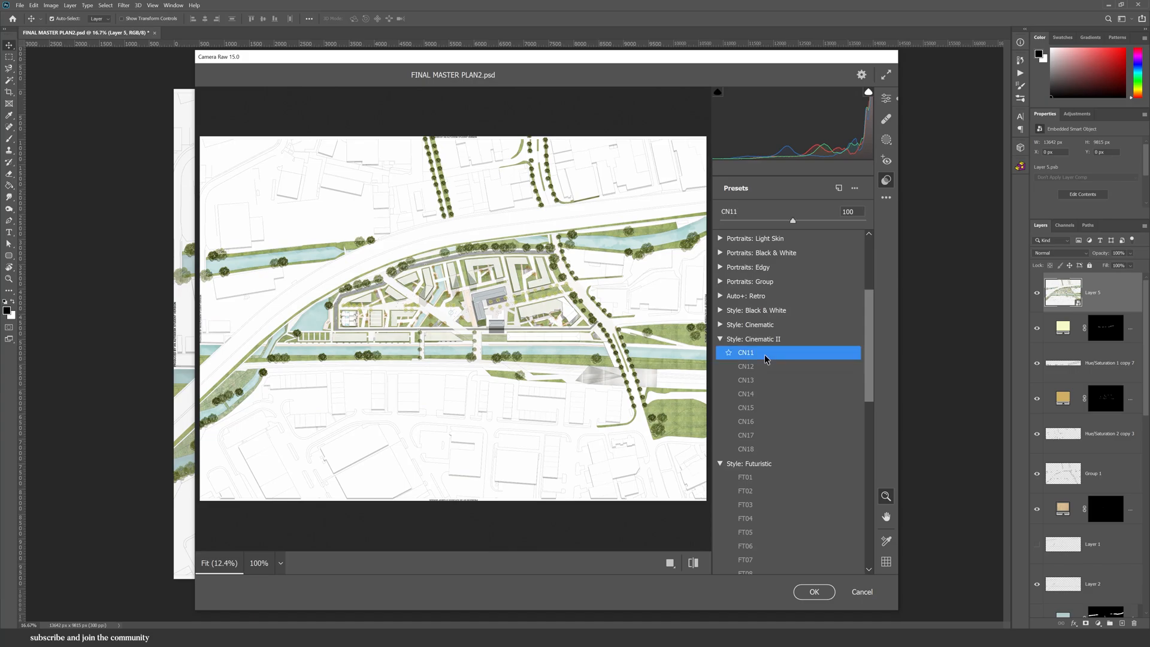
pyautogui.click(813, 592)
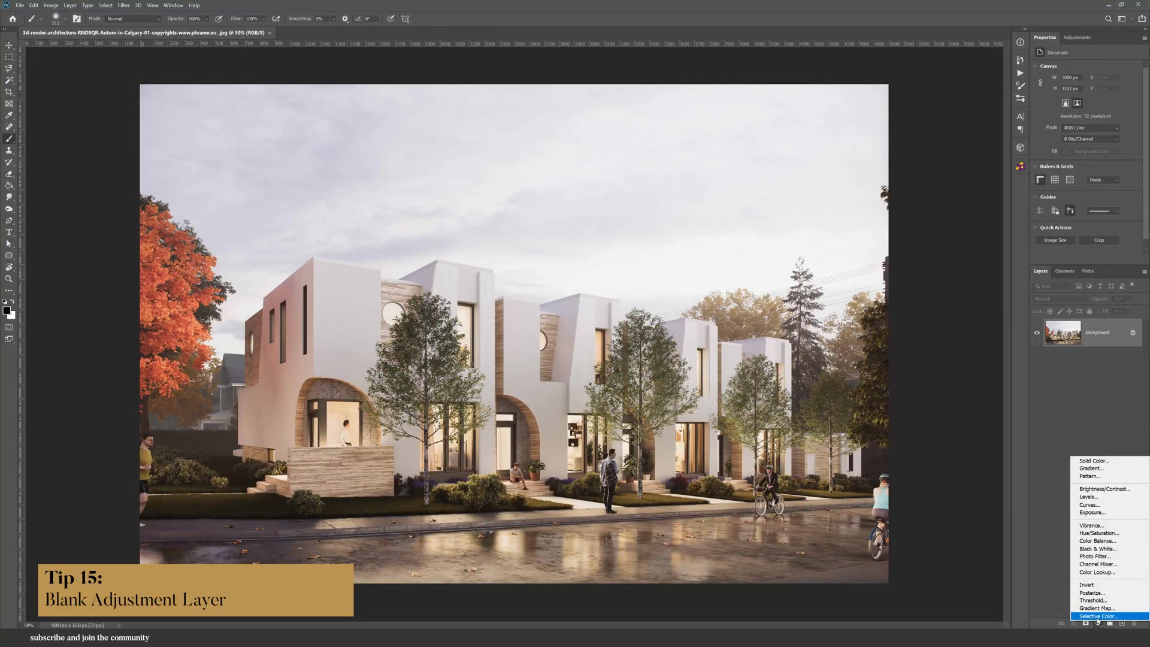
# Step: Add a blank Curves layer and preview brightening and contrast blend modes on it
pyautogui.click(1090, 504)
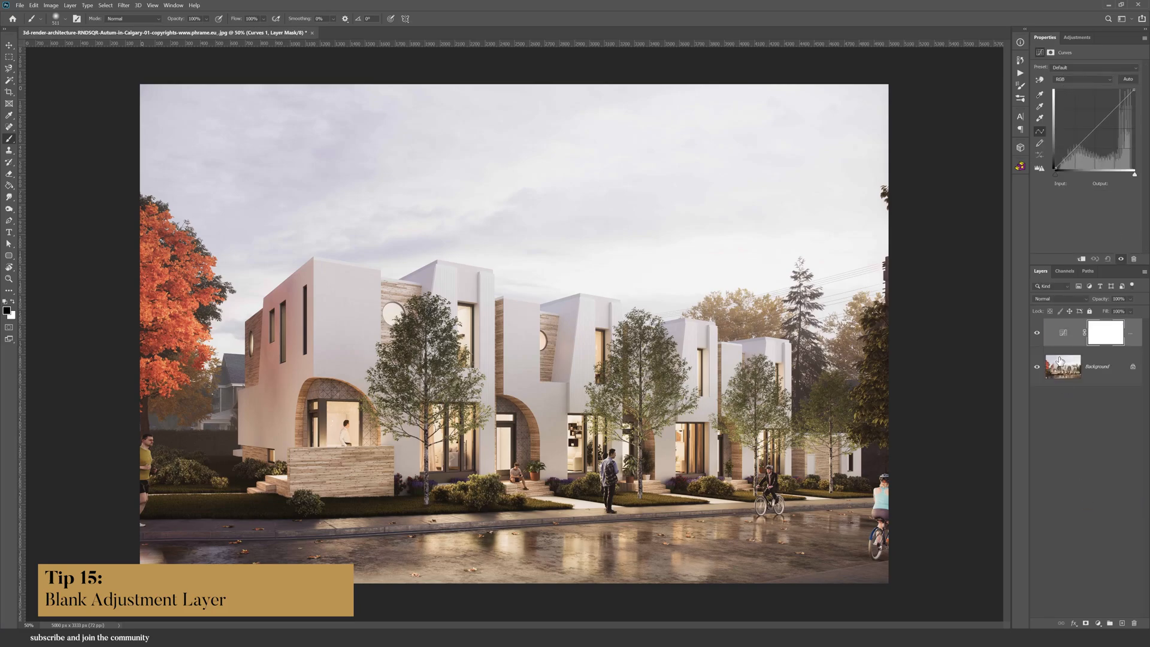
pyautogui.click(1054, 298)
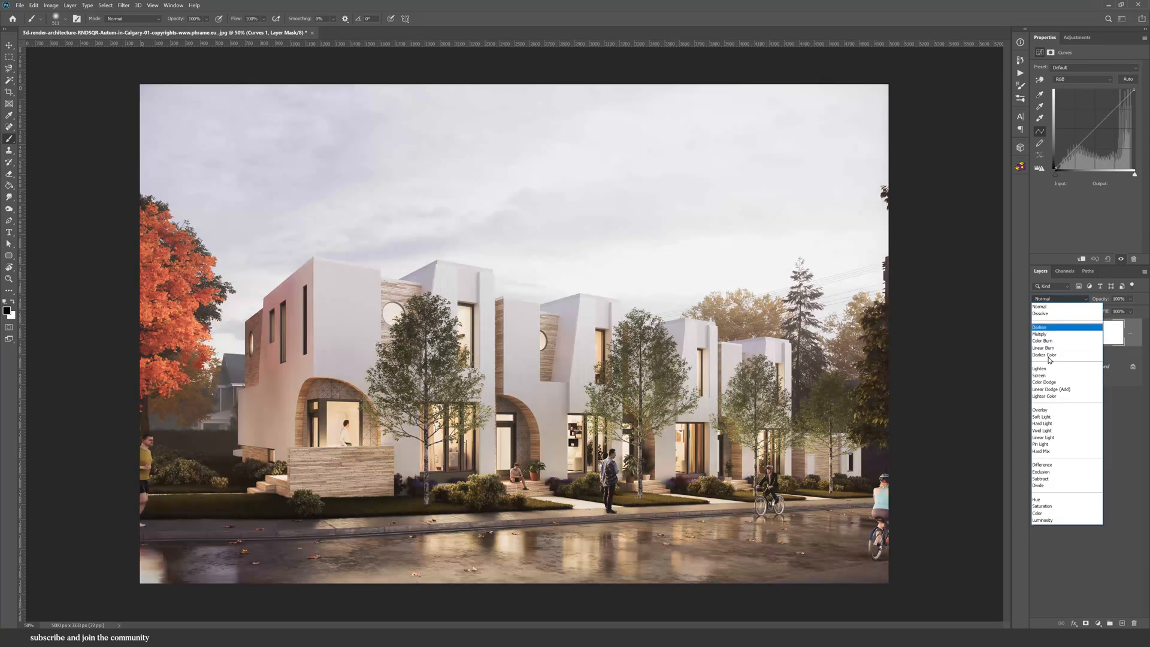
pyautogui.click(1050, 388)
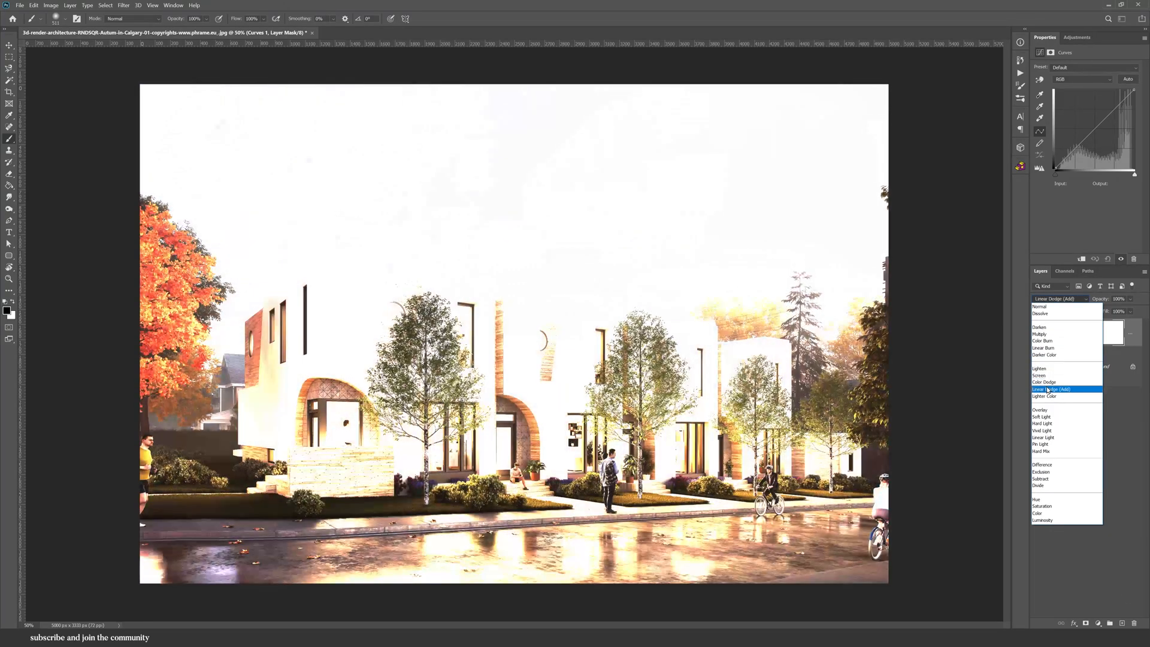
pyautogui.click(1039, 410)
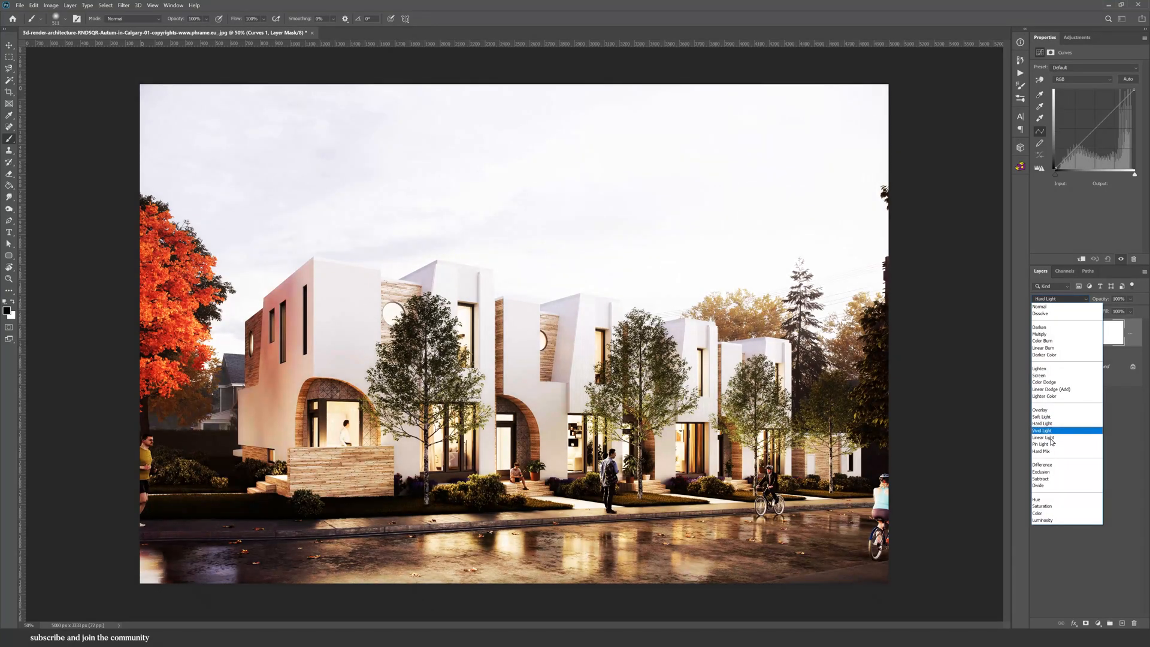
pyautogui.click(1041, 451)
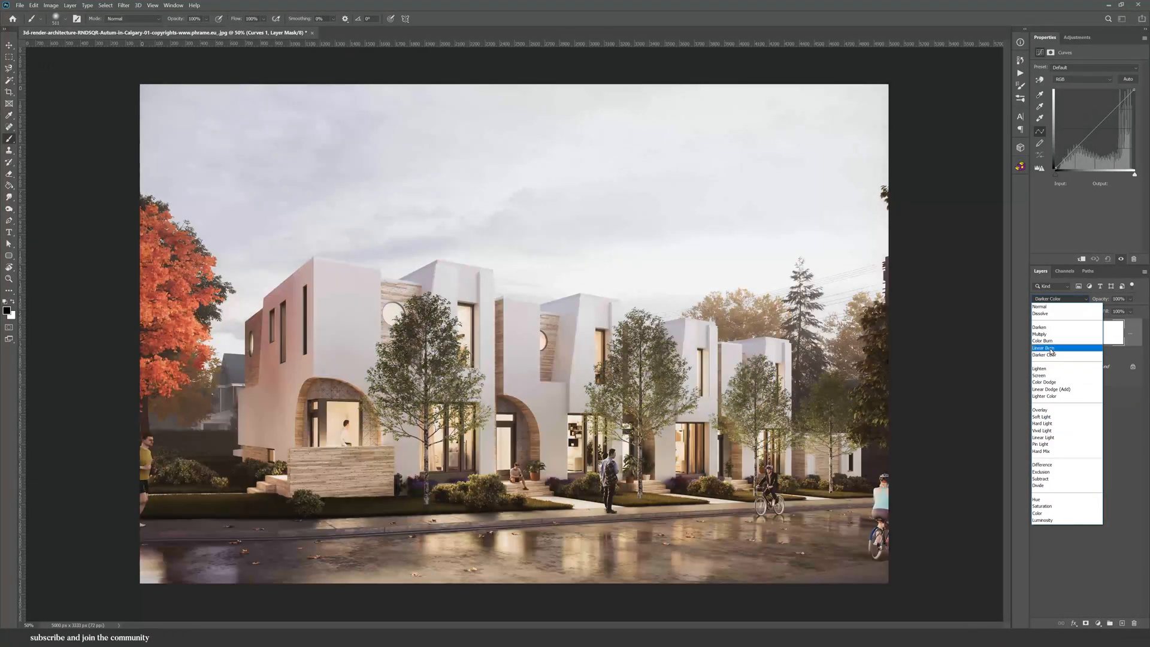
# Step: Set the Curves layer to Multiply and compare the darkened render with the original
pyautogui.click(1040, 334)
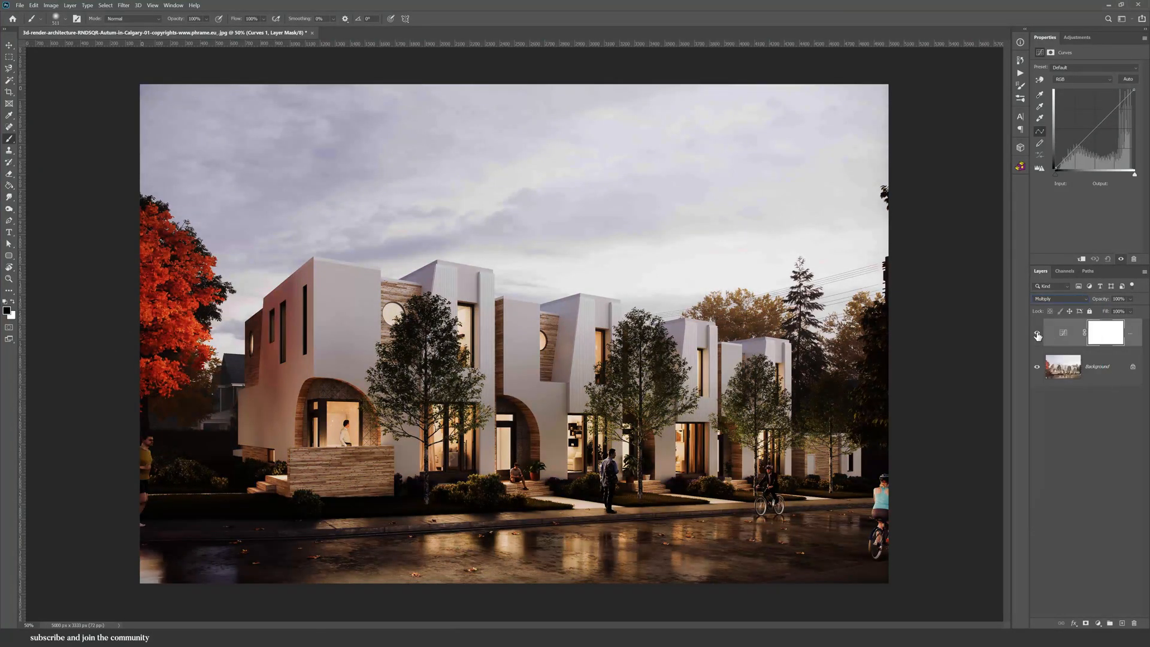
pyautogui.click(316, 32)
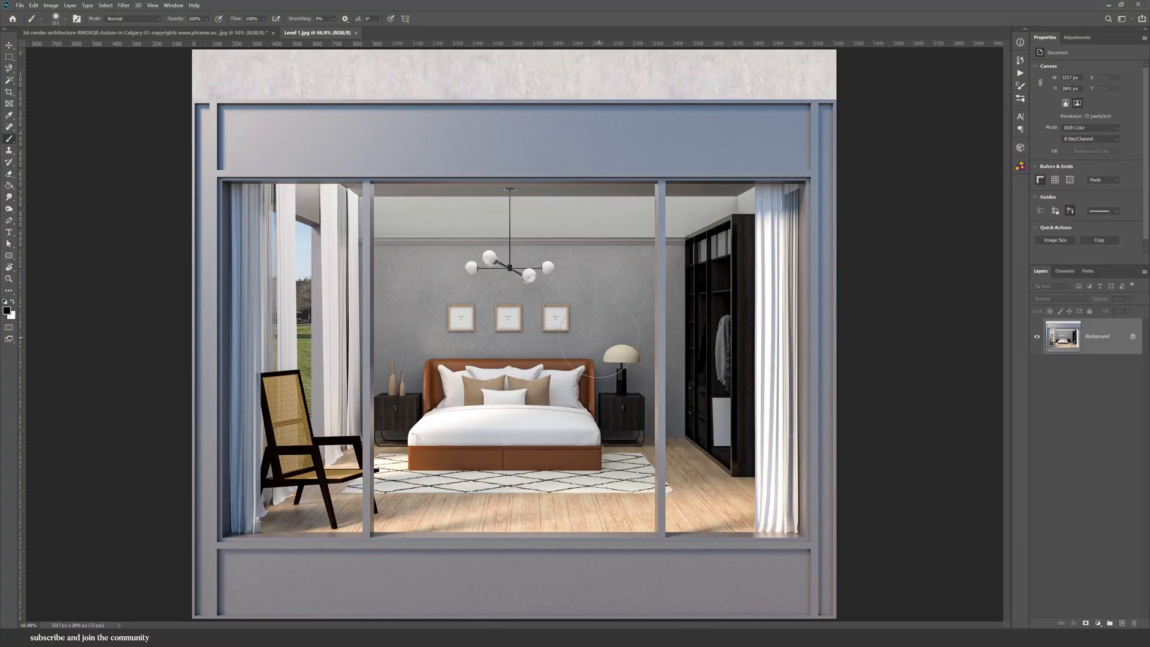
pyautogui.moveTo(119, 80)
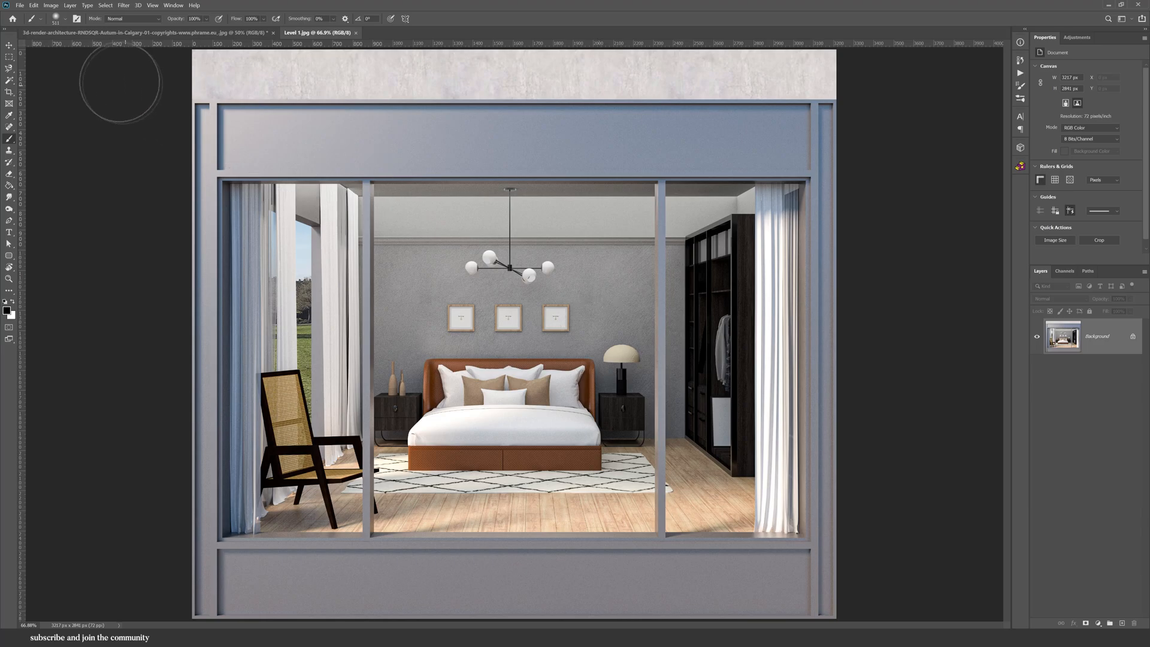
# Step: Enable Overscroll in Preferences > Tools for the bedroom render
pyautogui.click(33, 5)
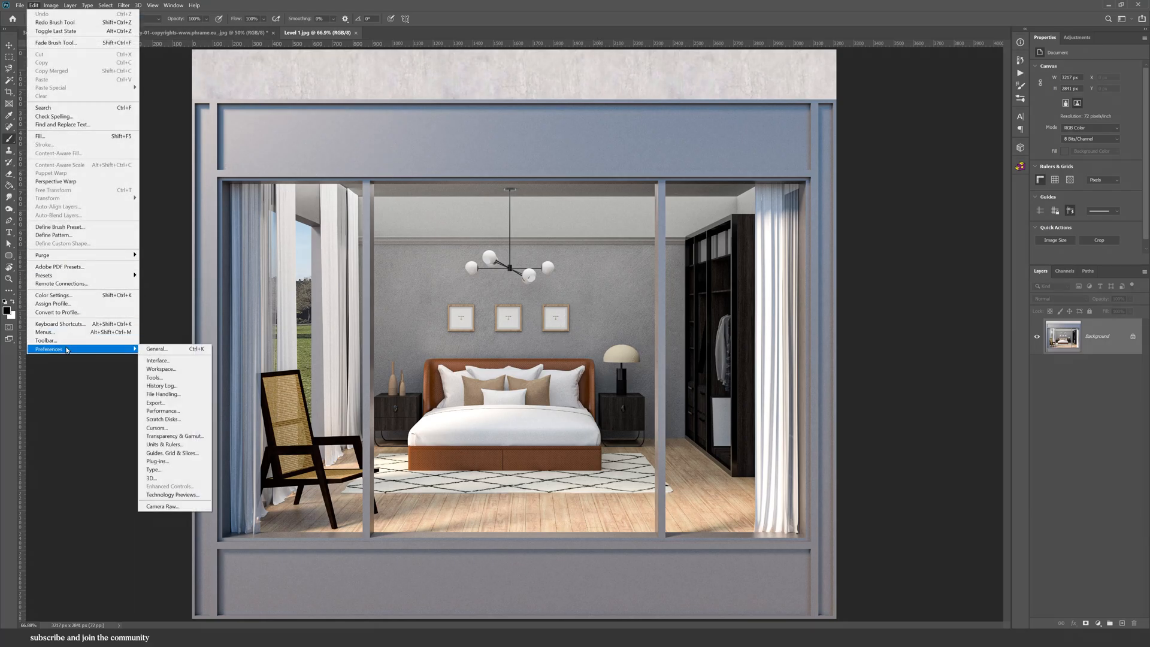
pyautogui.moveTo(154, 377)
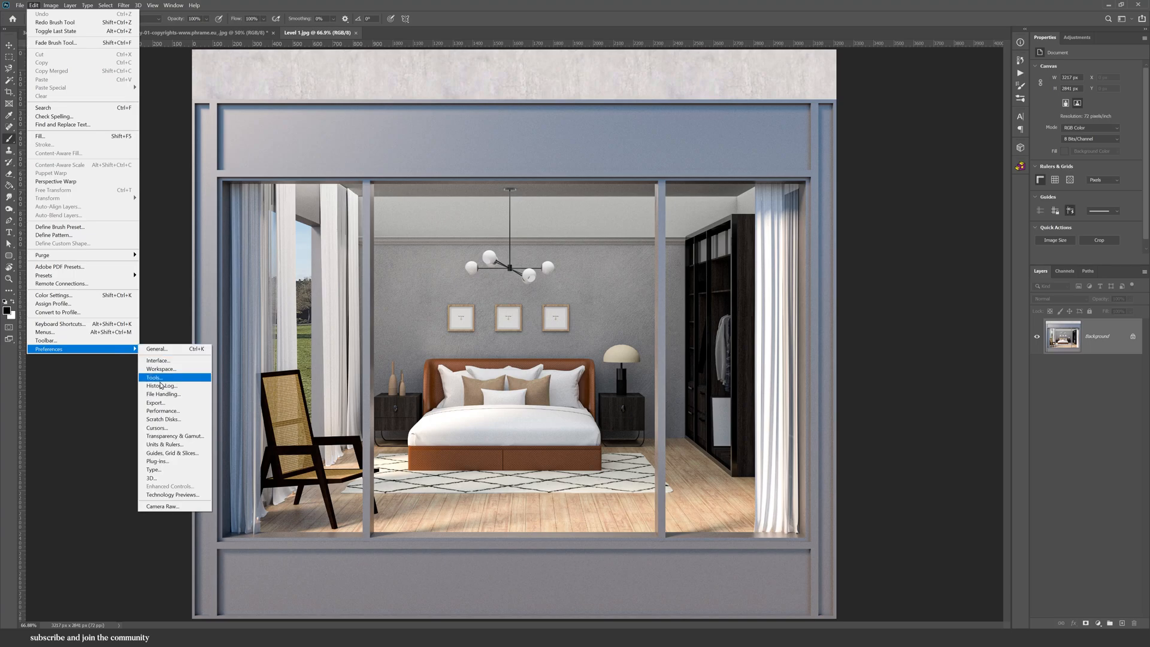
pyautogui.click(154, 377)
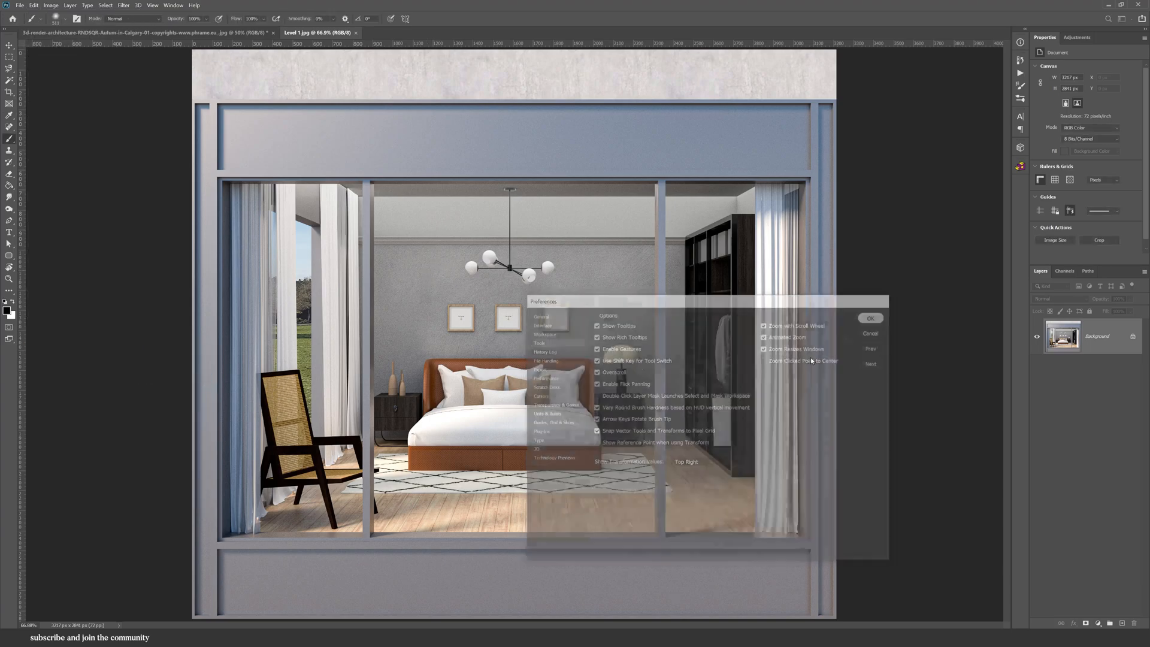
pyautogui.click(871, 318)
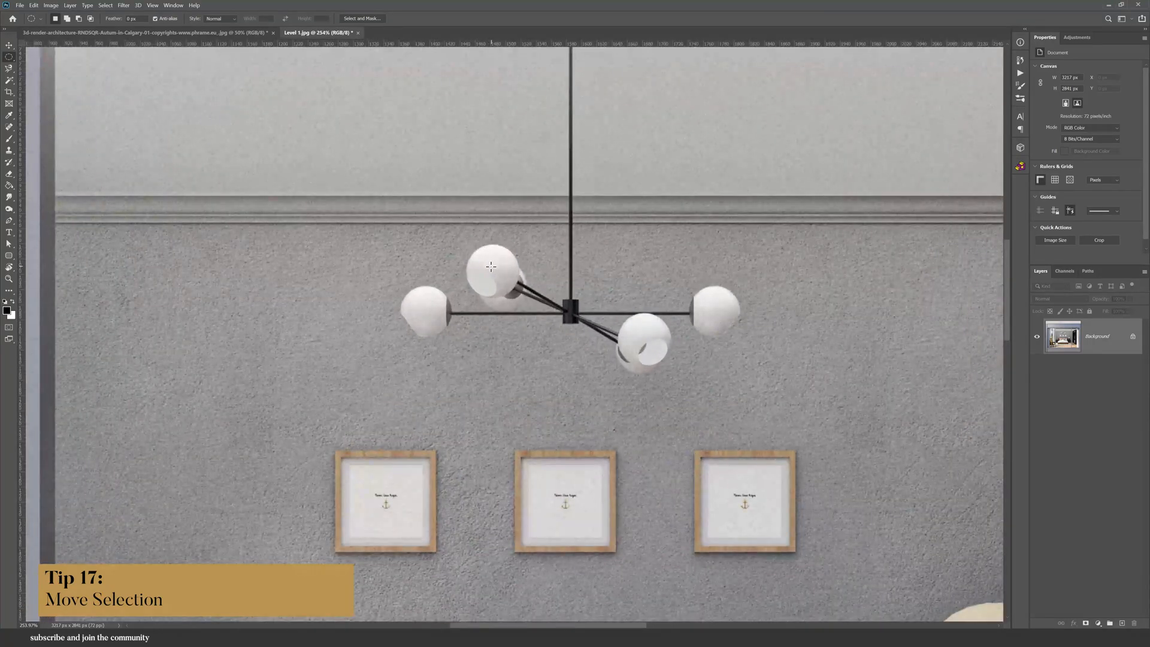
# Step: Select the chandelier's top and left bulbs with round marquee selections
pyautogui.moveTo(475, 249); pyautogui.dragTo(511, 285)
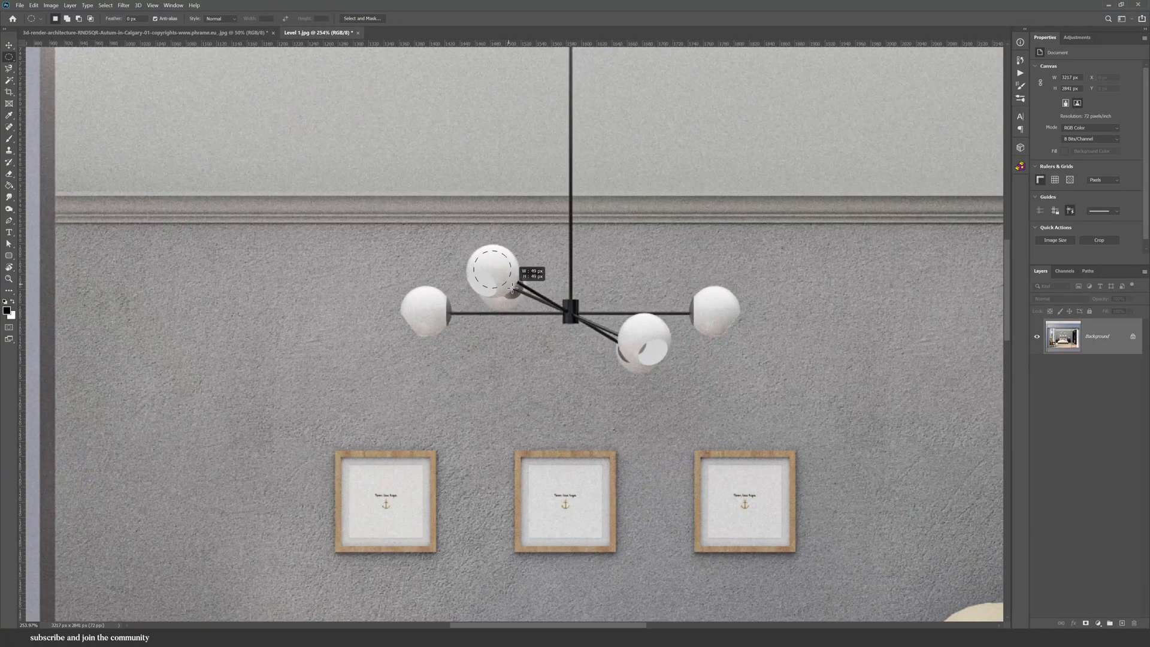
pyautogui.moveTo(487, 267); pyautogui.dragTo(521, 297)
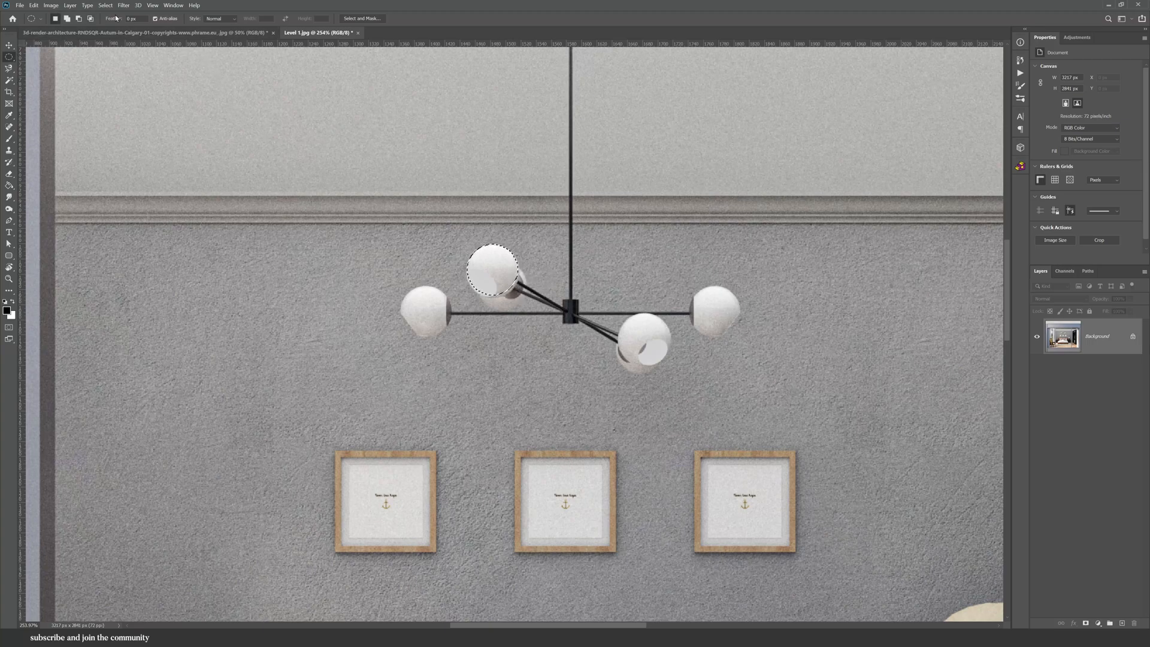
pyautogui.click(105, 5)
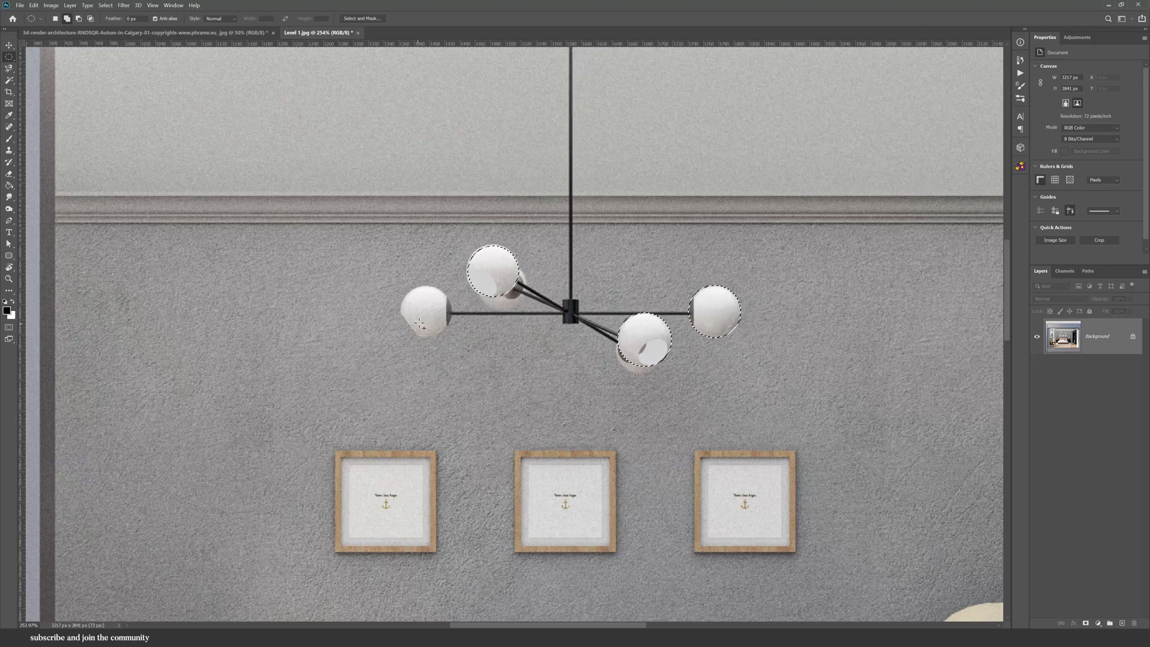
pyautogui.moveTo(418, 312); pyautogui.dragTo(469, 341)
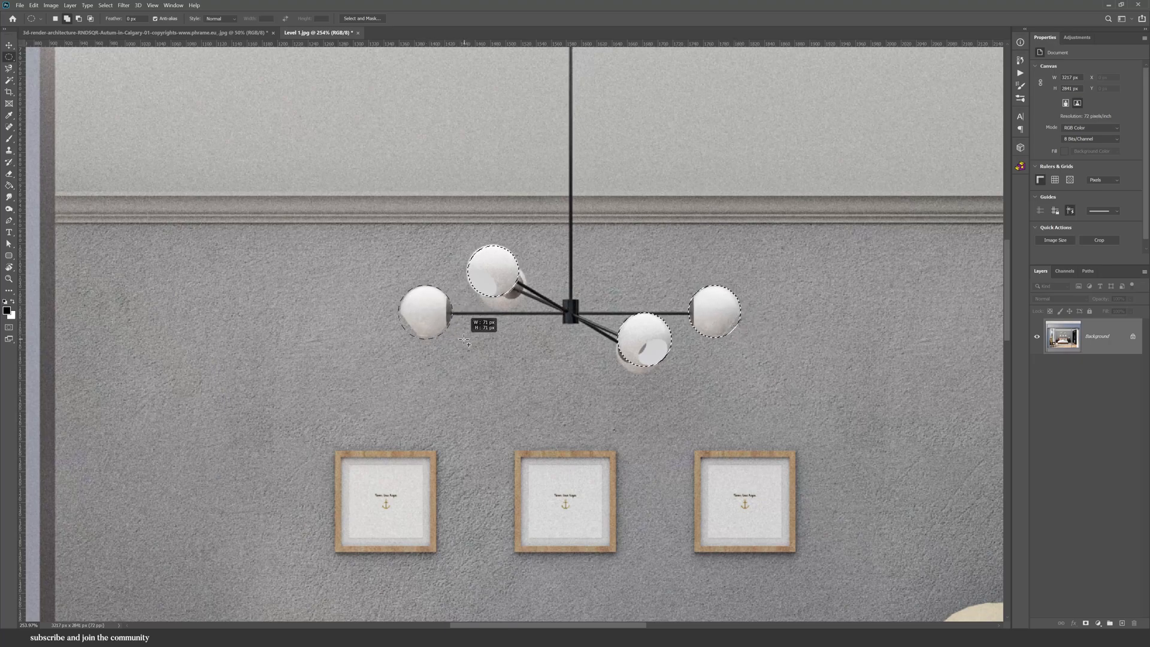
# Step: Save the bulb selection as Lights, then load it back
pyautogui.click(106, 4)
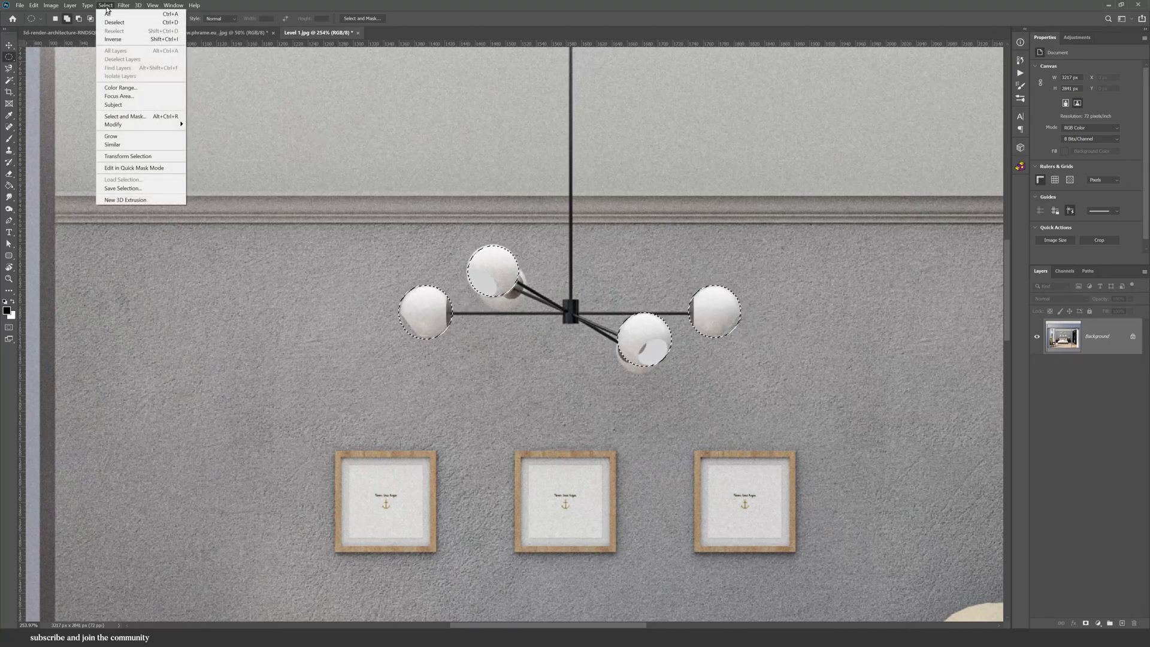
pyautogui.click(124, 188)
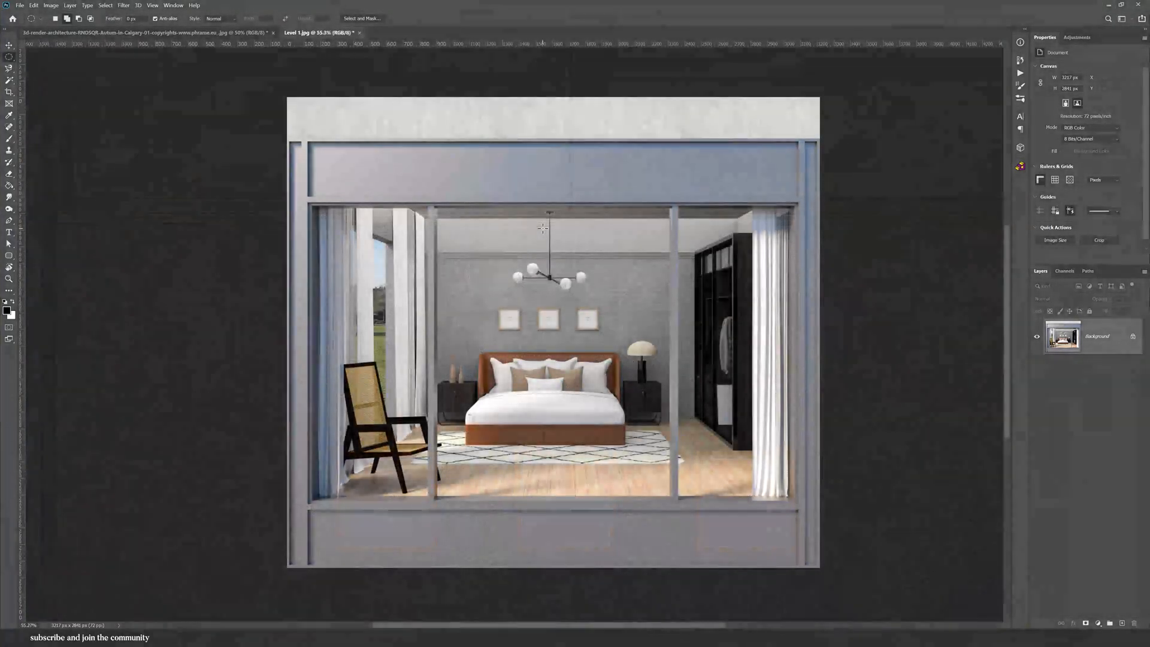
pyautogui.click(105, 5)
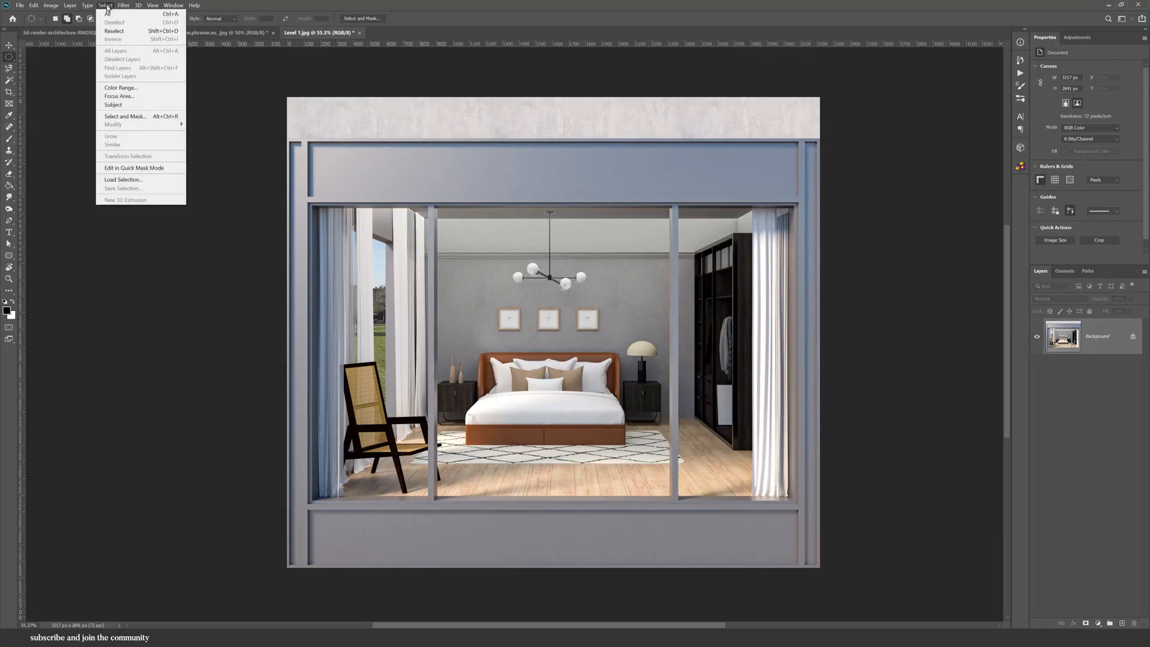
pyautogui.click(122, 179)
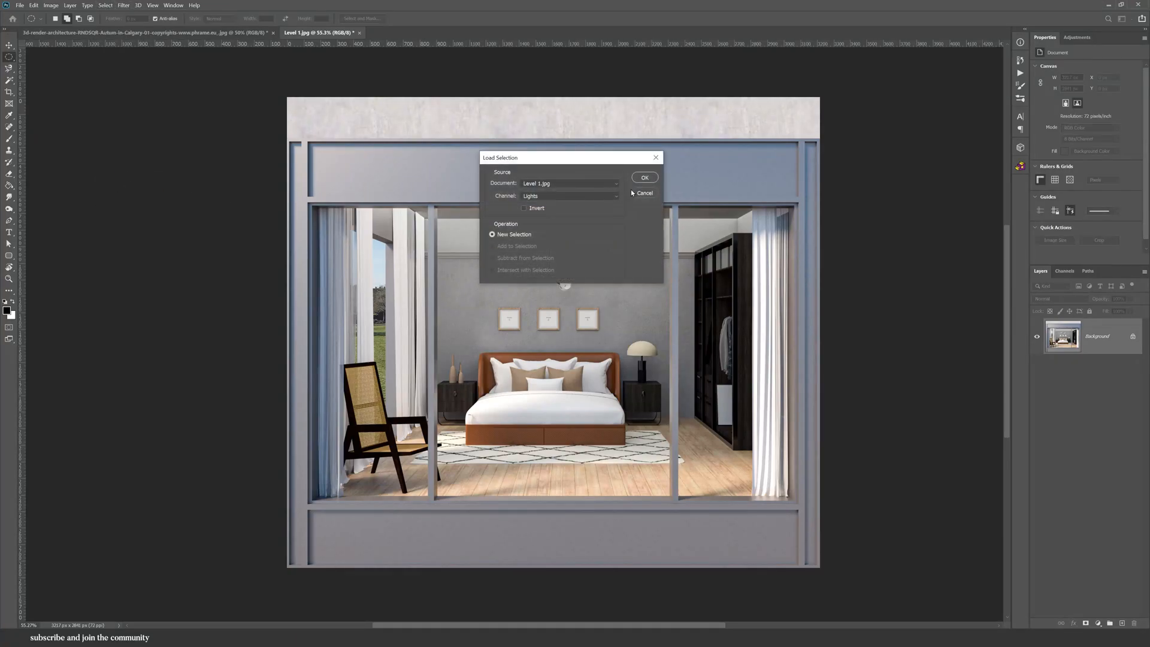
pyautogui.click(644, 178)
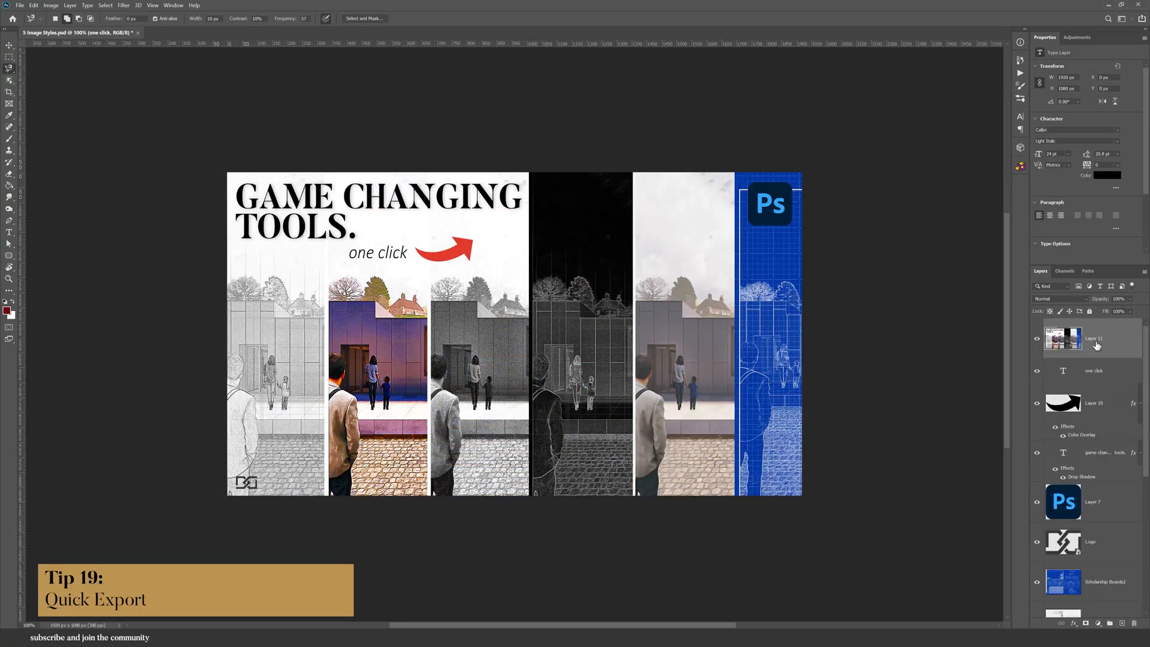
# Step: Quick-export Layer 11 as JPG and dismiss the save location dialog
pyautogui.rightClick(1063, 337)
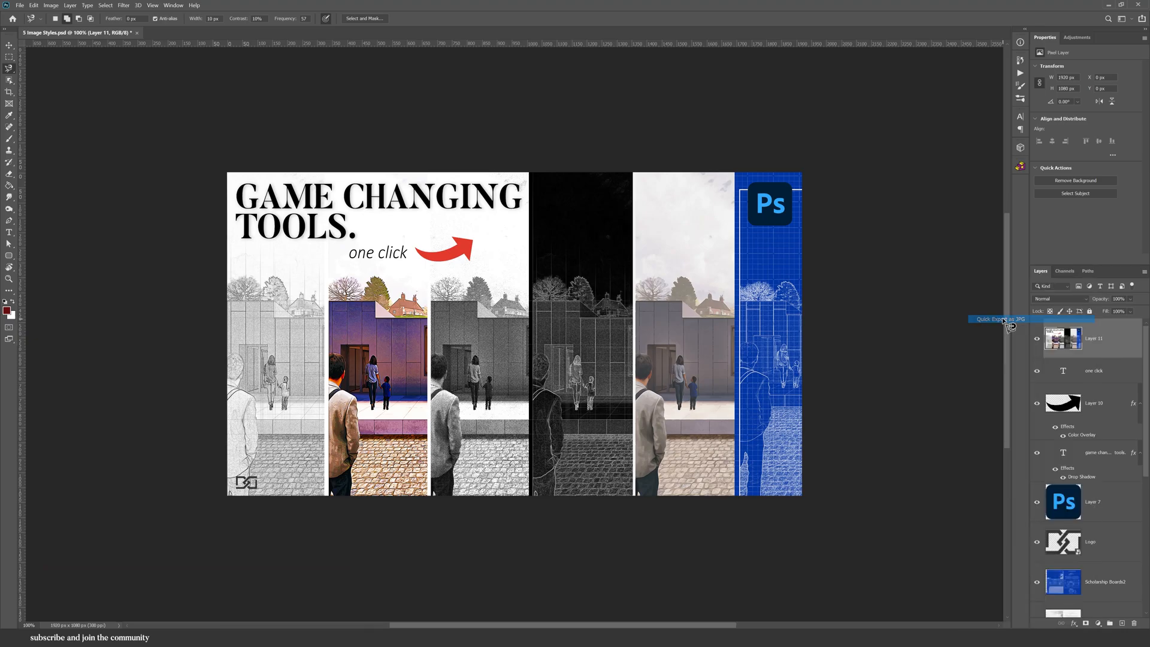
pyautogui.click(998, 319)
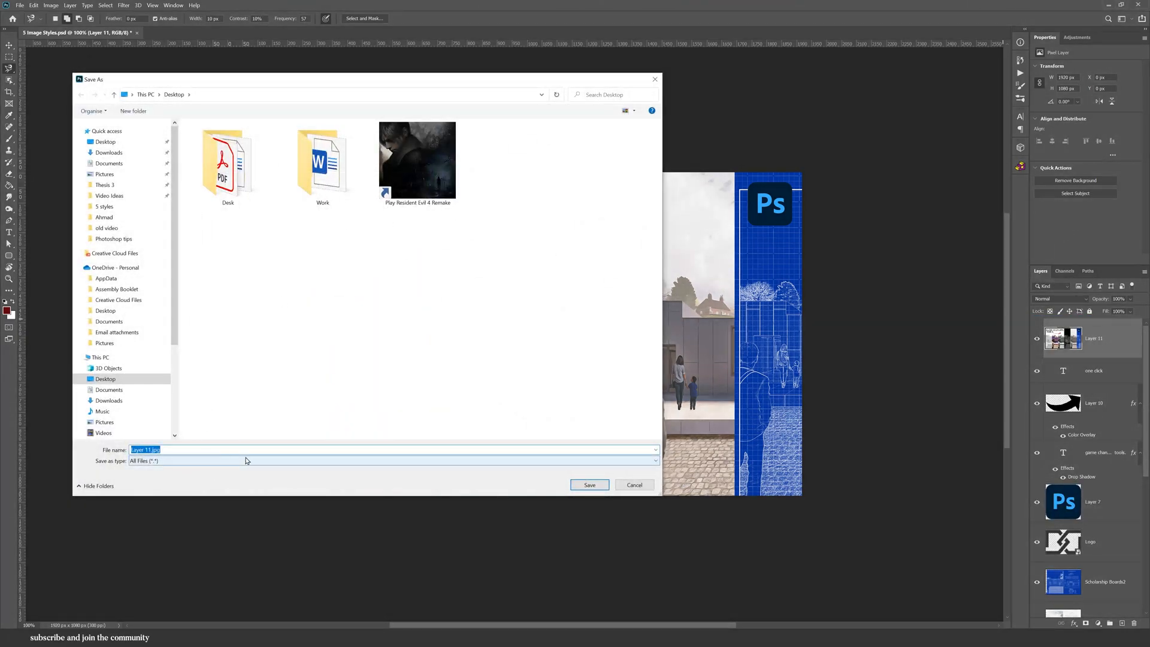
pyautogui.click(634, 484)
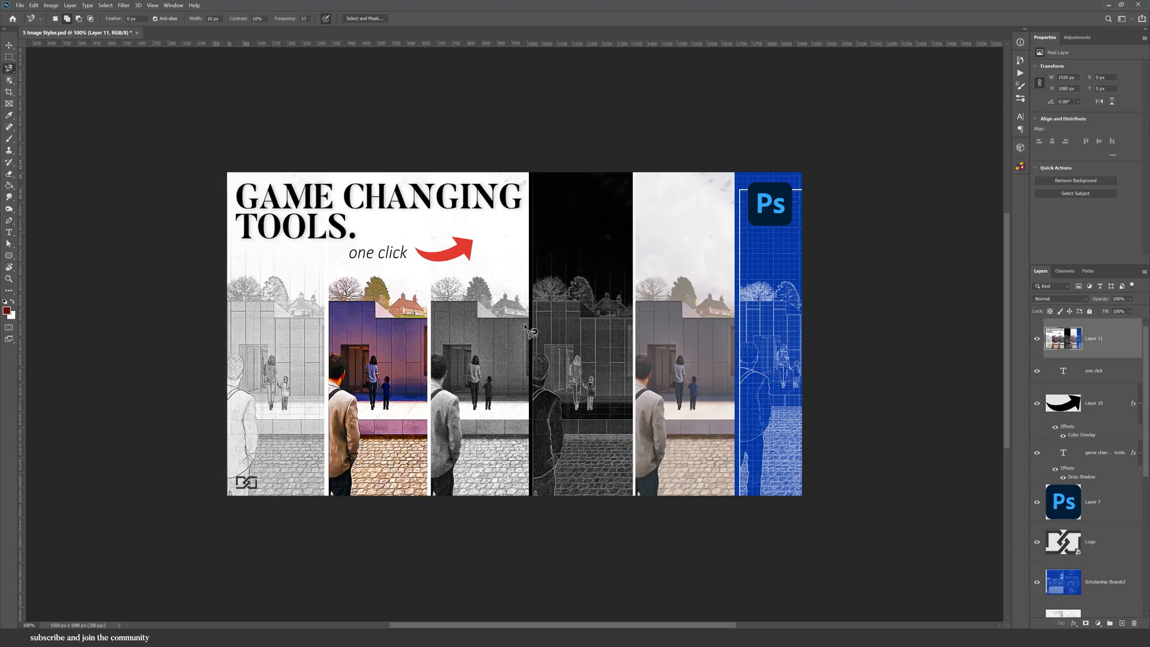
# Step: Set export preferences to an assets folder beside the document, then quick-export the layer again
pyautogui.click(34, 5)
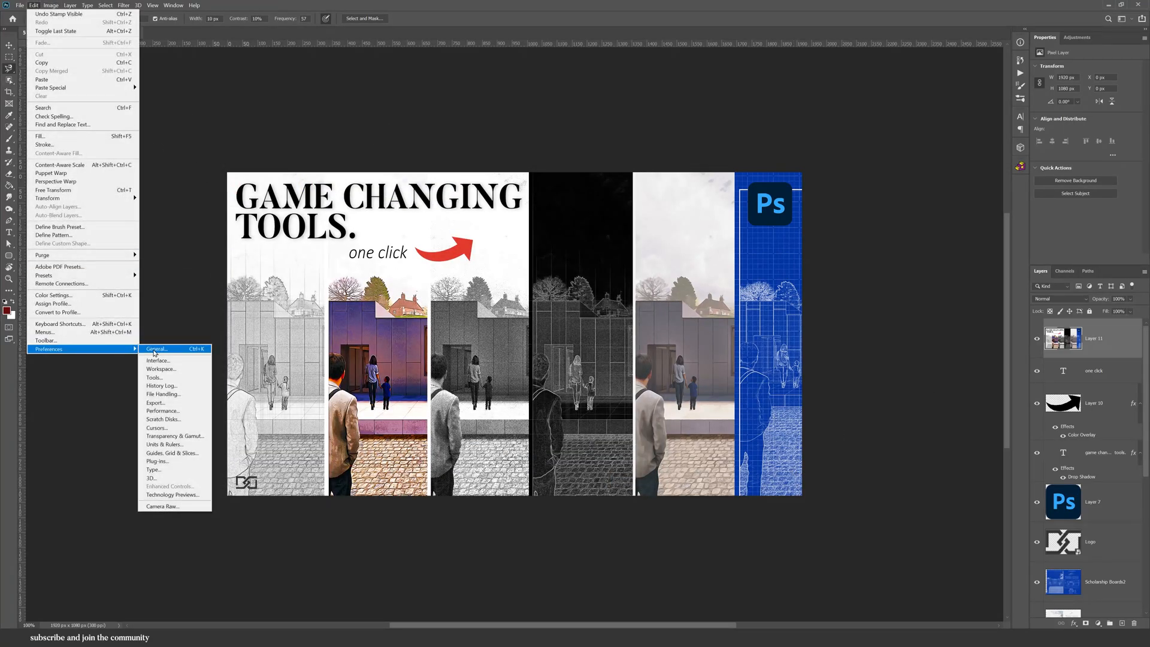
pyautogui.click(156, 348)
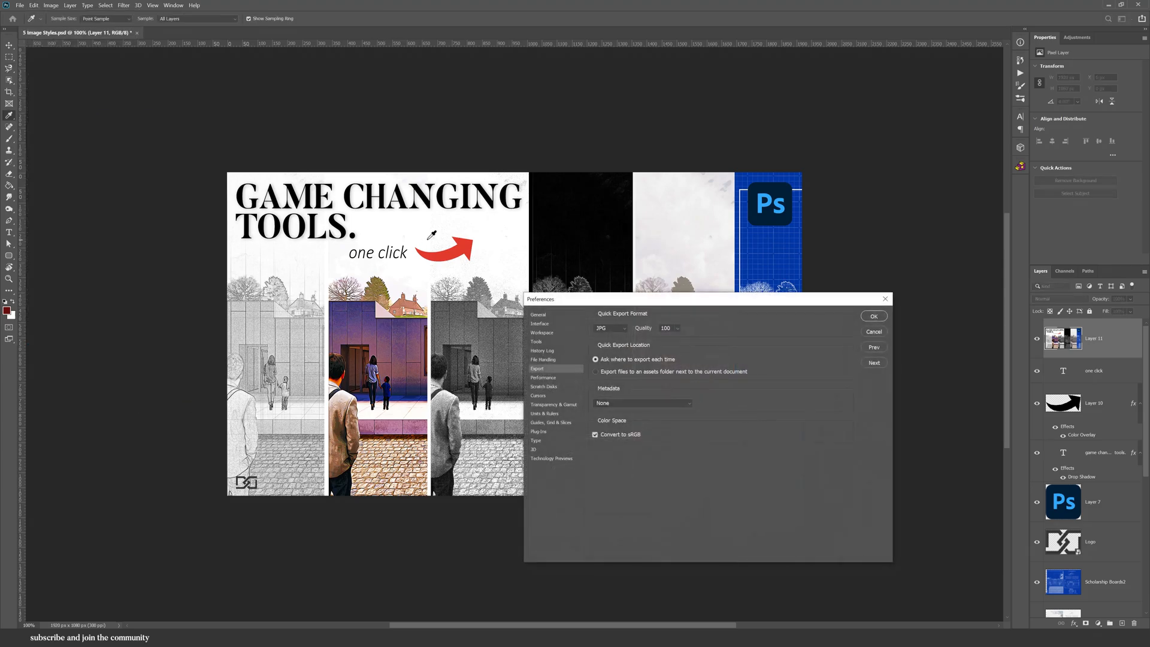
pyautogui.moveTo(673, 334)
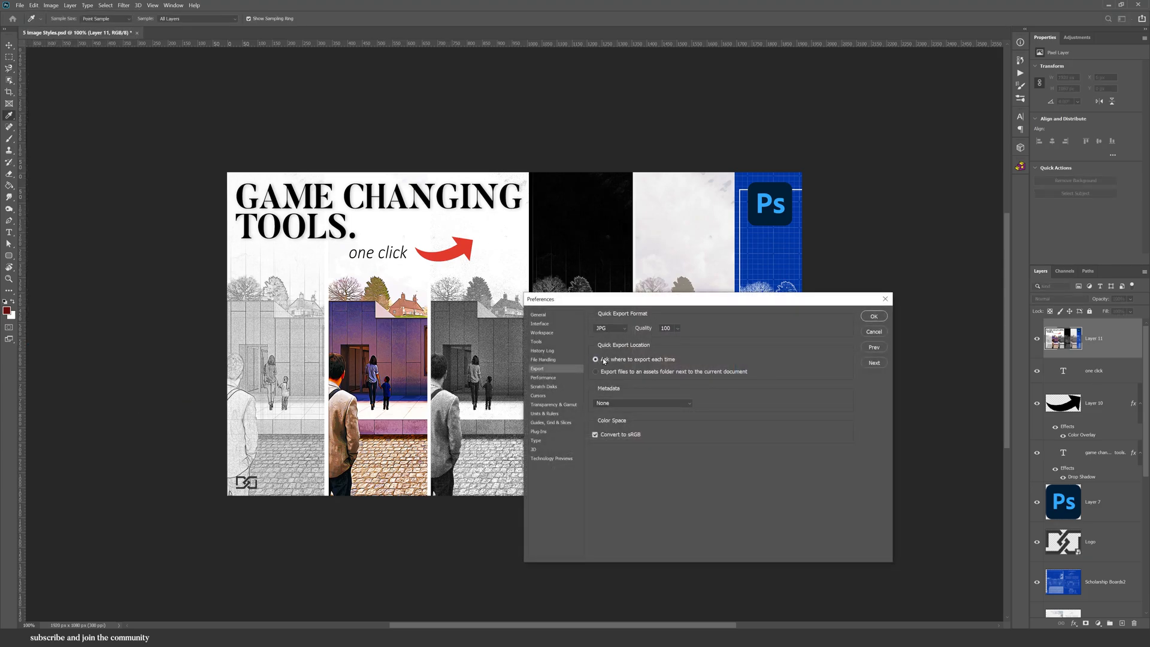
pyautogui.click(595, 371)
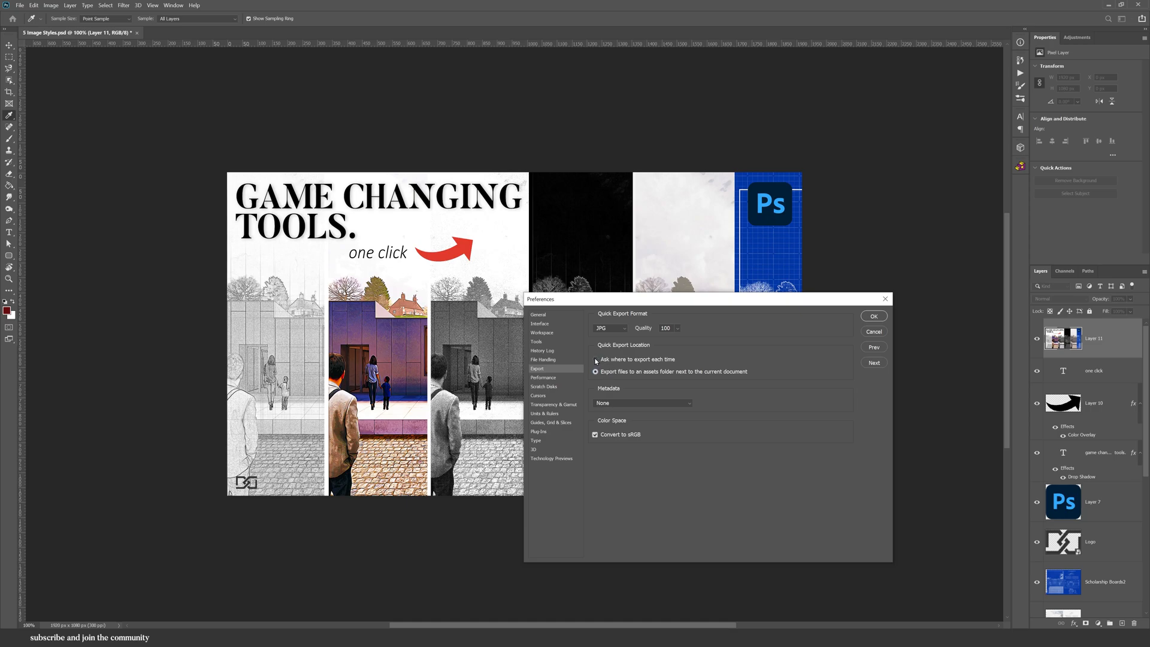
pyautogui.click(595, 371)
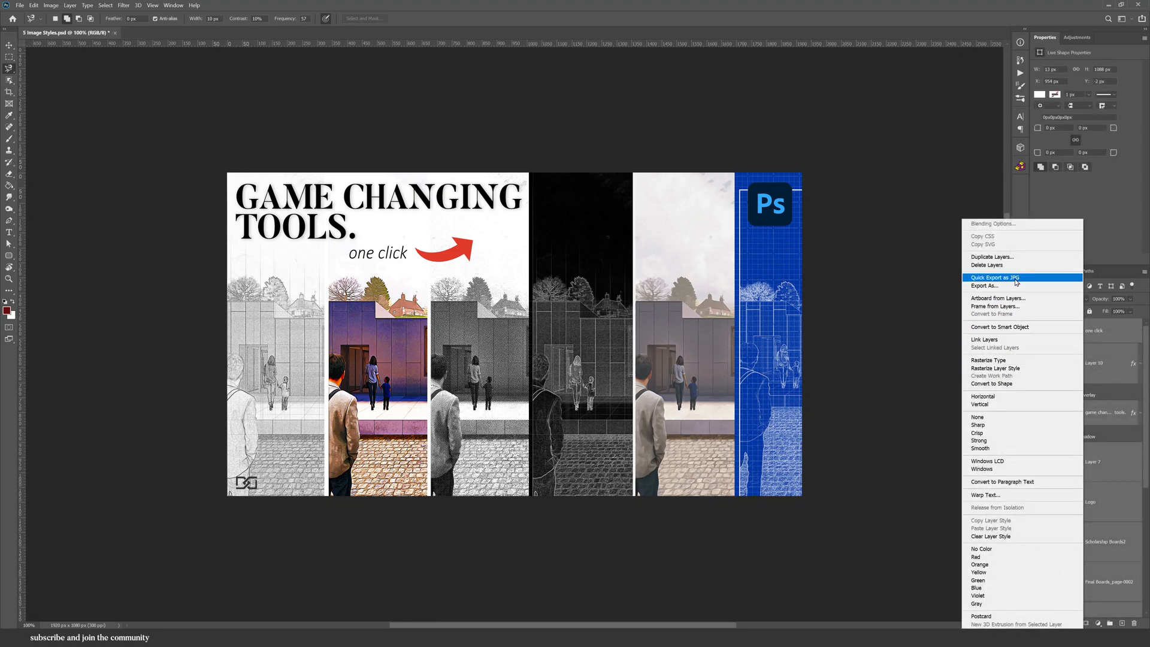
pyautogui.click(994, 276)
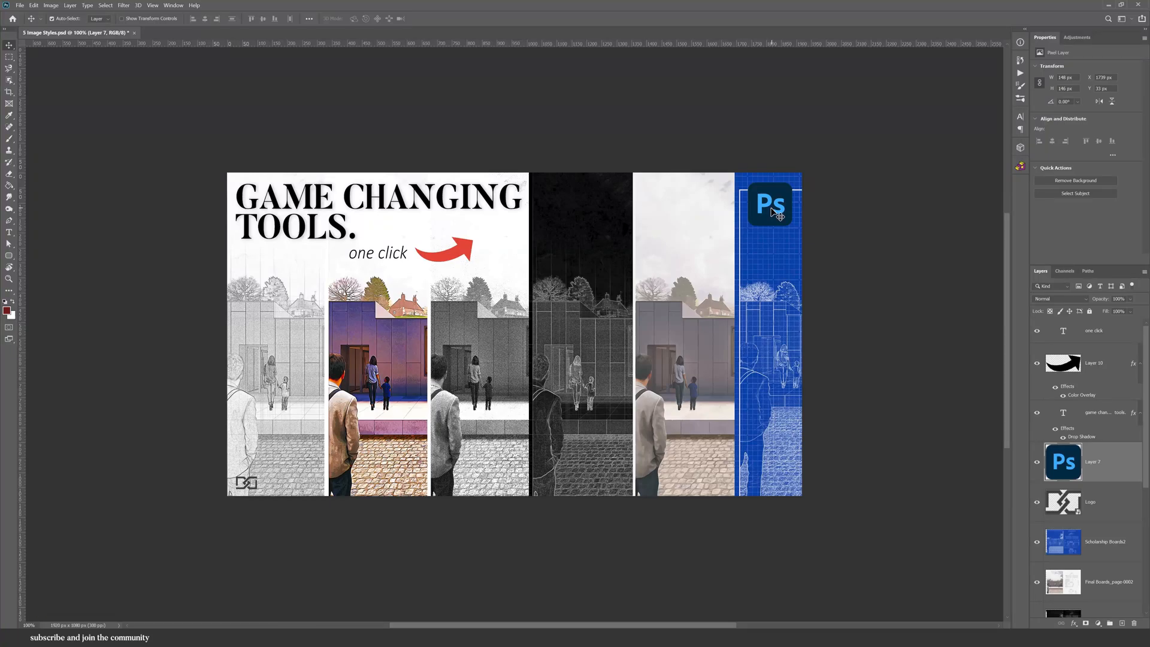
# Step: Alt-drag the Ps logo to create Layer 7 copy below and left of the original
pyautogui.moveTo(770, 204); pyautogui.dragTo(720, 273)
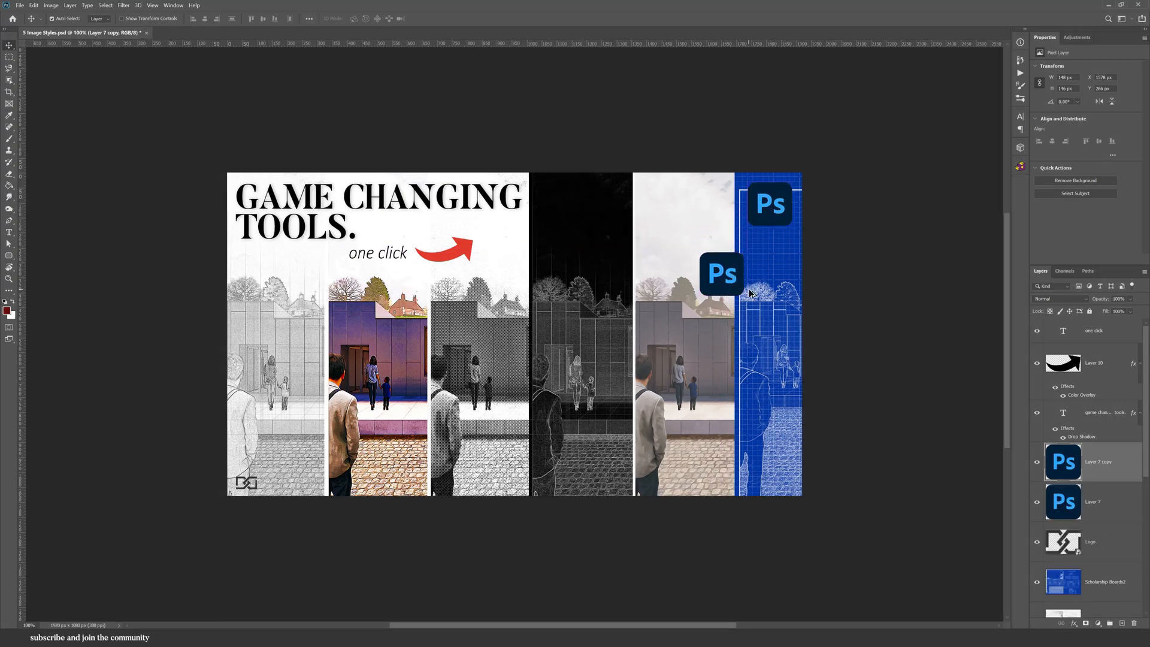